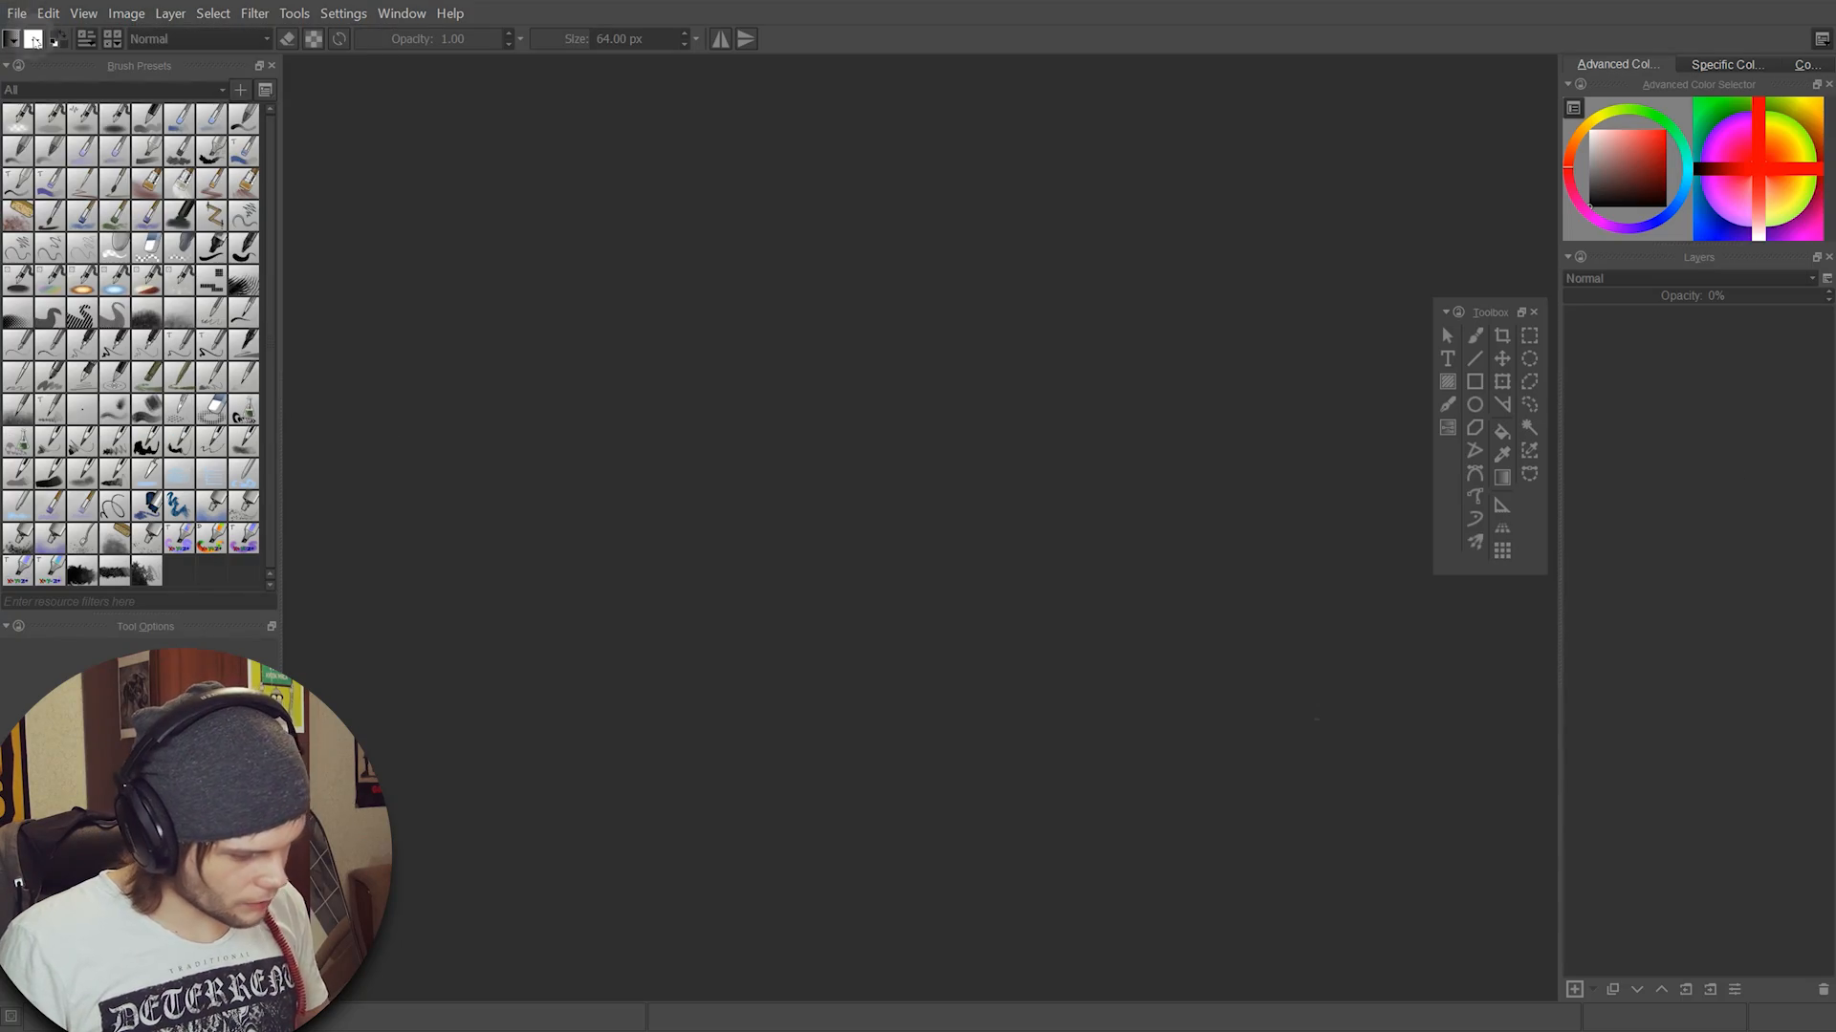
- Create a 4500×4000 px document at 300 ppi with 2 layers
click(1627, 448)
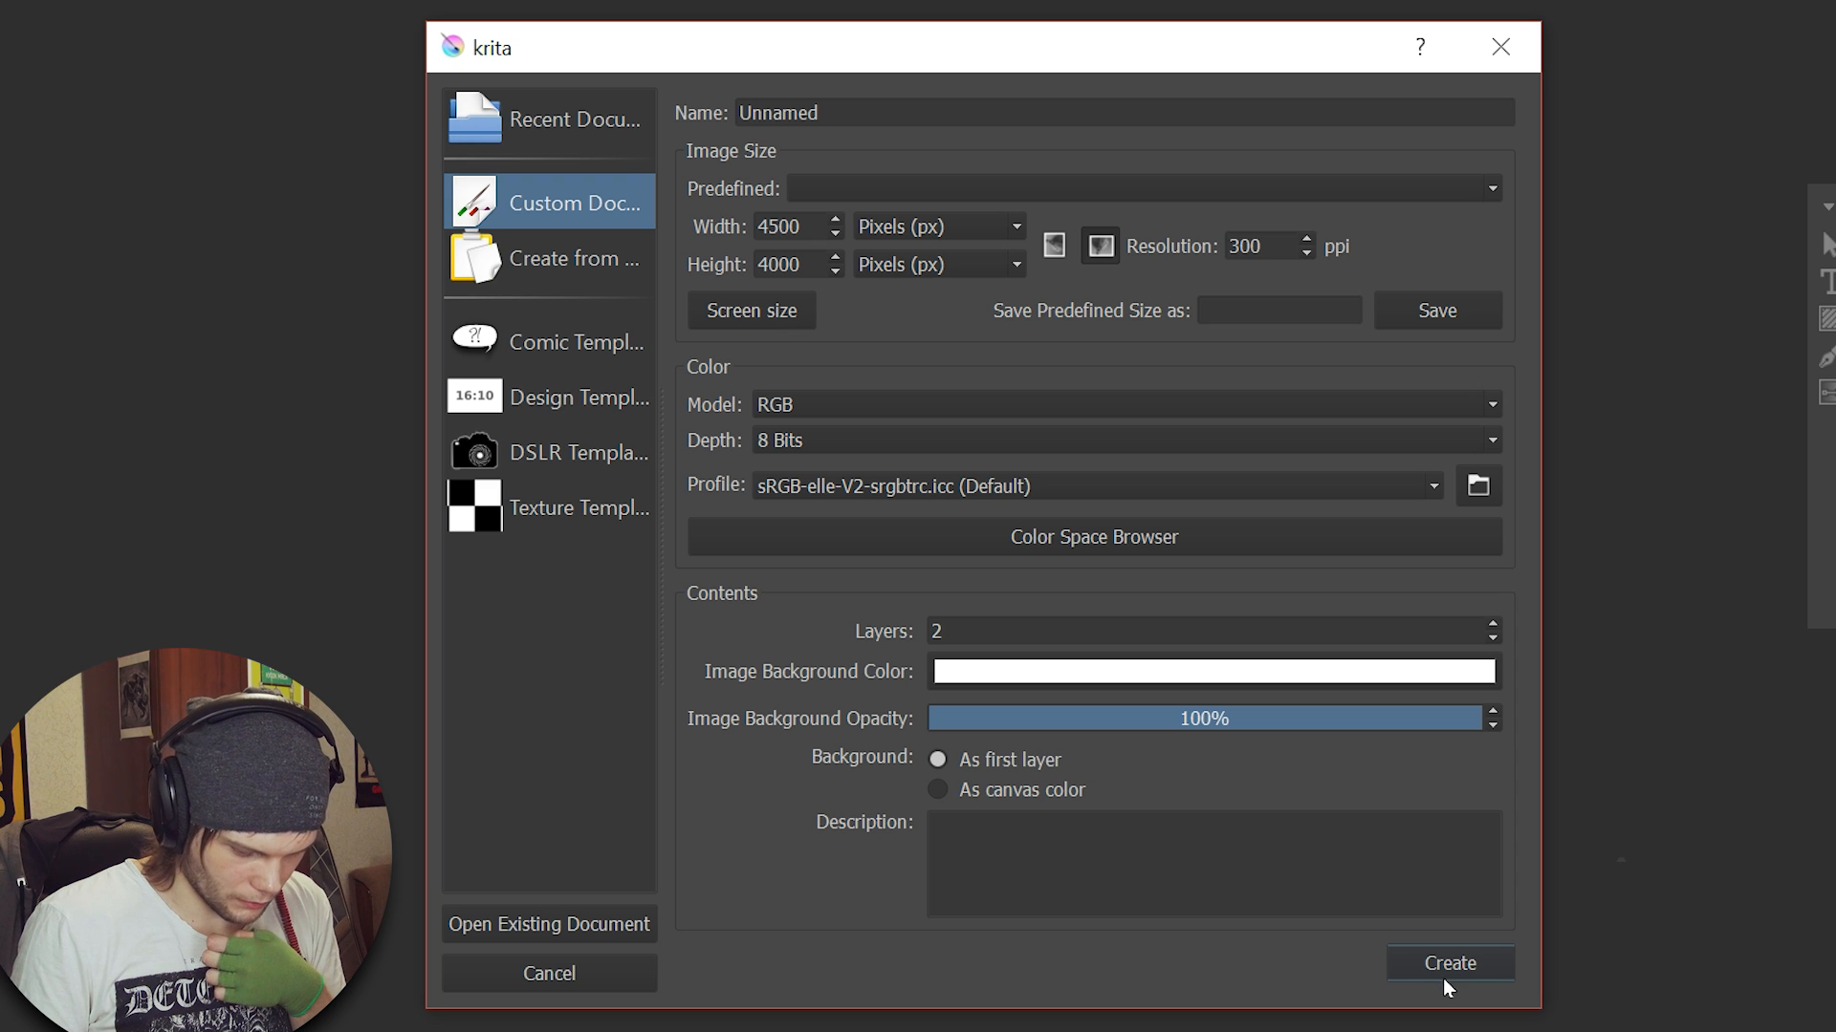
click(1449, 963)
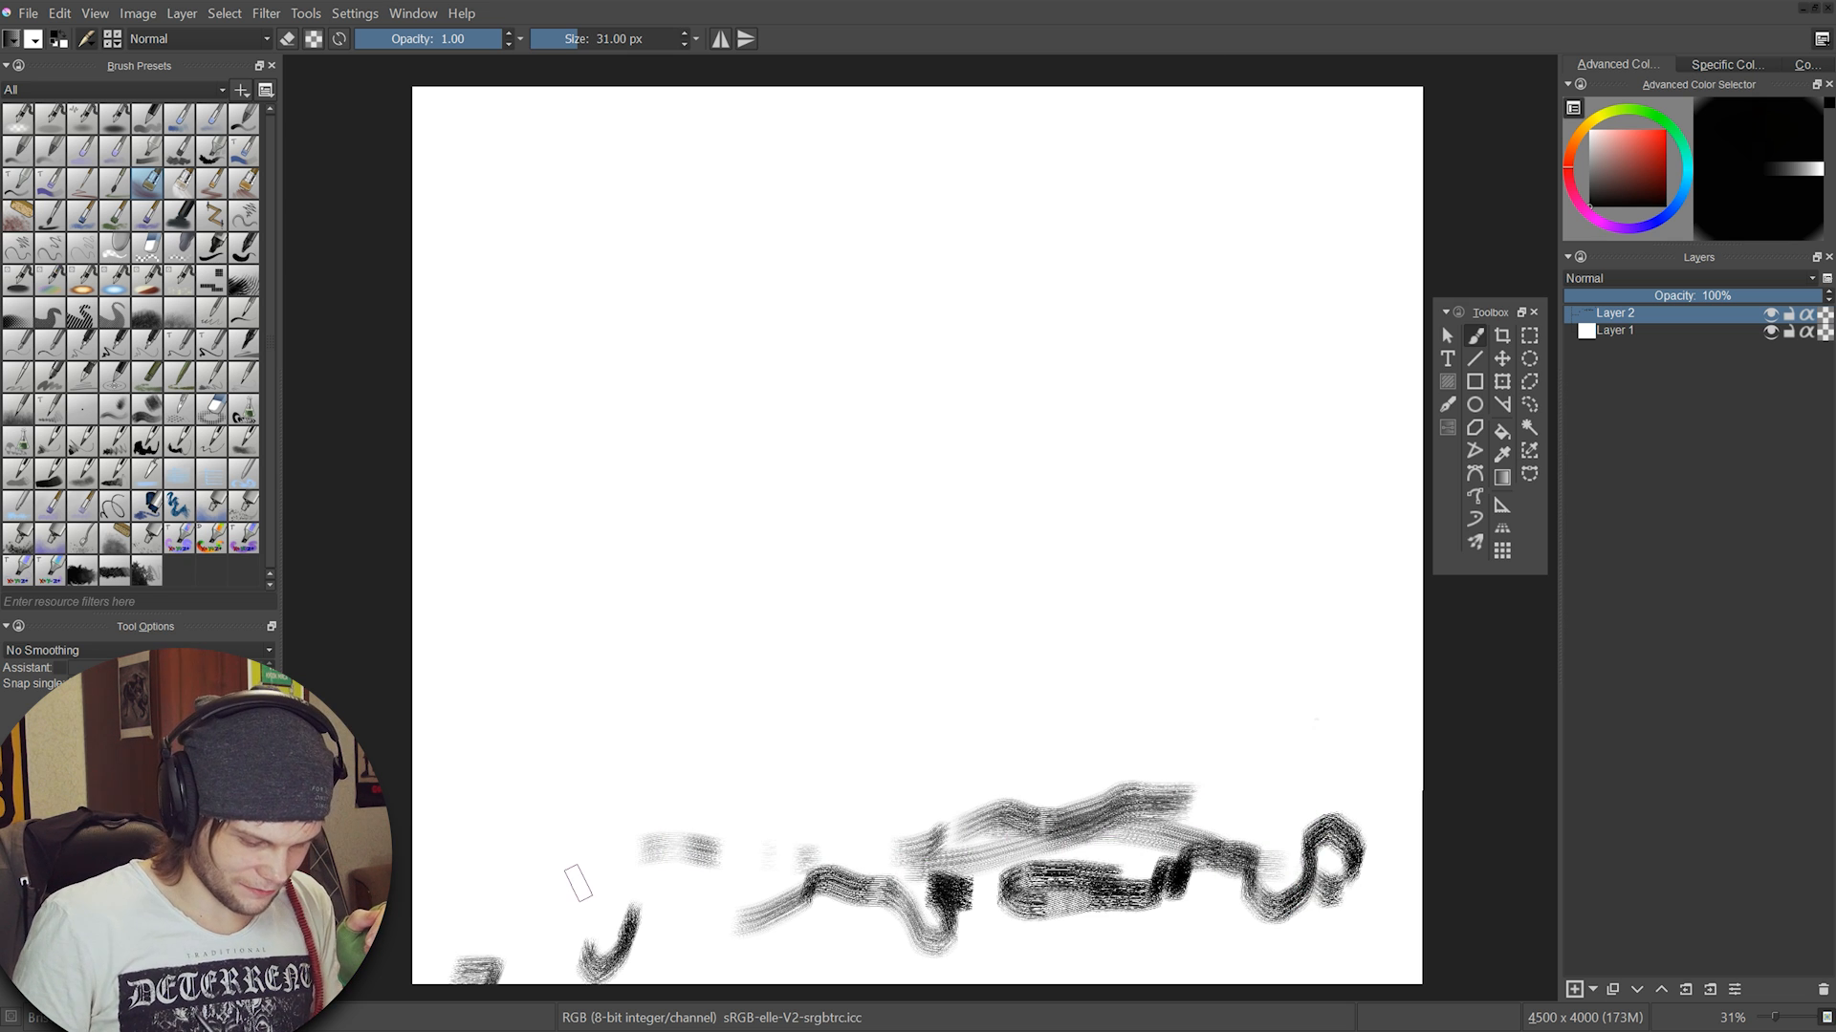
- Paint a diagonal textured stroke in the middle of the canvas
drag(989, 690, 1159, 538)
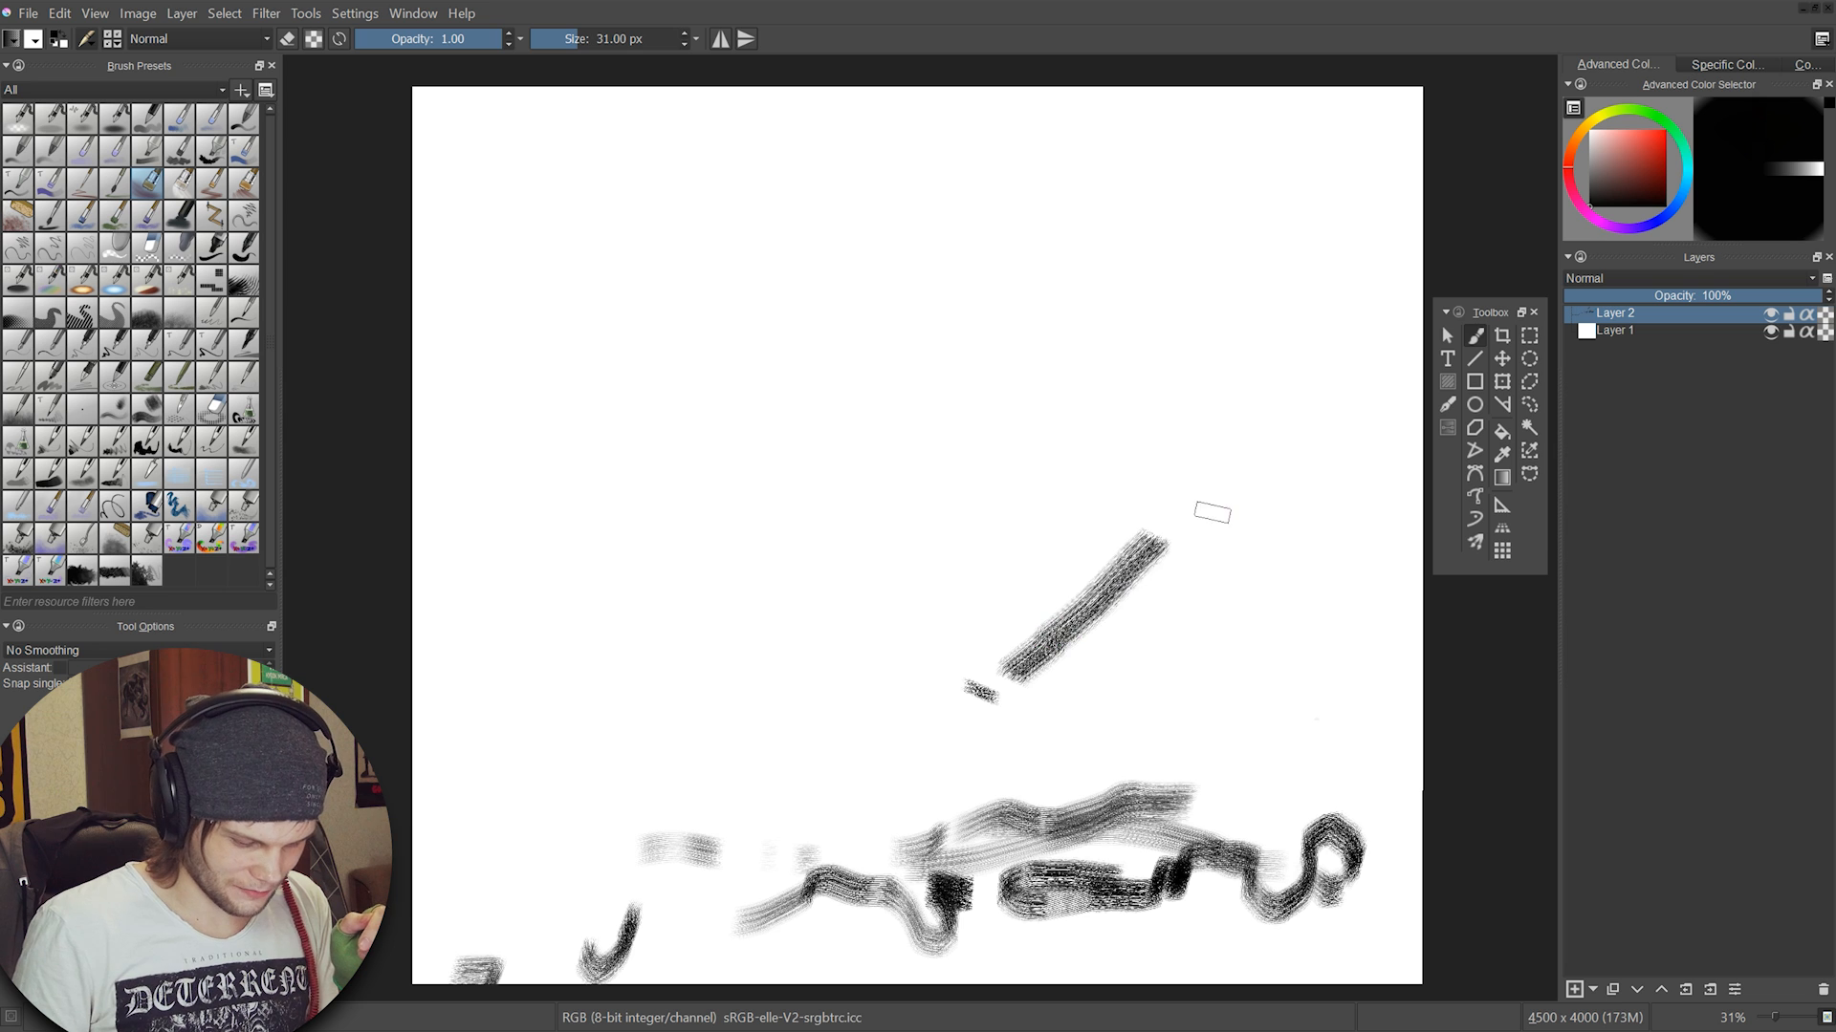
click(412, 13)
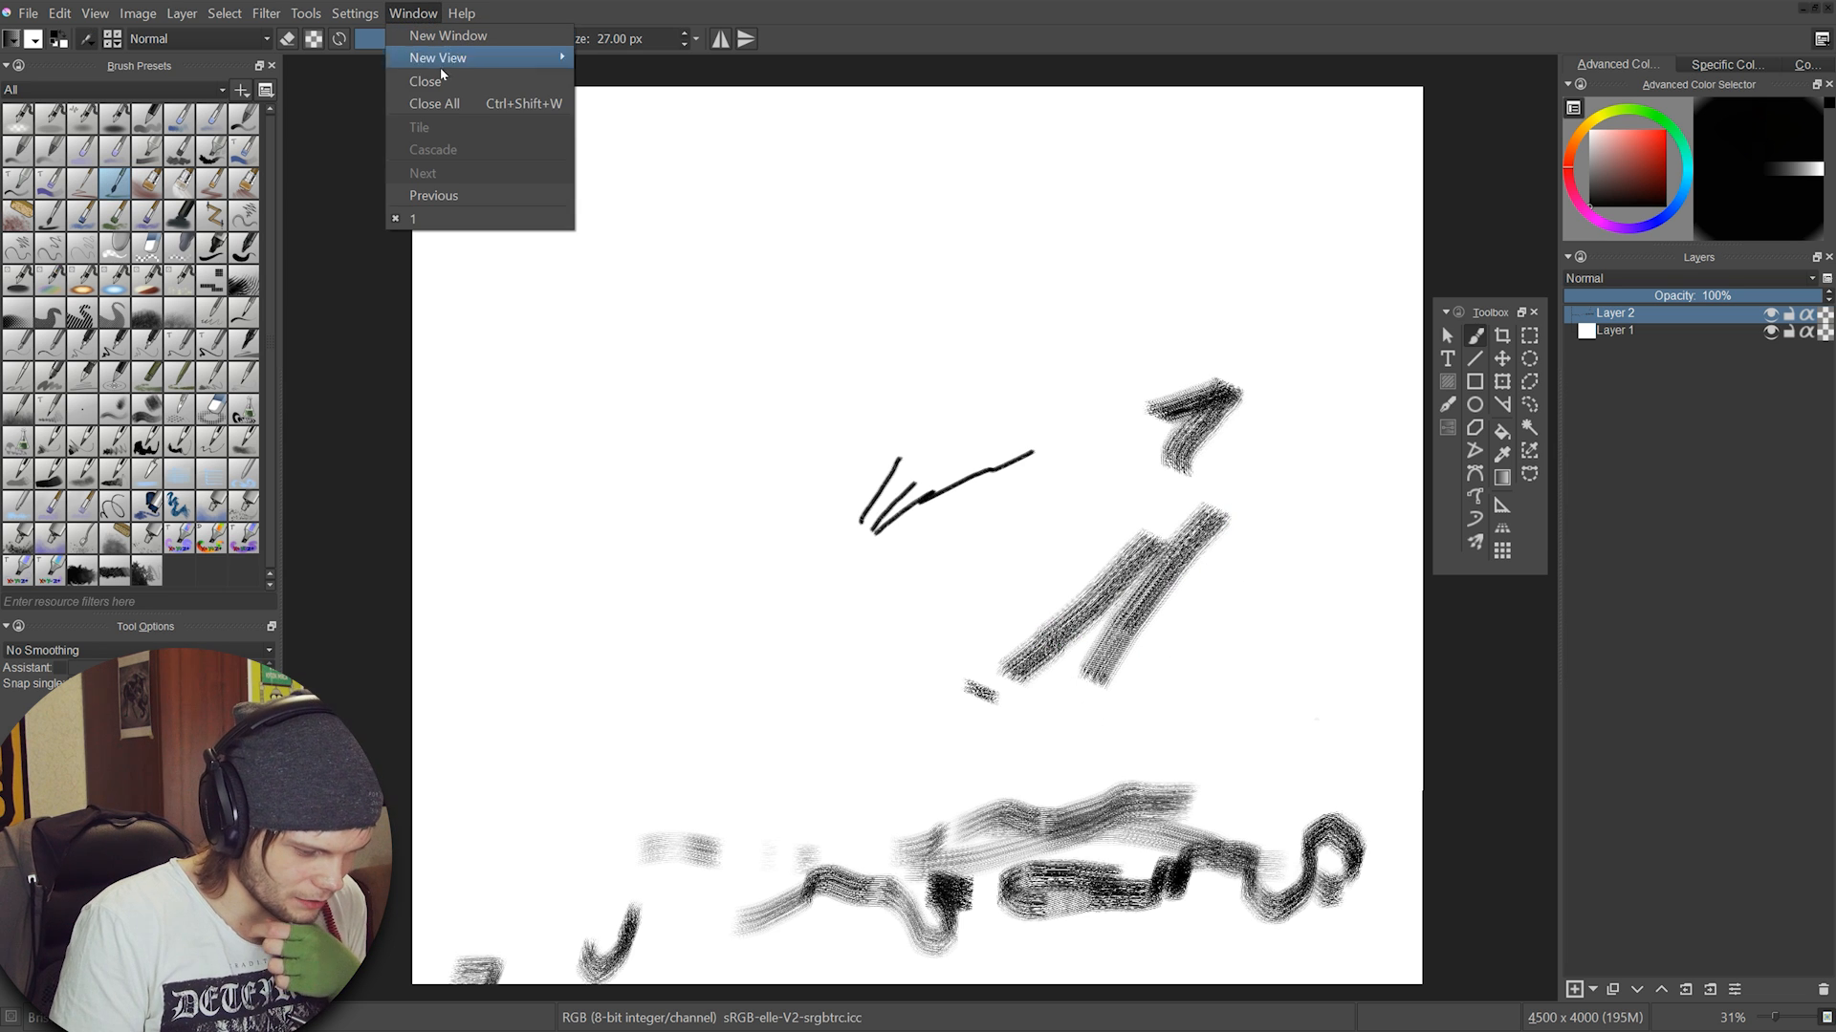
click(354, 12)
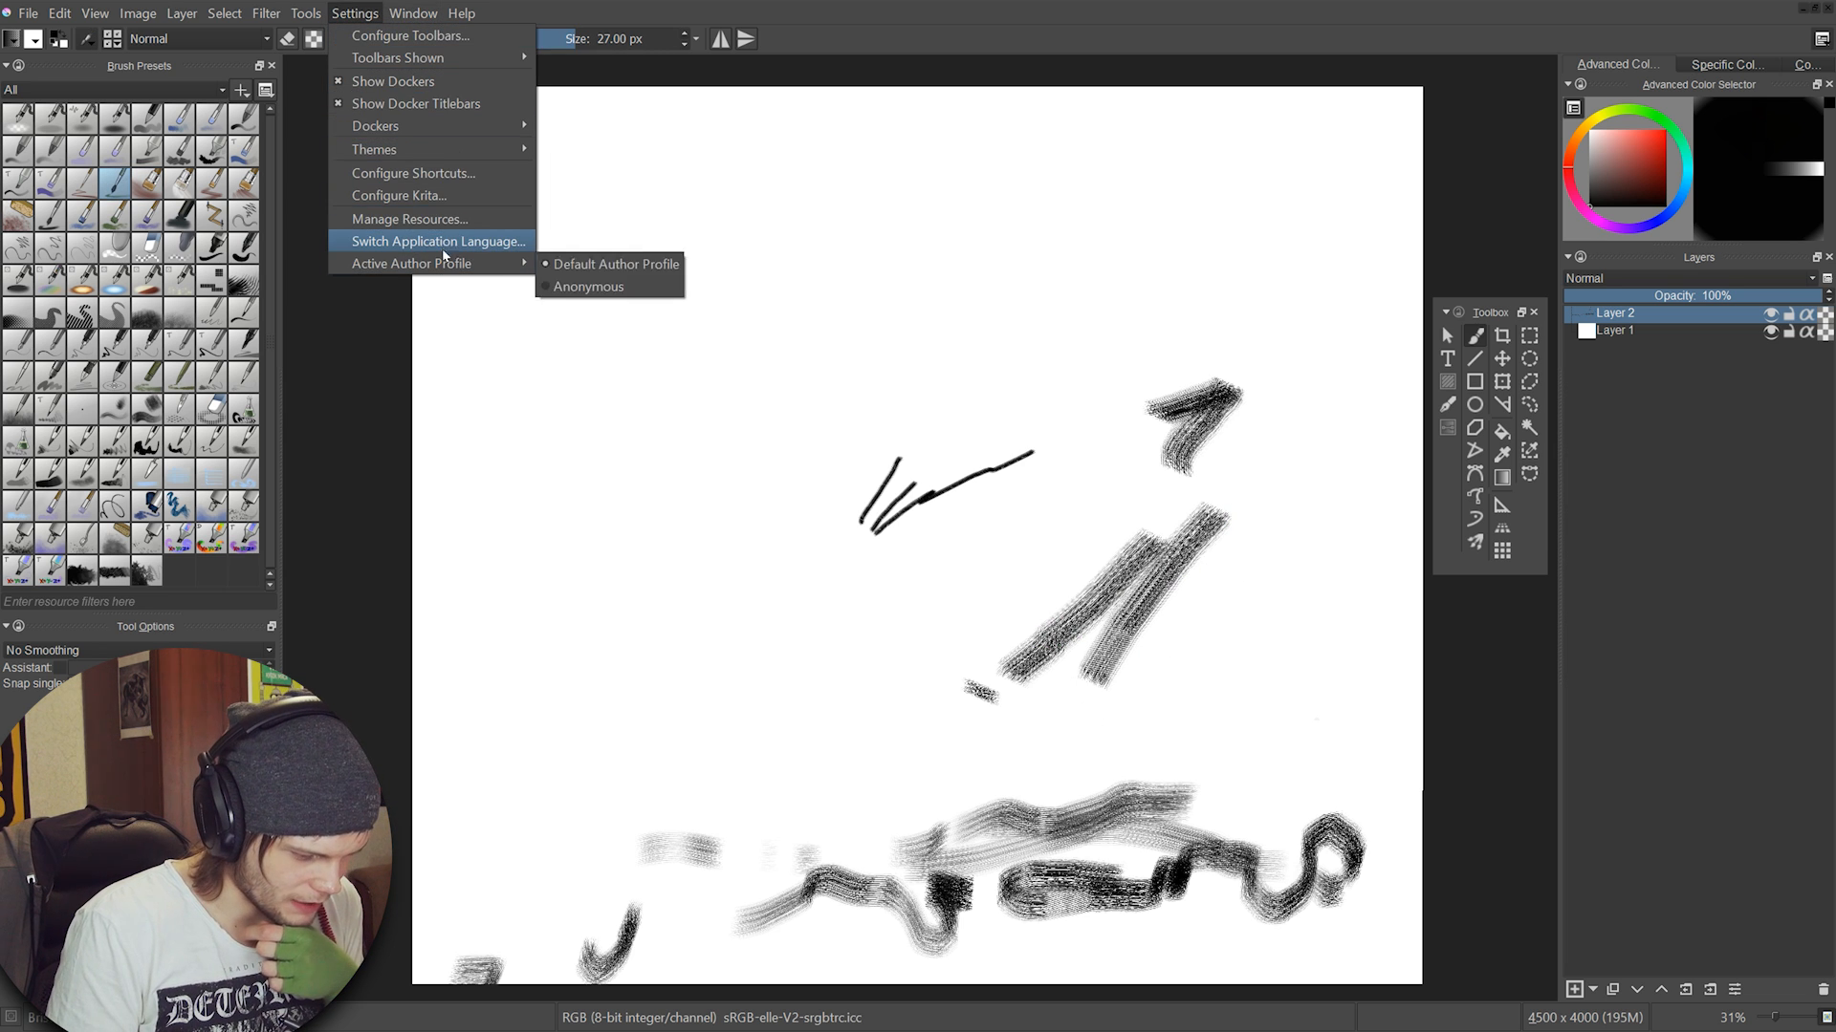
mouse_move(411, 262)
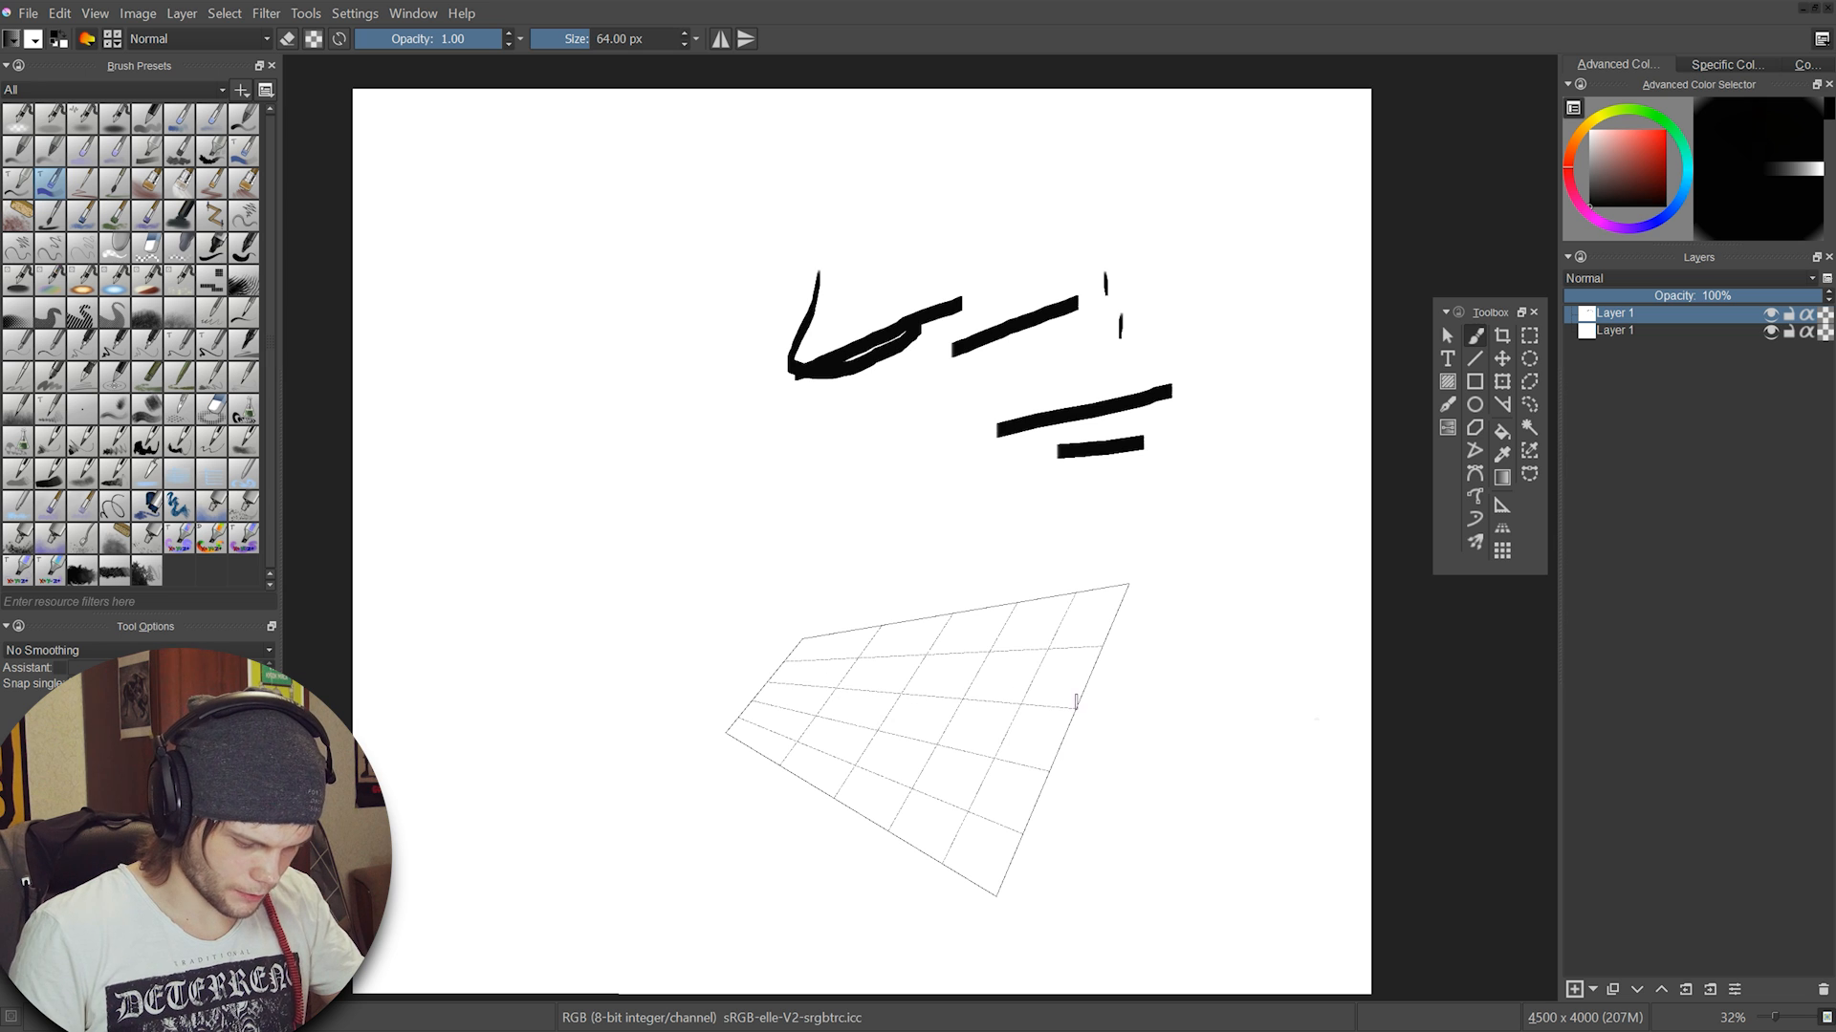
- Set brush size to 230.51 and trace the grid's right and top edges
text(230.51)
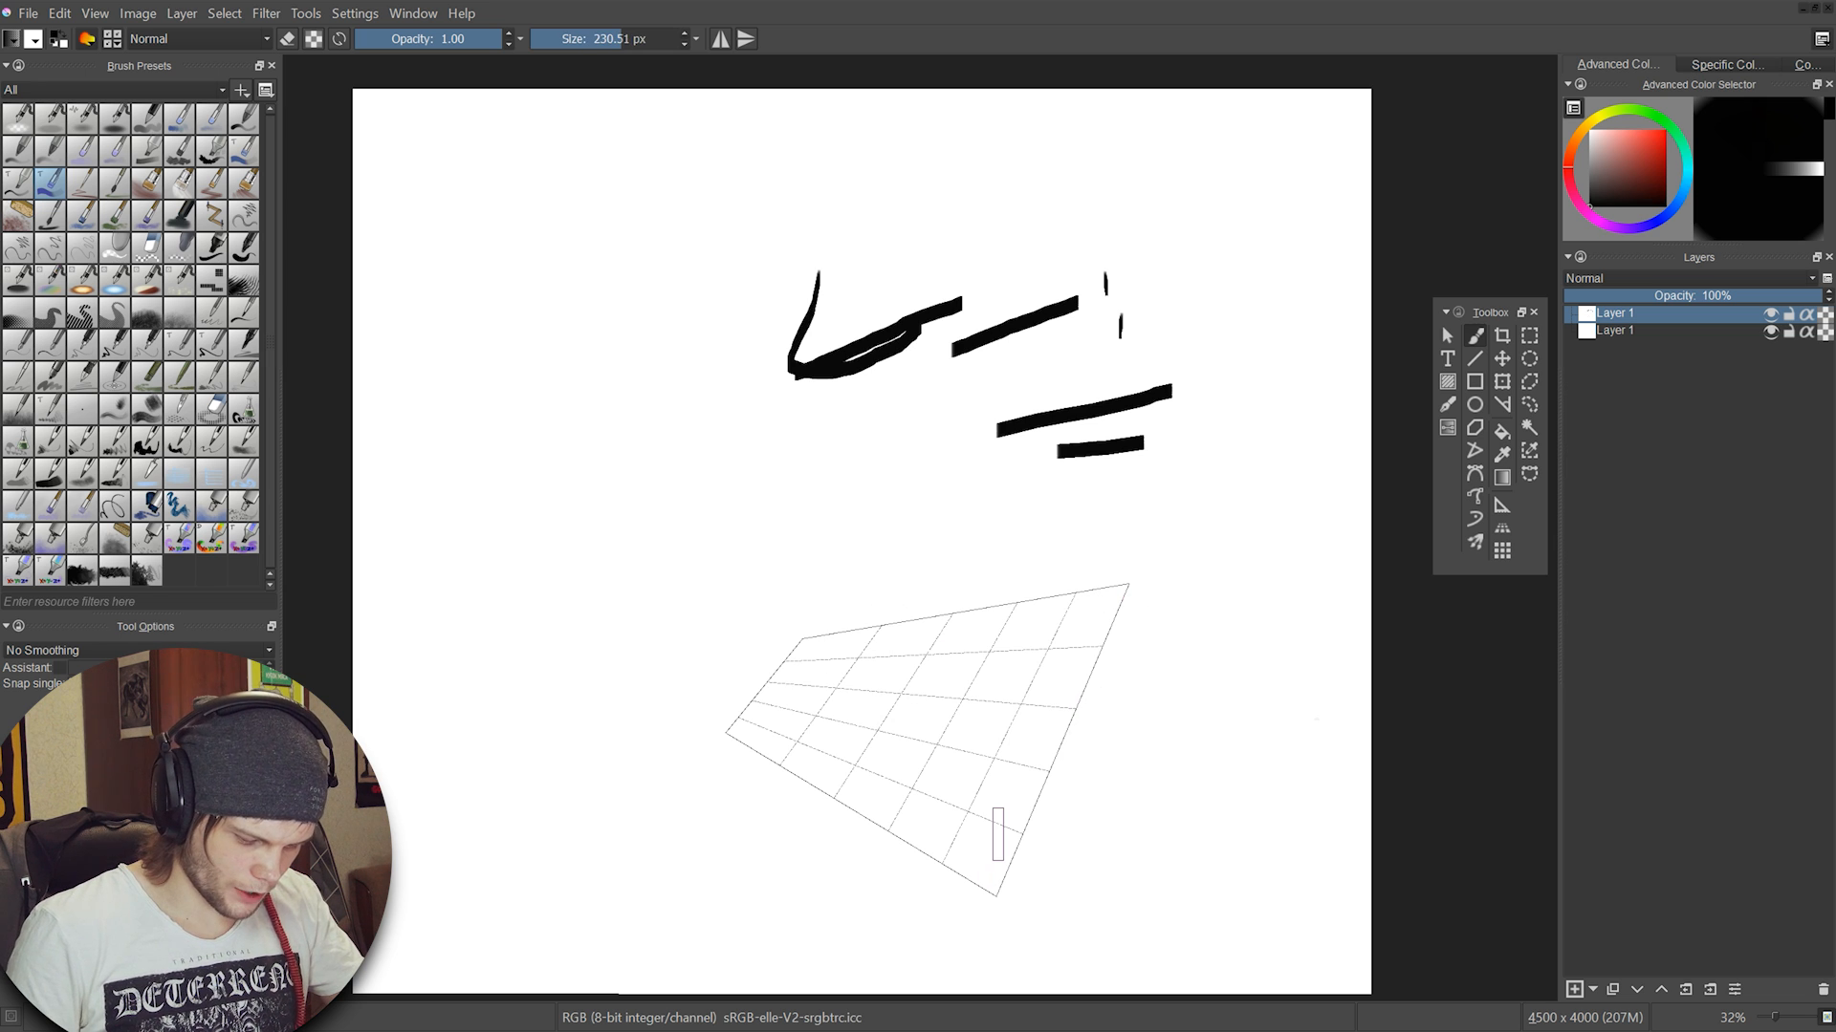
drag(1078, 637, 1024, 872)
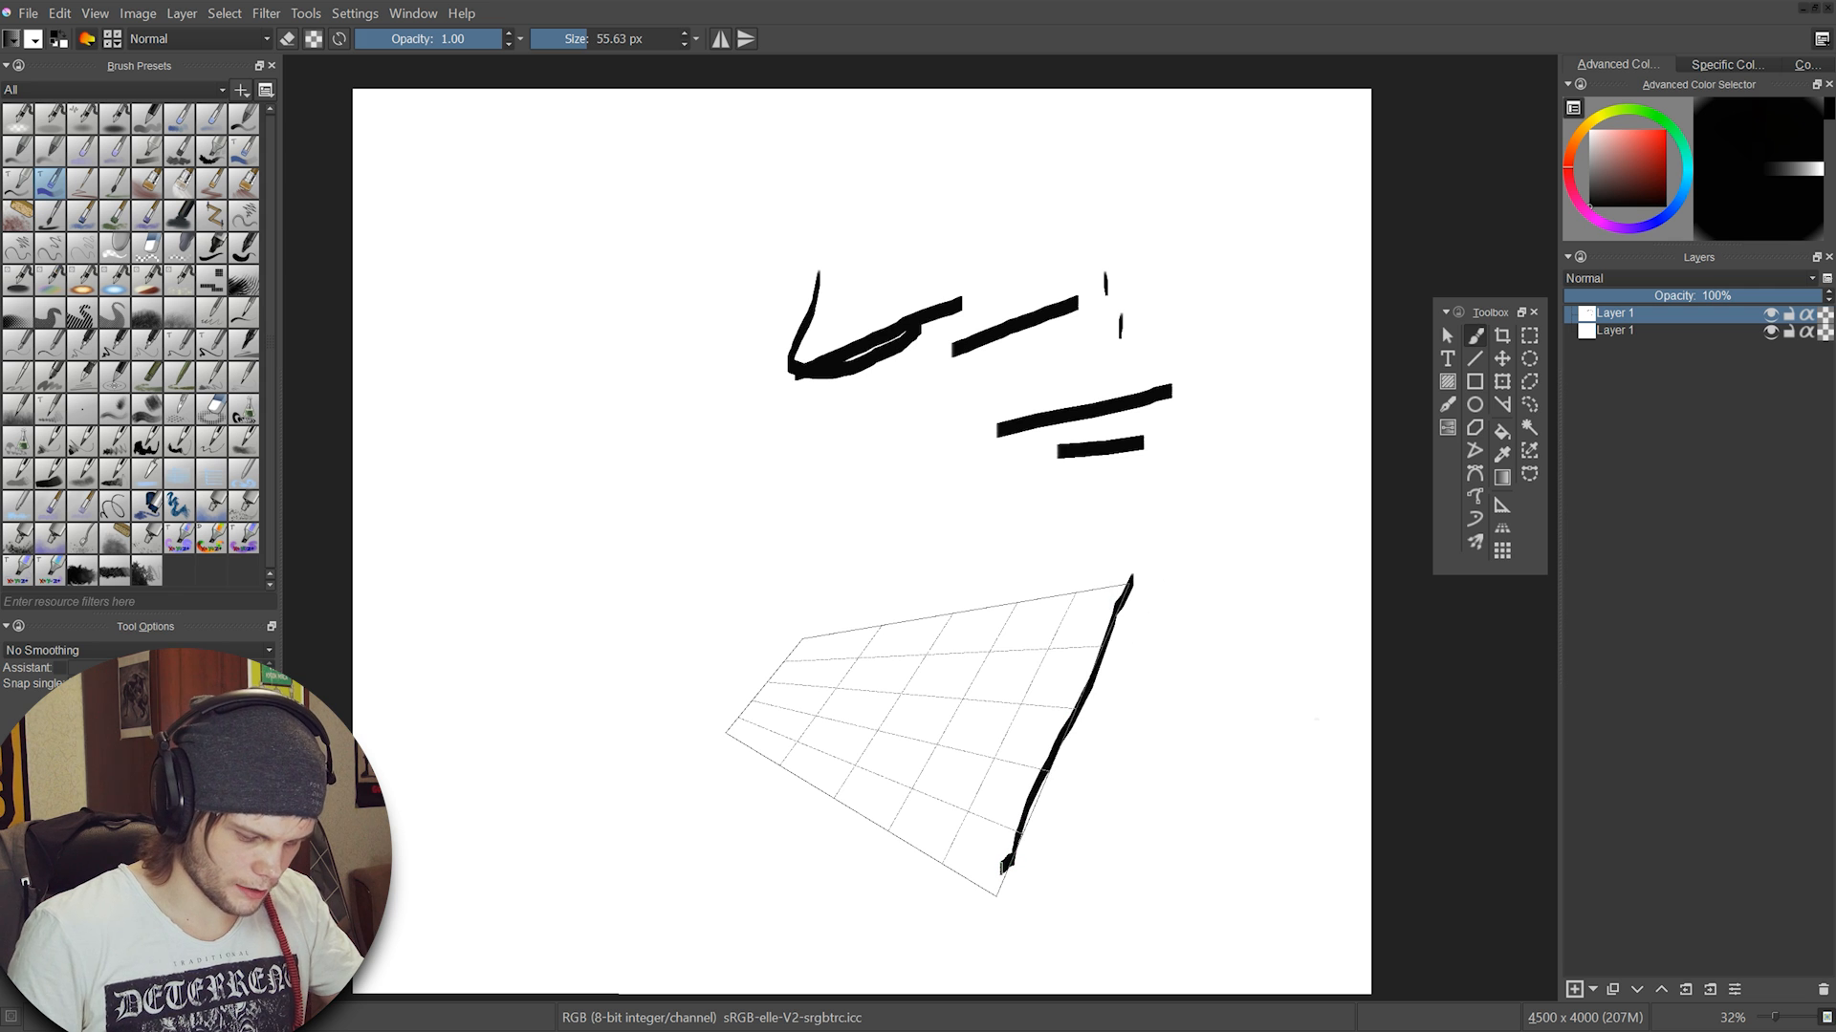
drag(802, 638, 1153, 573)
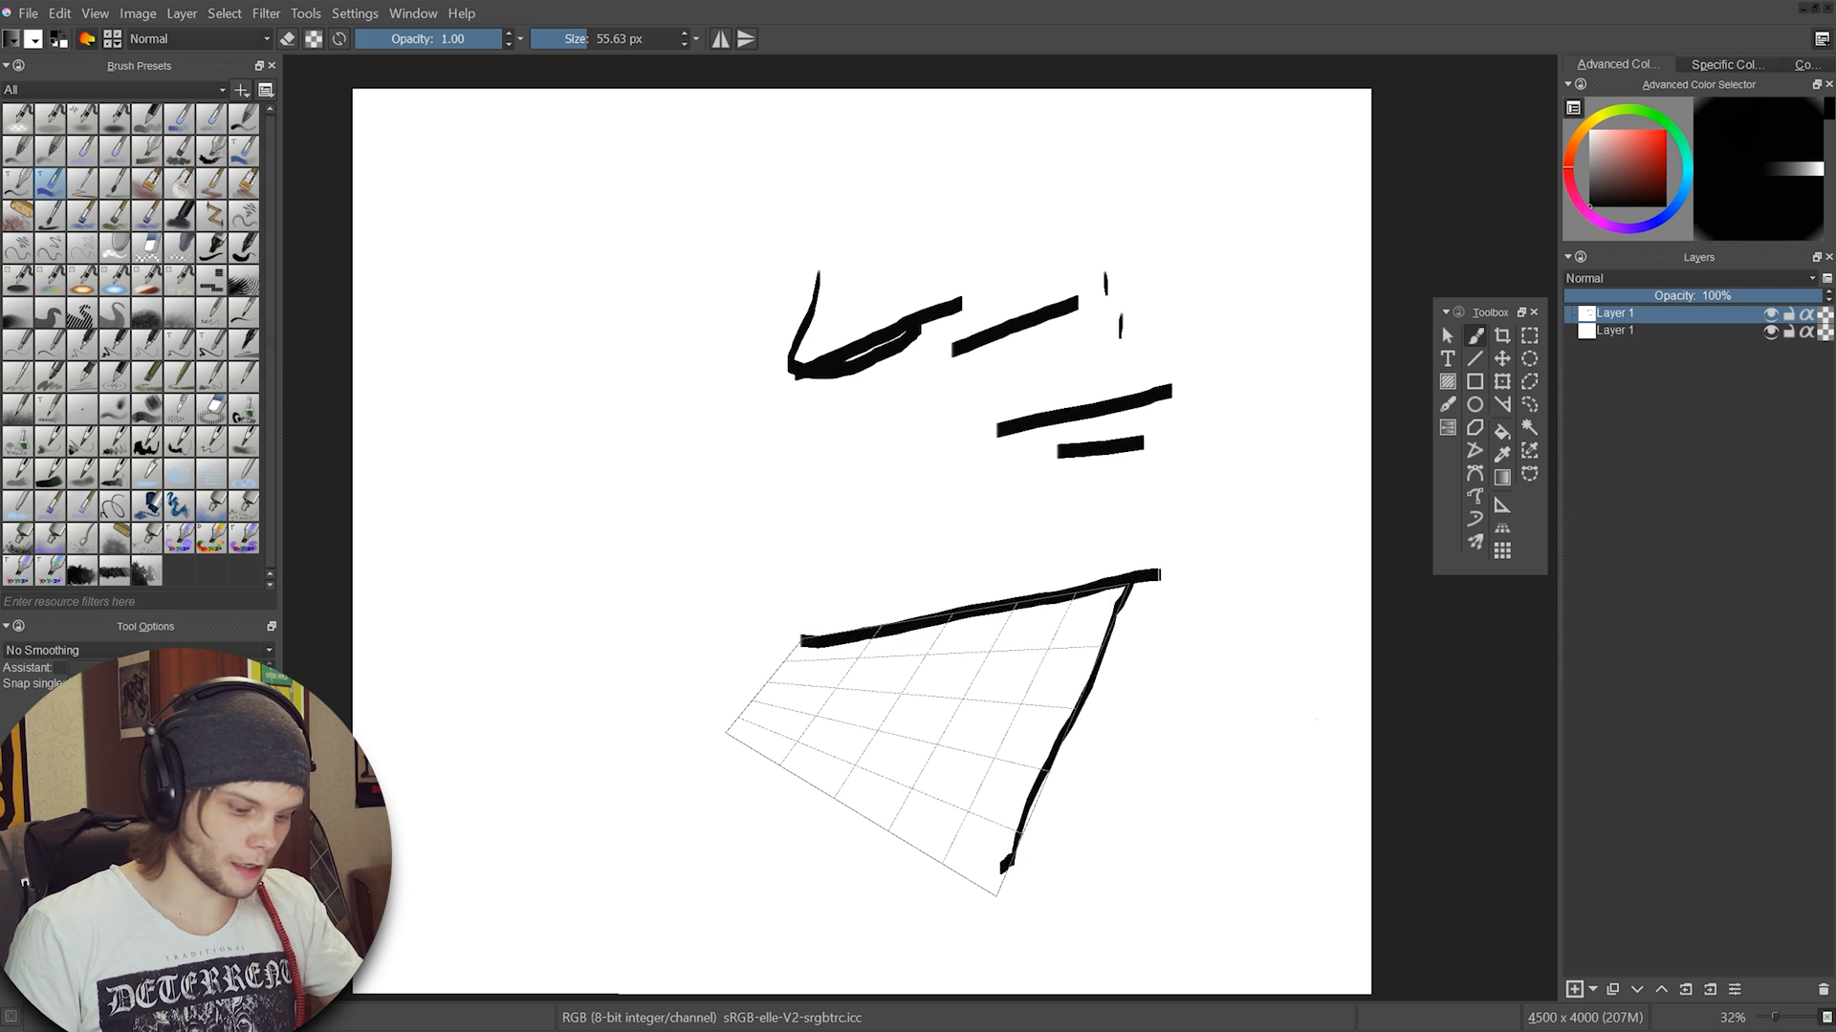
click(27, 13)
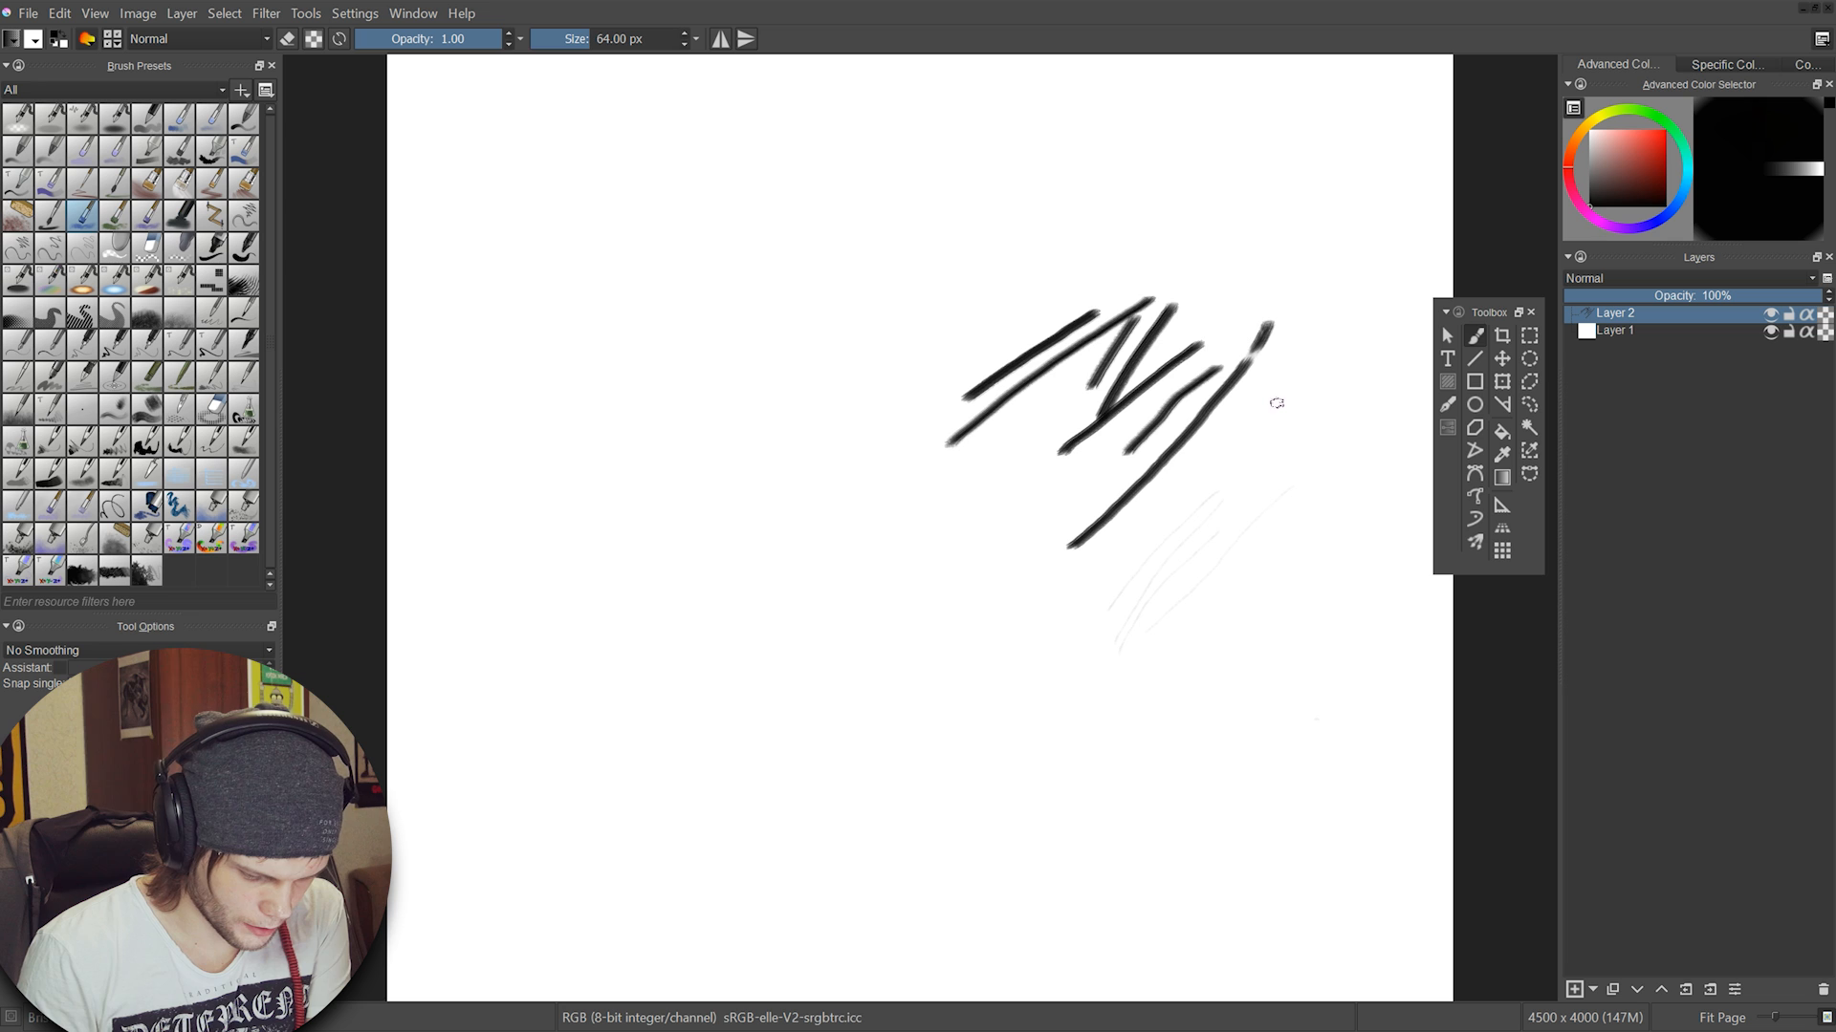
- Draw another dark diagonal stroke in the upper right of the canvas
drag(1287, 293, 1252, 469)
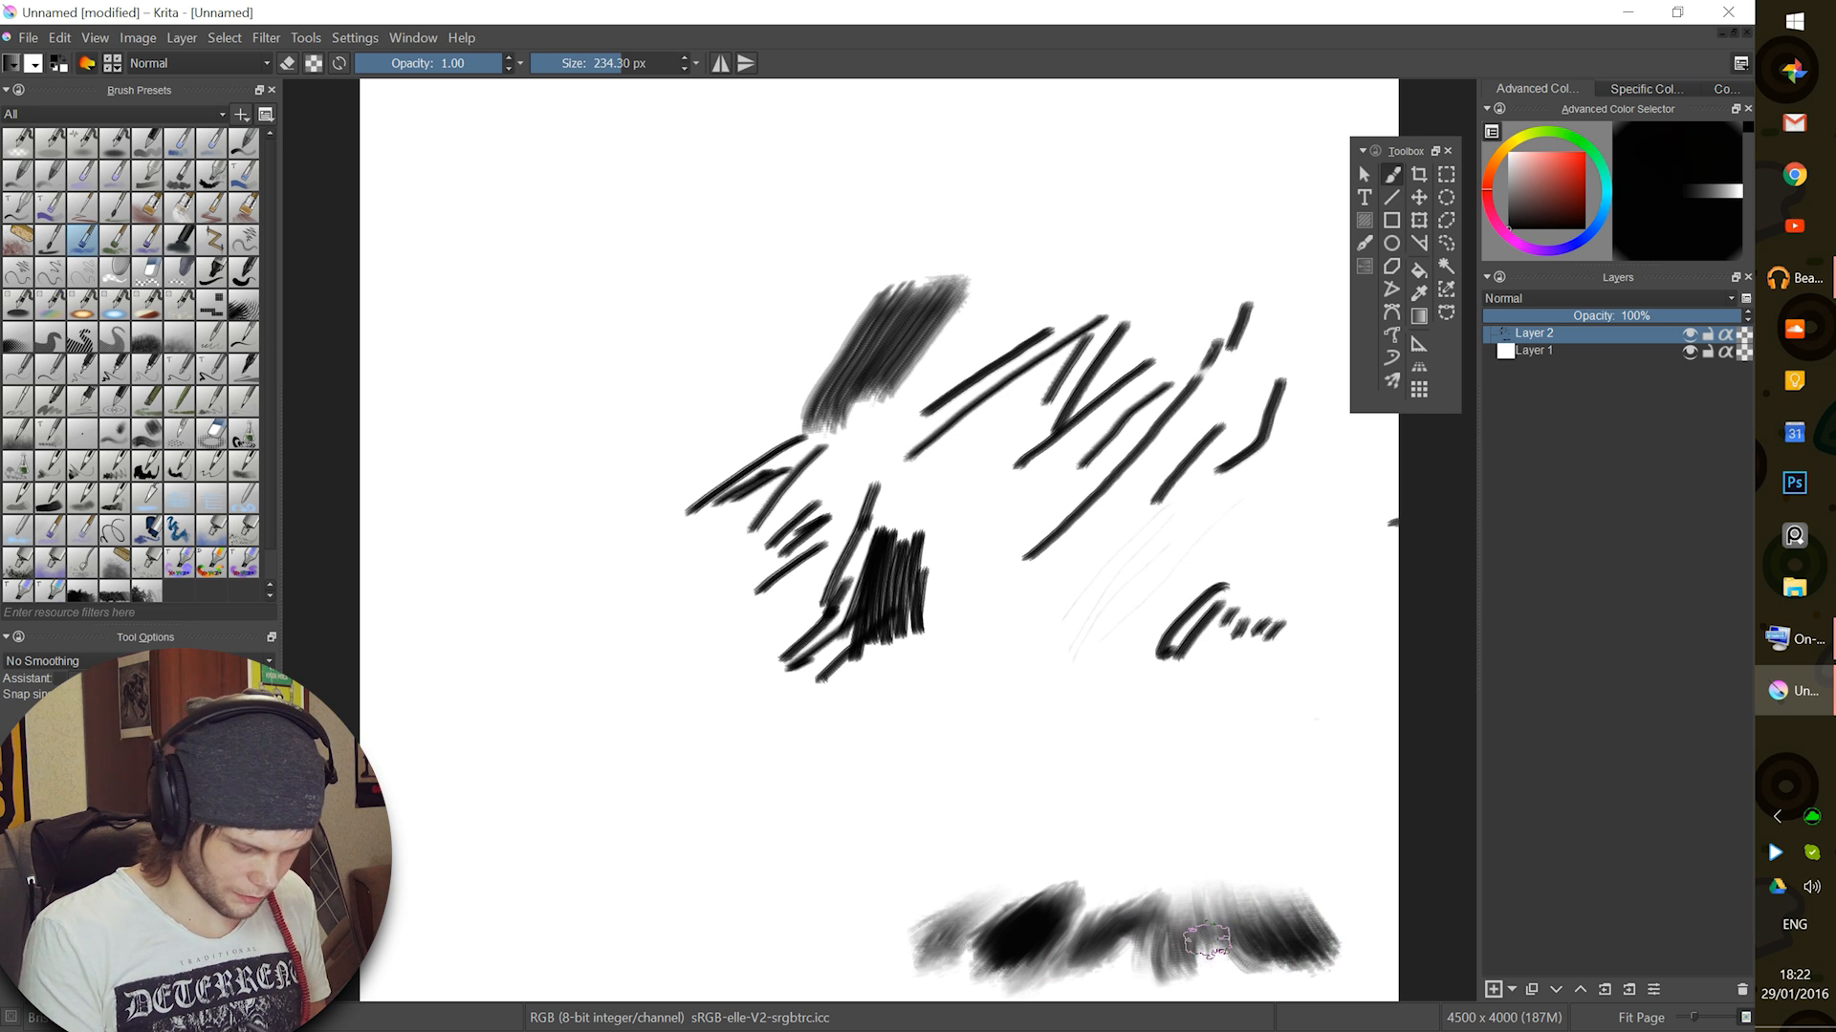
- Paint a soft grey bottom stroke and a dark smudged mass, then enable weighted smoothing
drag(492, 960, 773, 907)
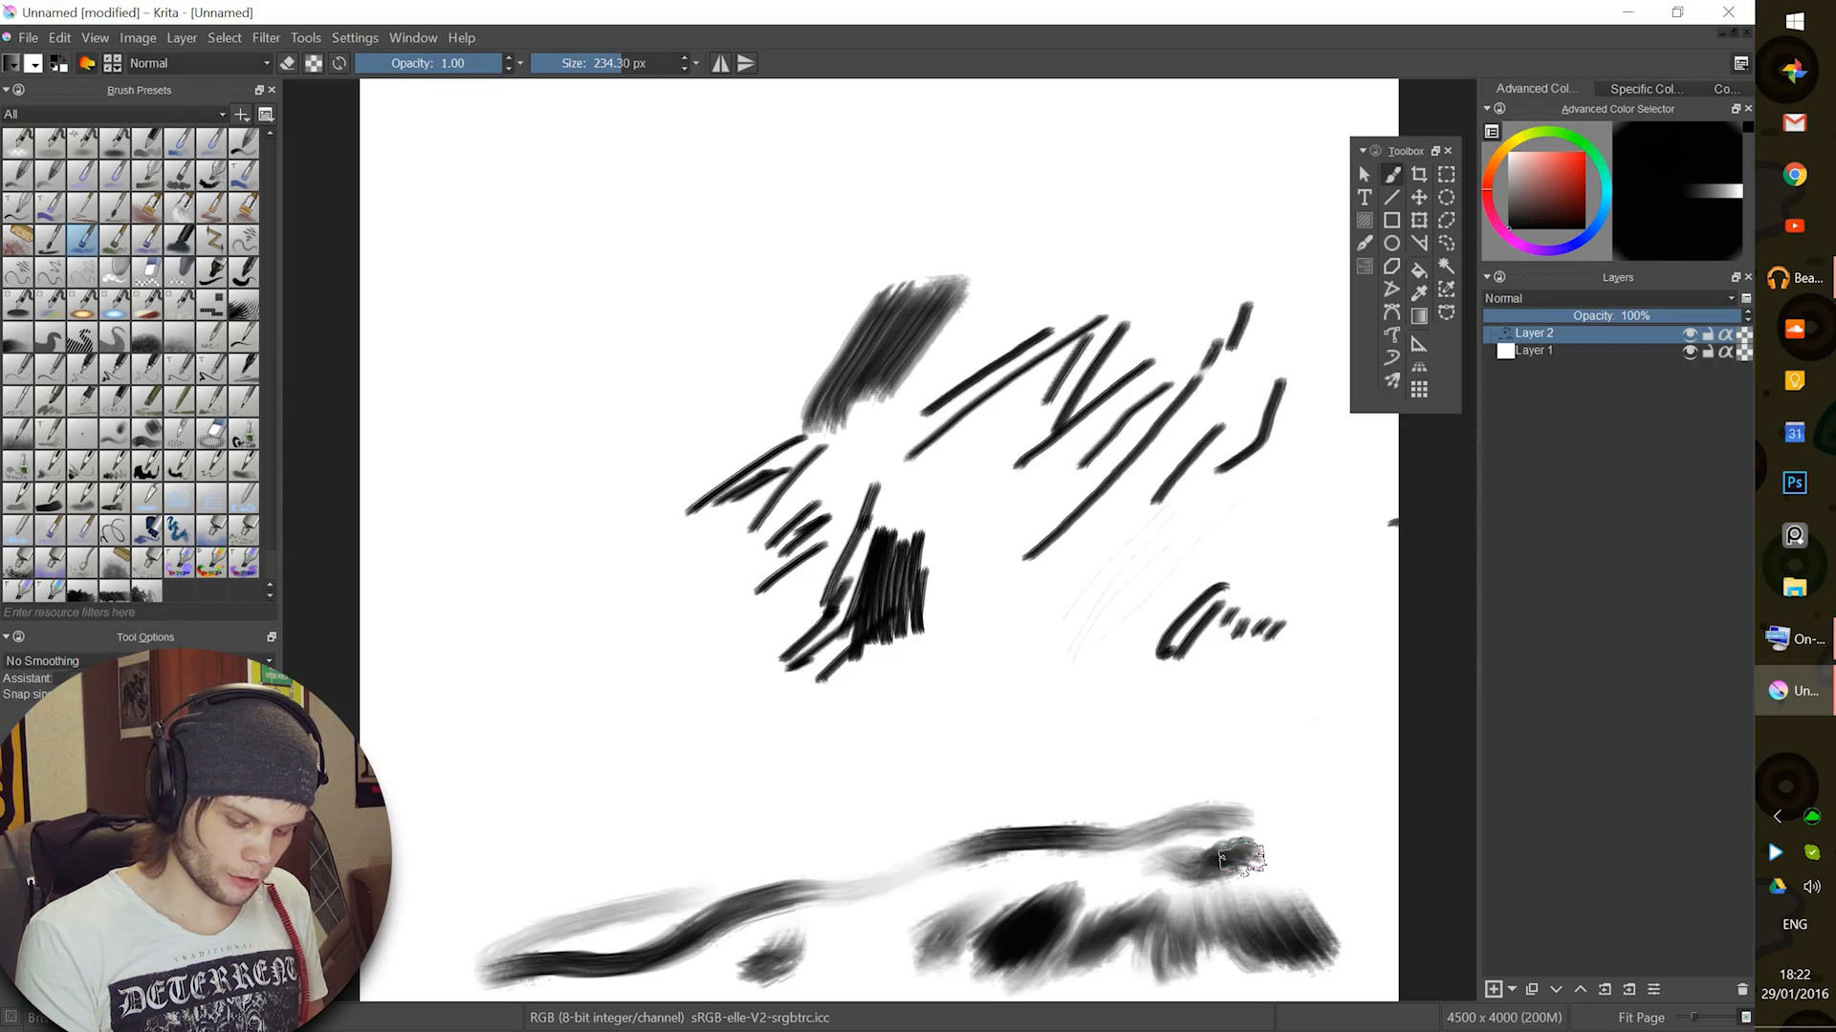
drag(1229, 855, 937, 883)
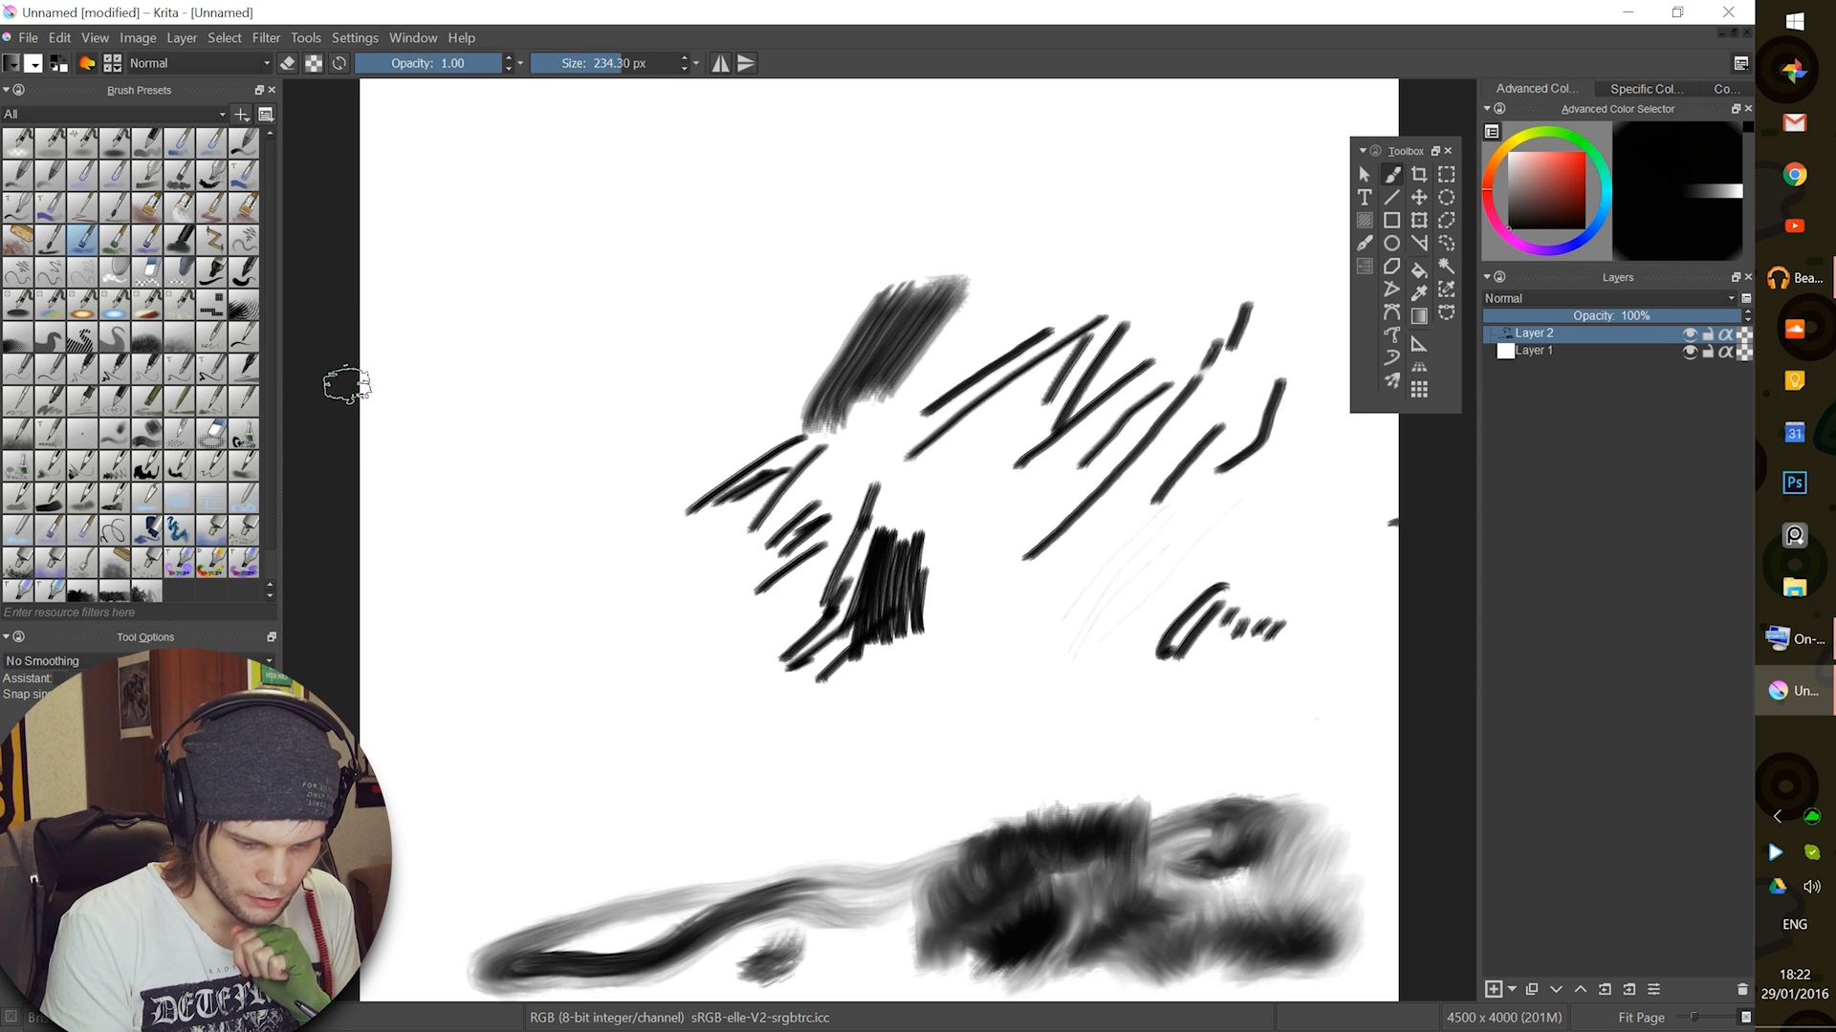
click(1642, 89)
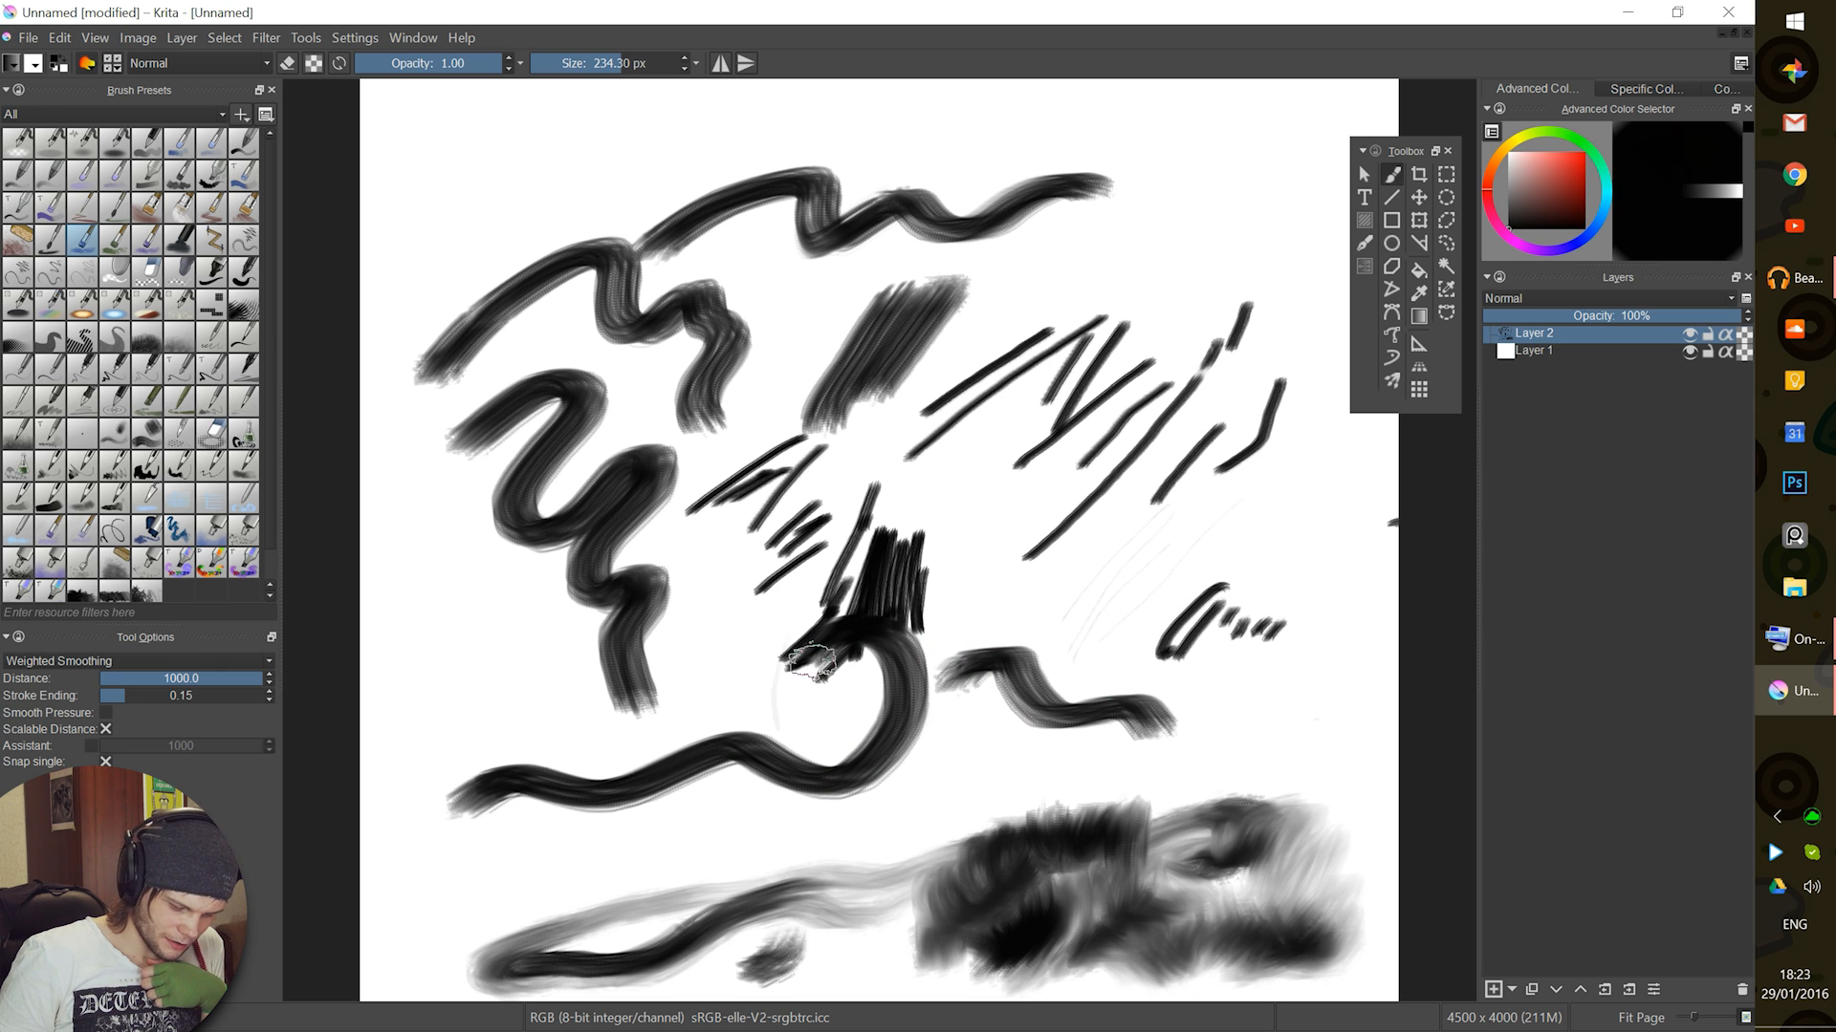
- Paint a long wavy black stroke across the canvas and browse brush preset categories
drag(784, 656, 1229, 831)
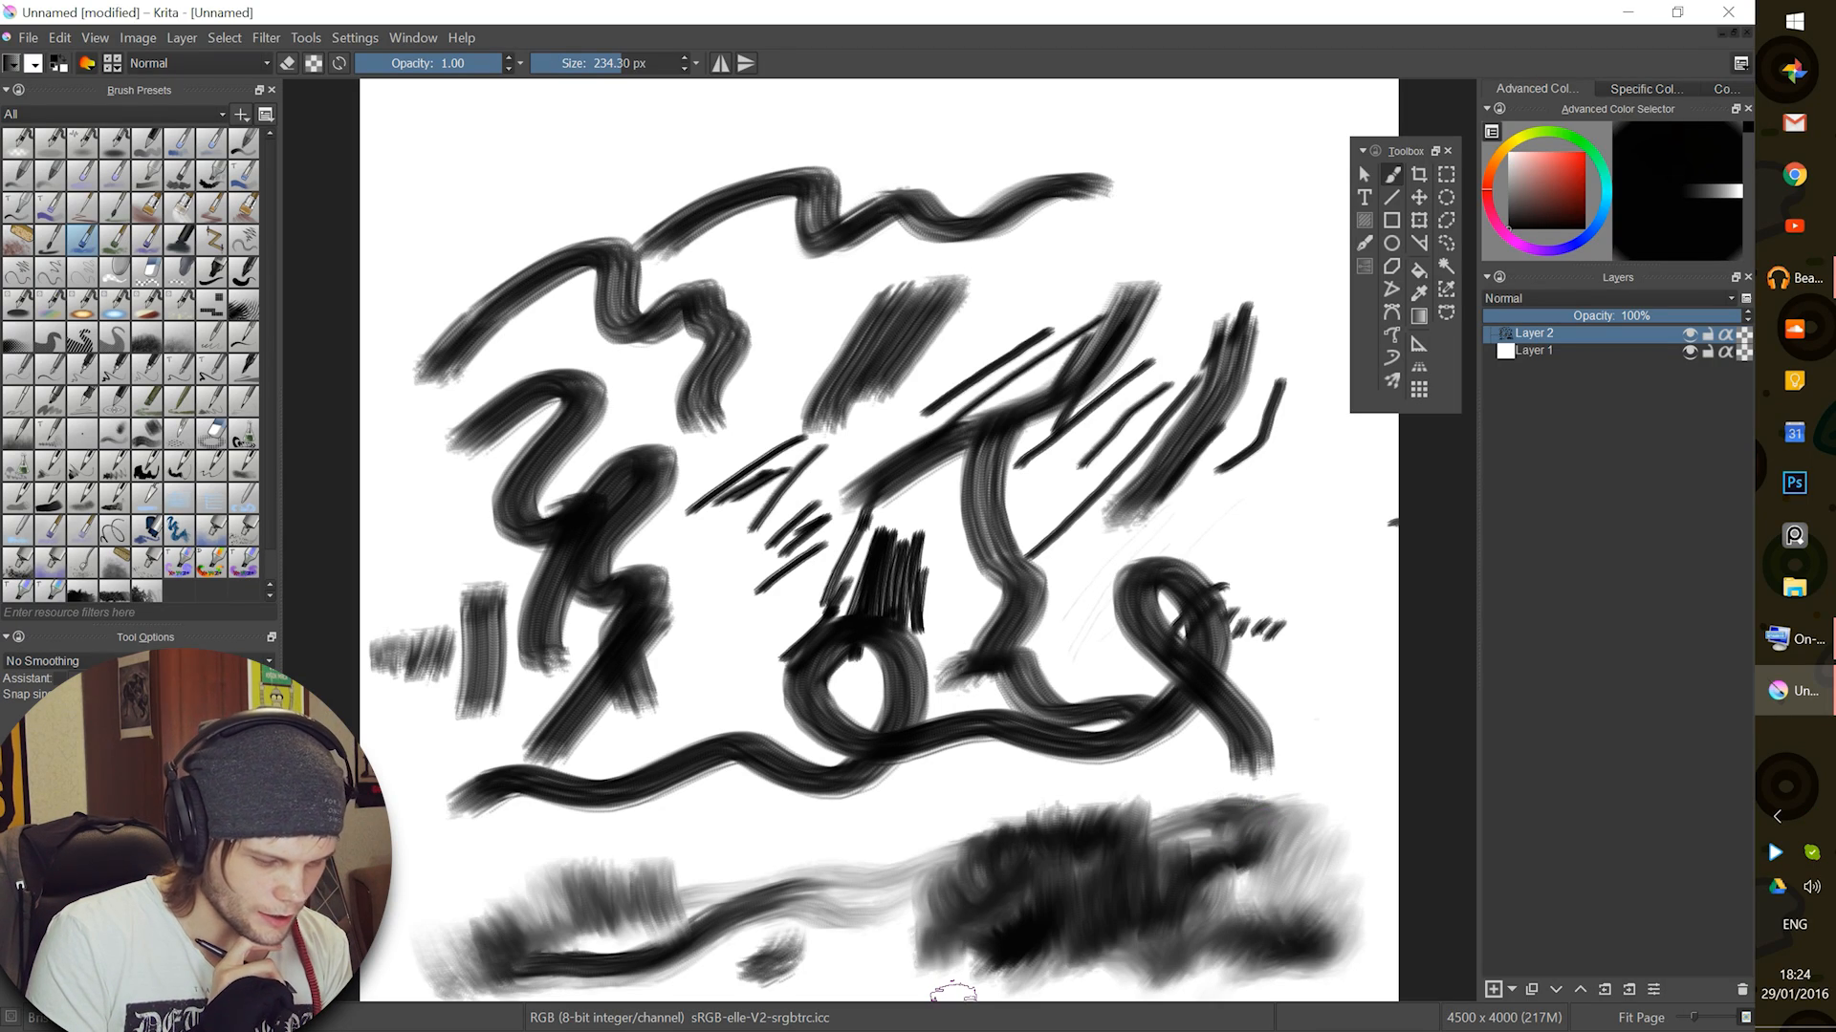
click(355, 37)
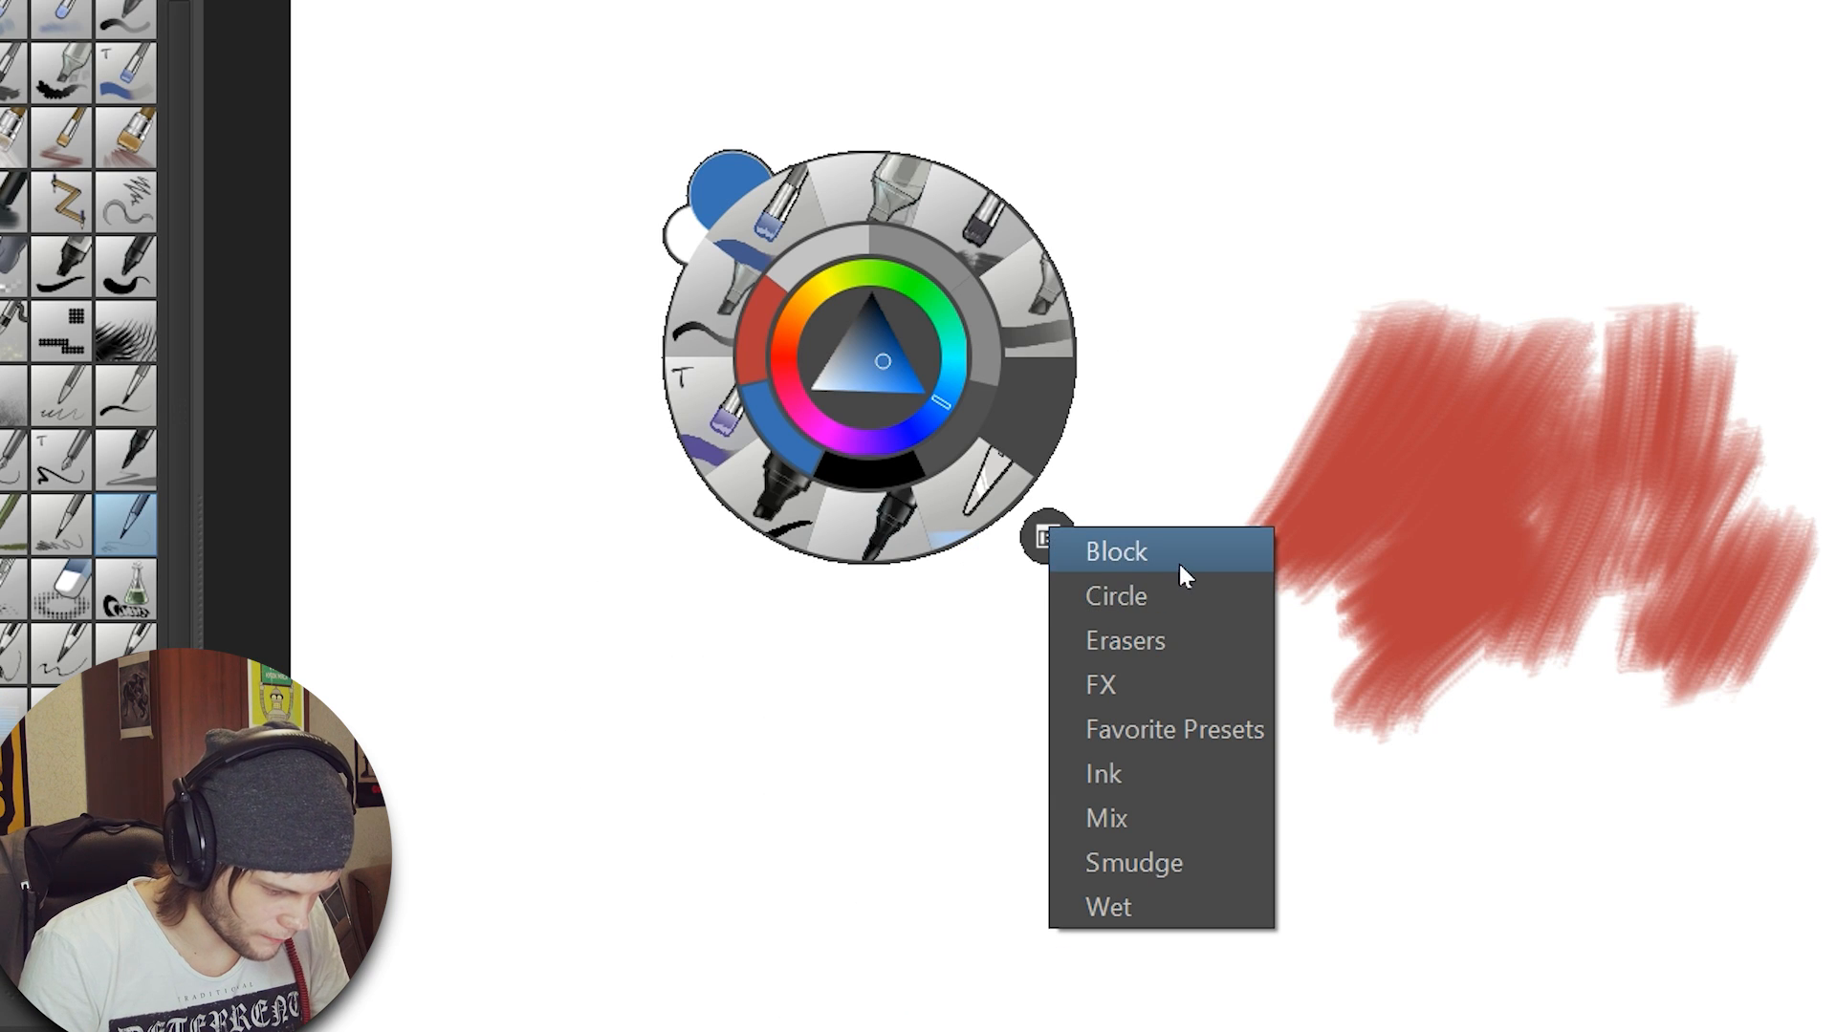
mouse_move(1170, 863)
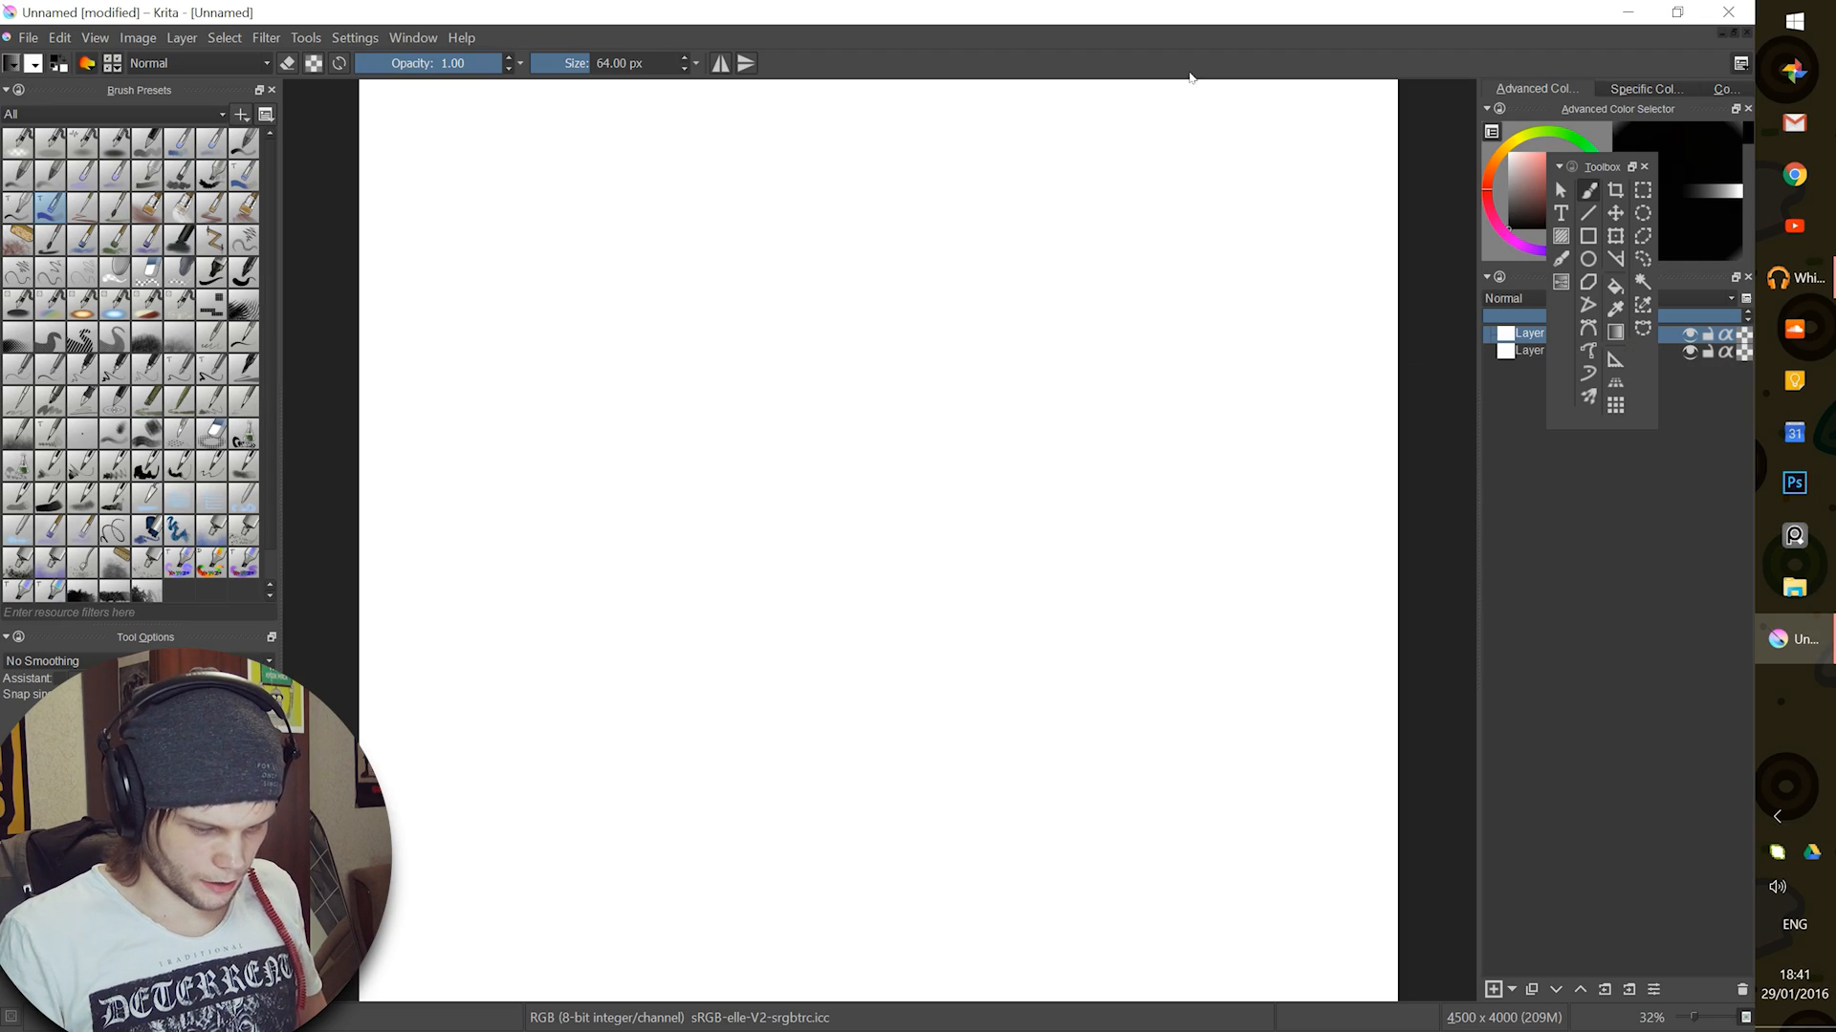
- Open the brush editor for the Block_wet_tilt smudge preset
click(948, 919)
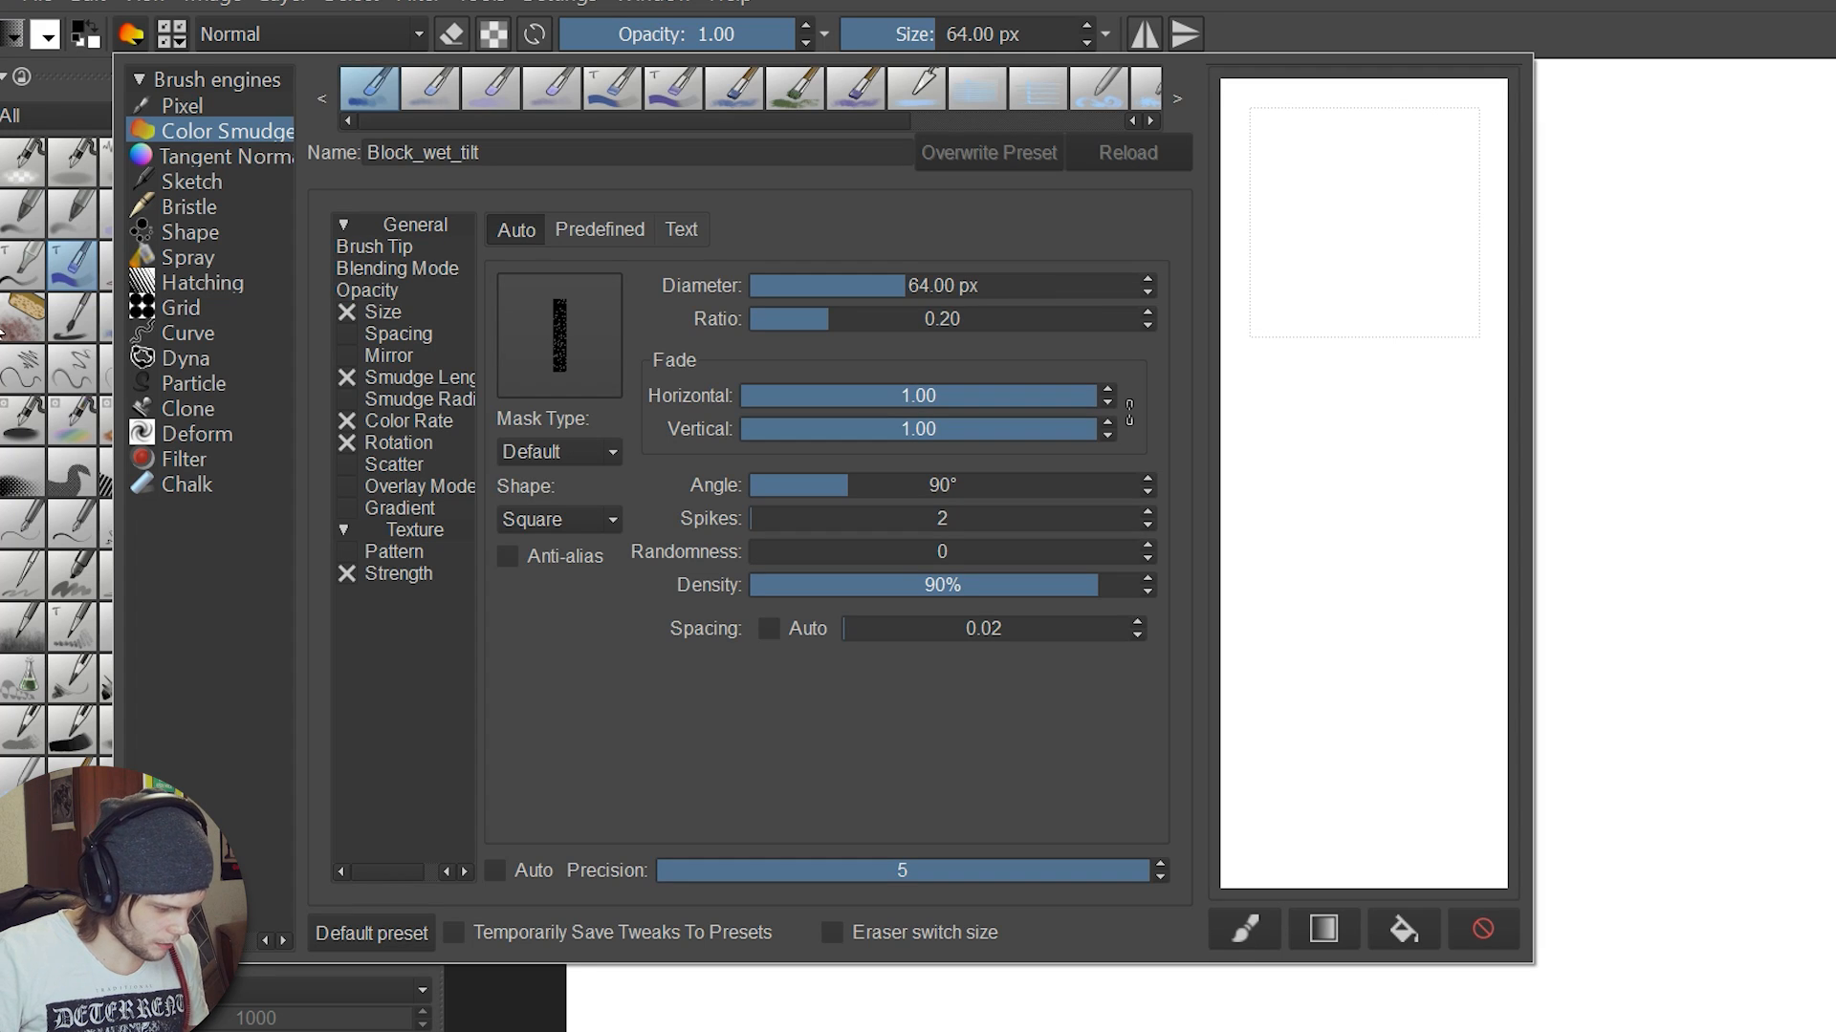
mouse_move(661, 327)
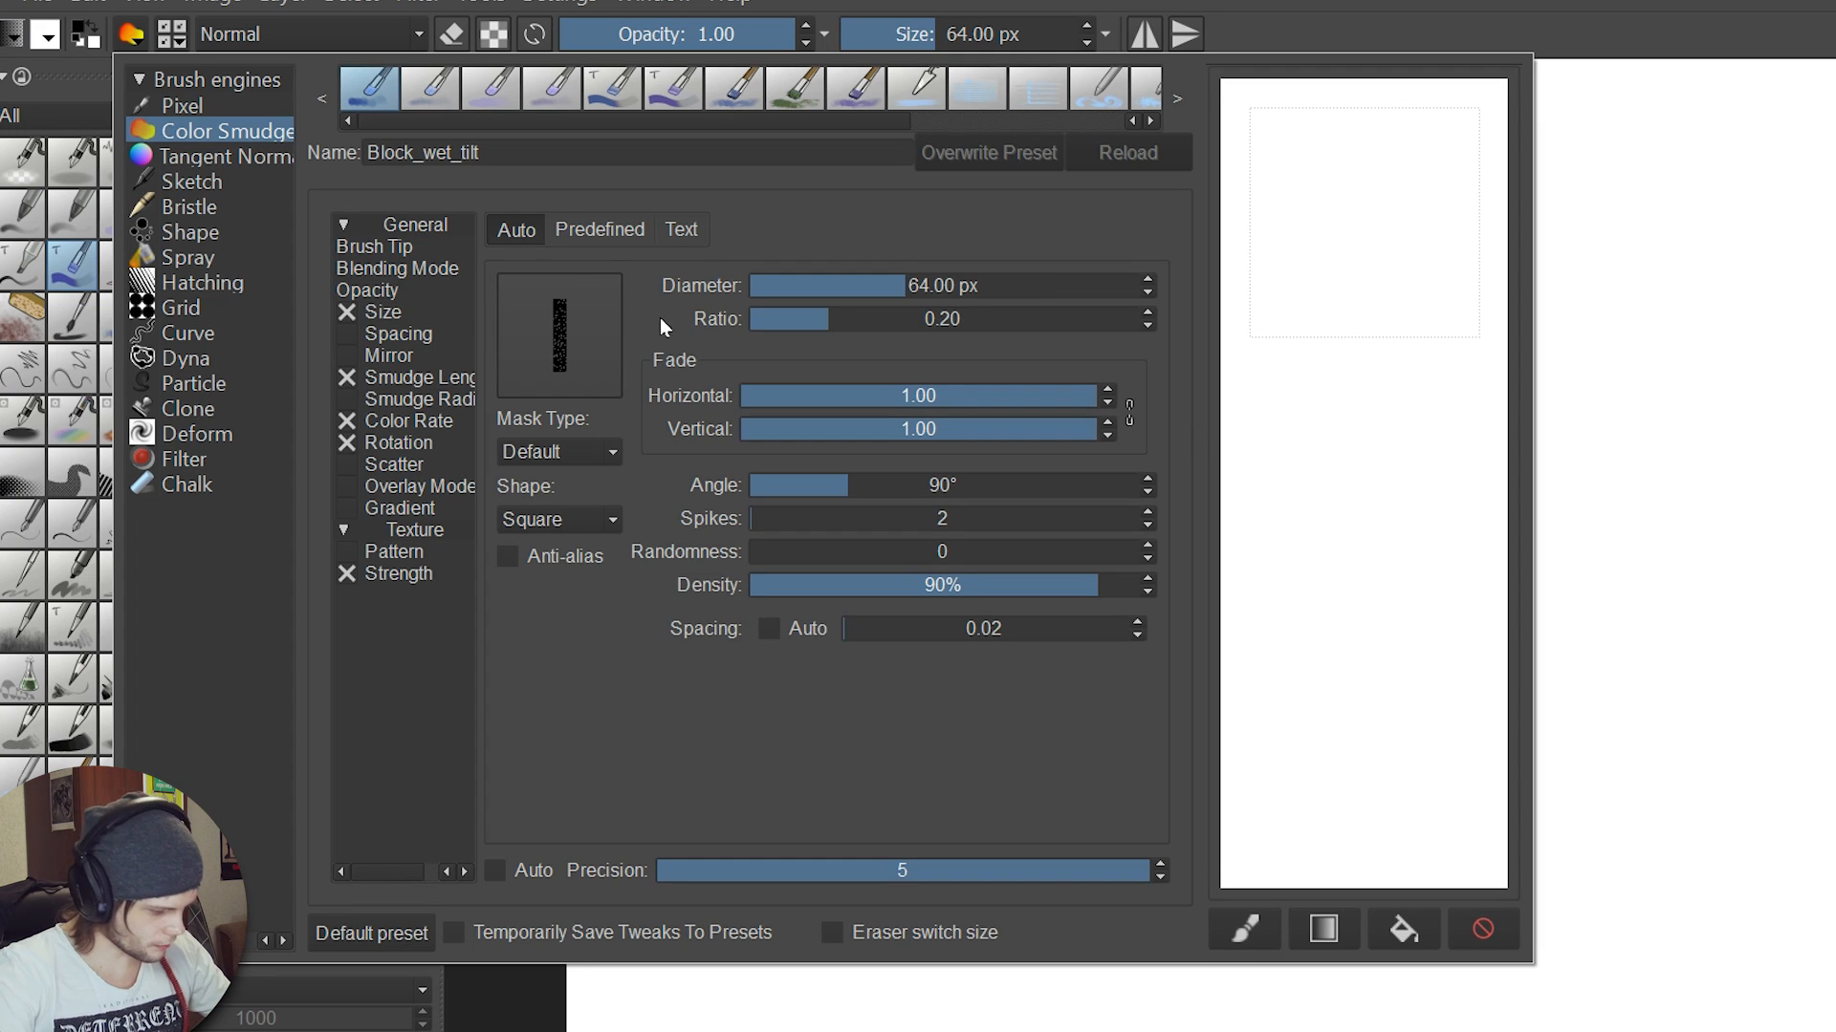
mouse_move(404, 269)
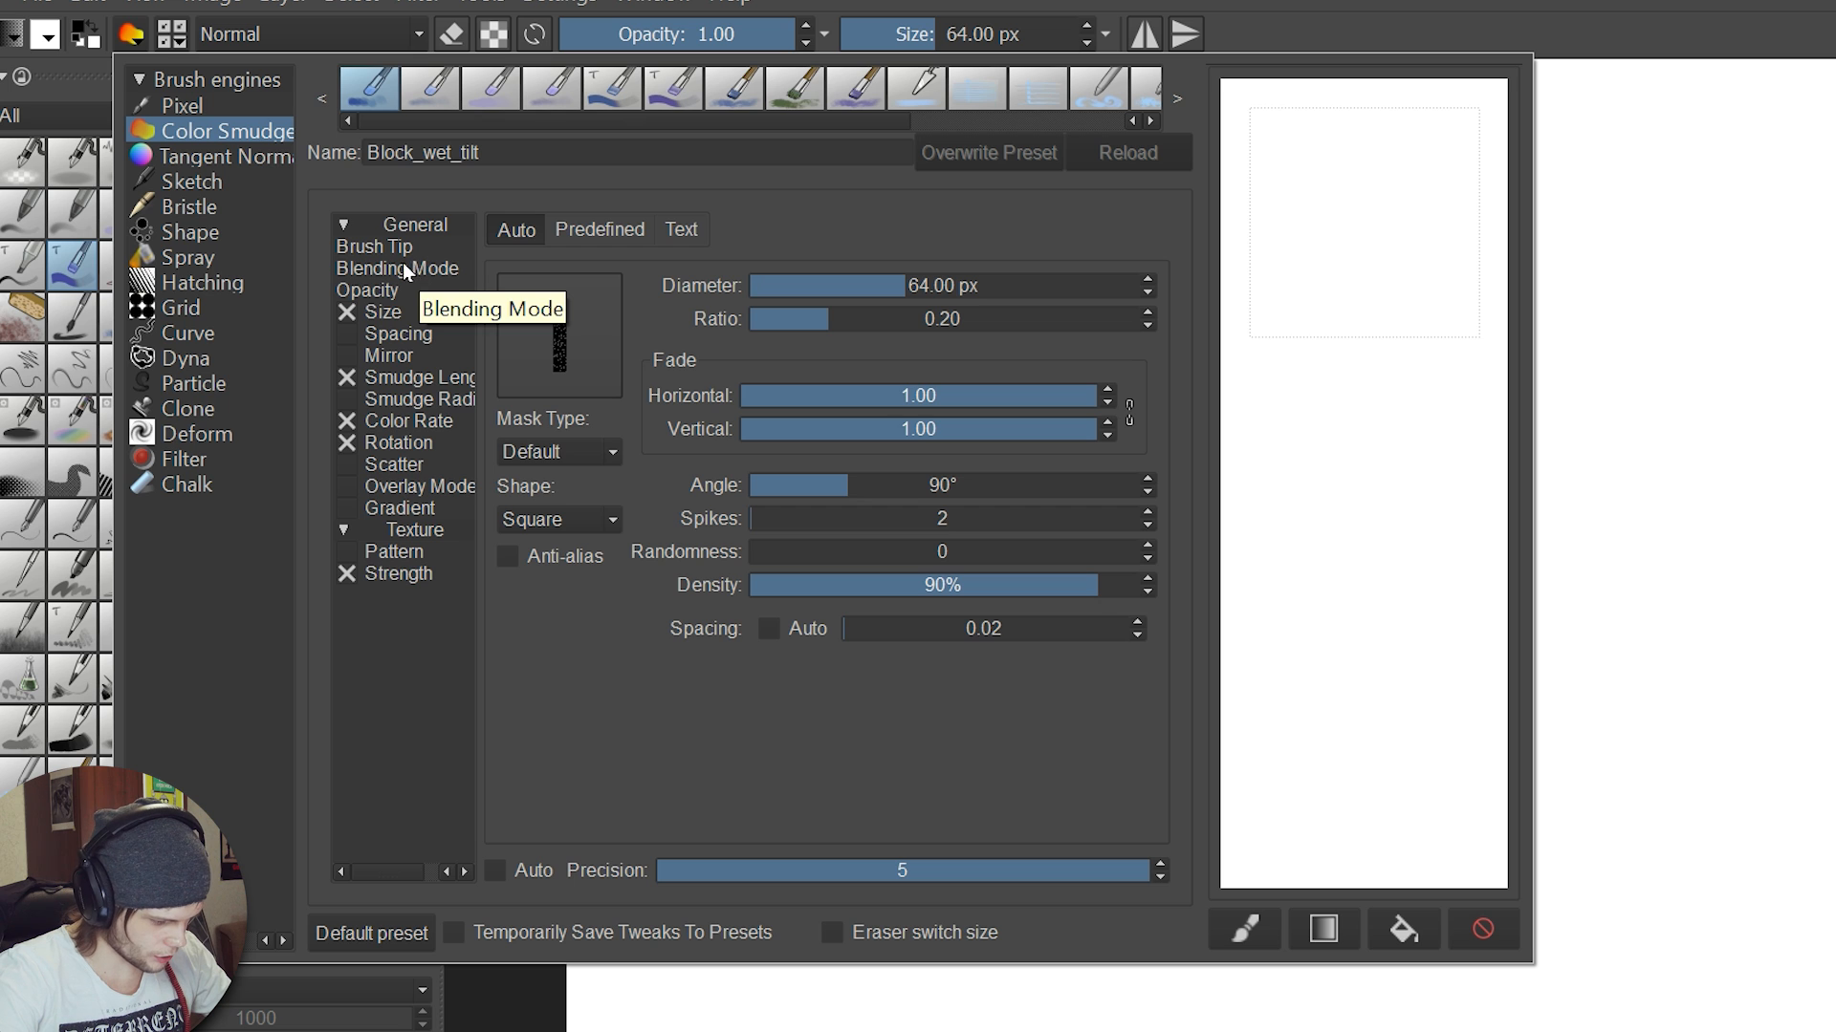
- Browse predefined brush tips, return to the generated tip, and reopen Brush Tip settings
click(600, 229)
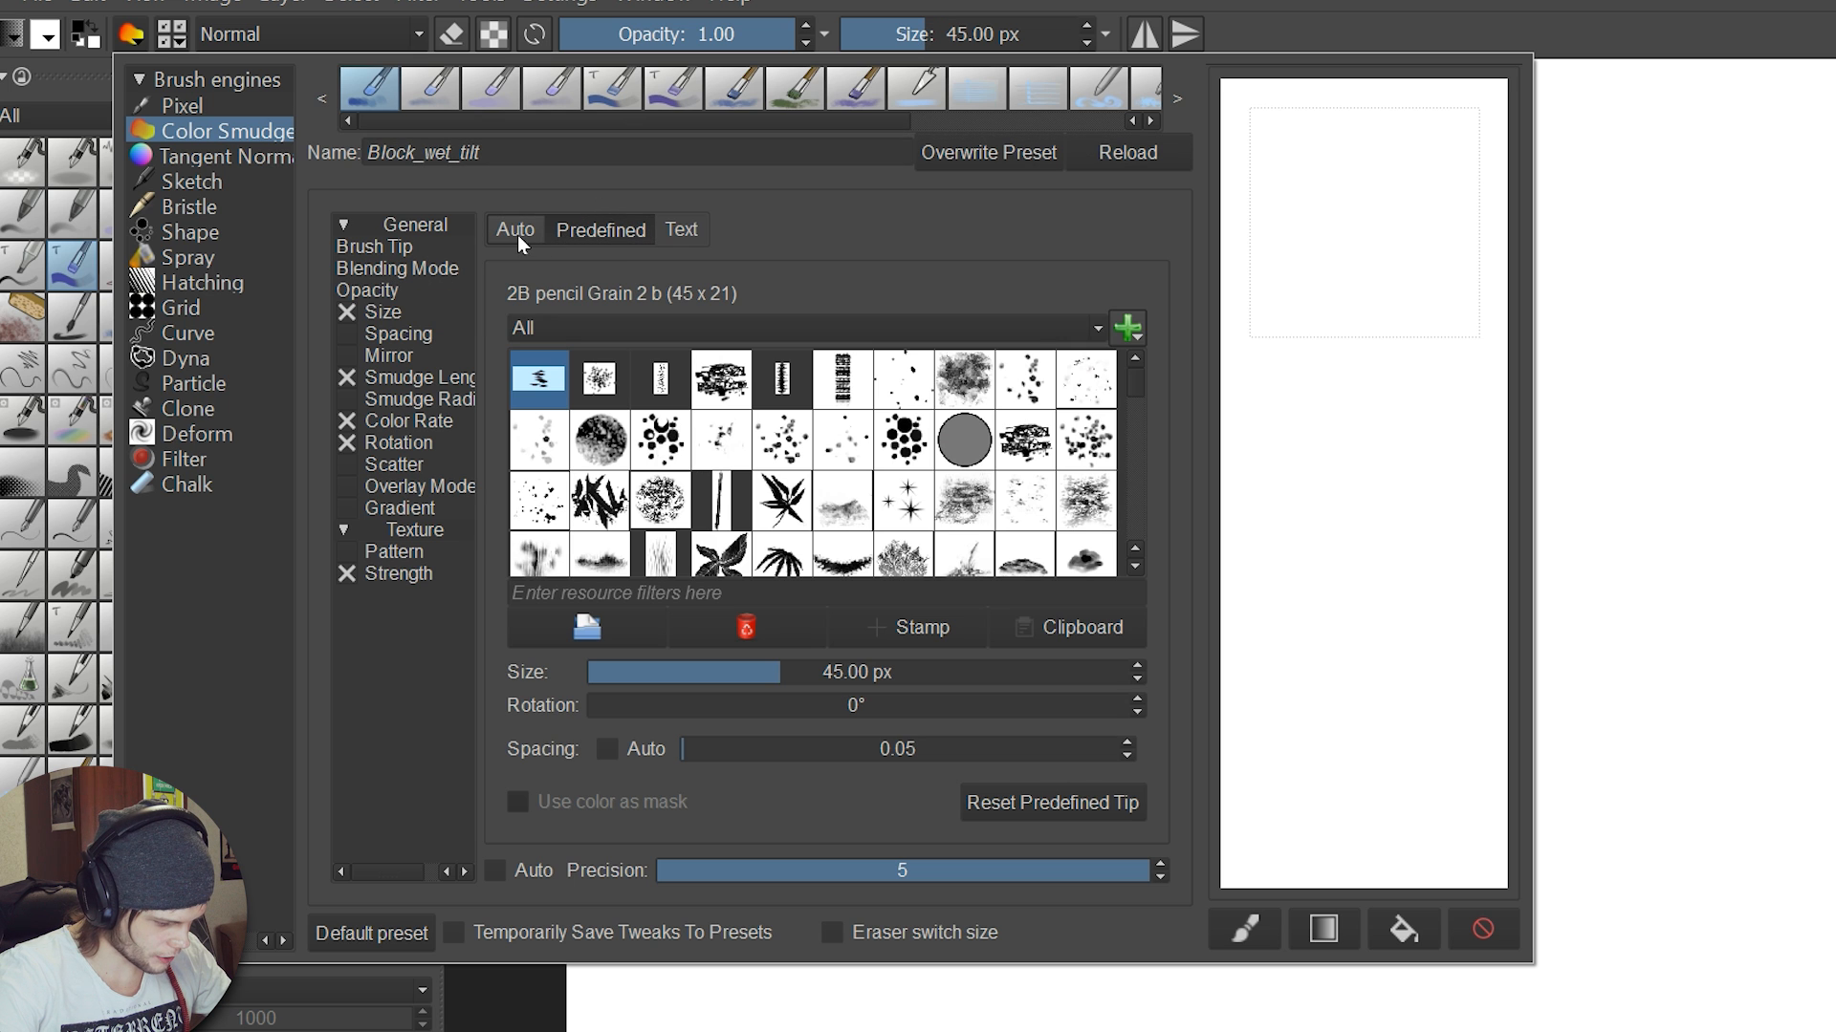
click(659, 439)
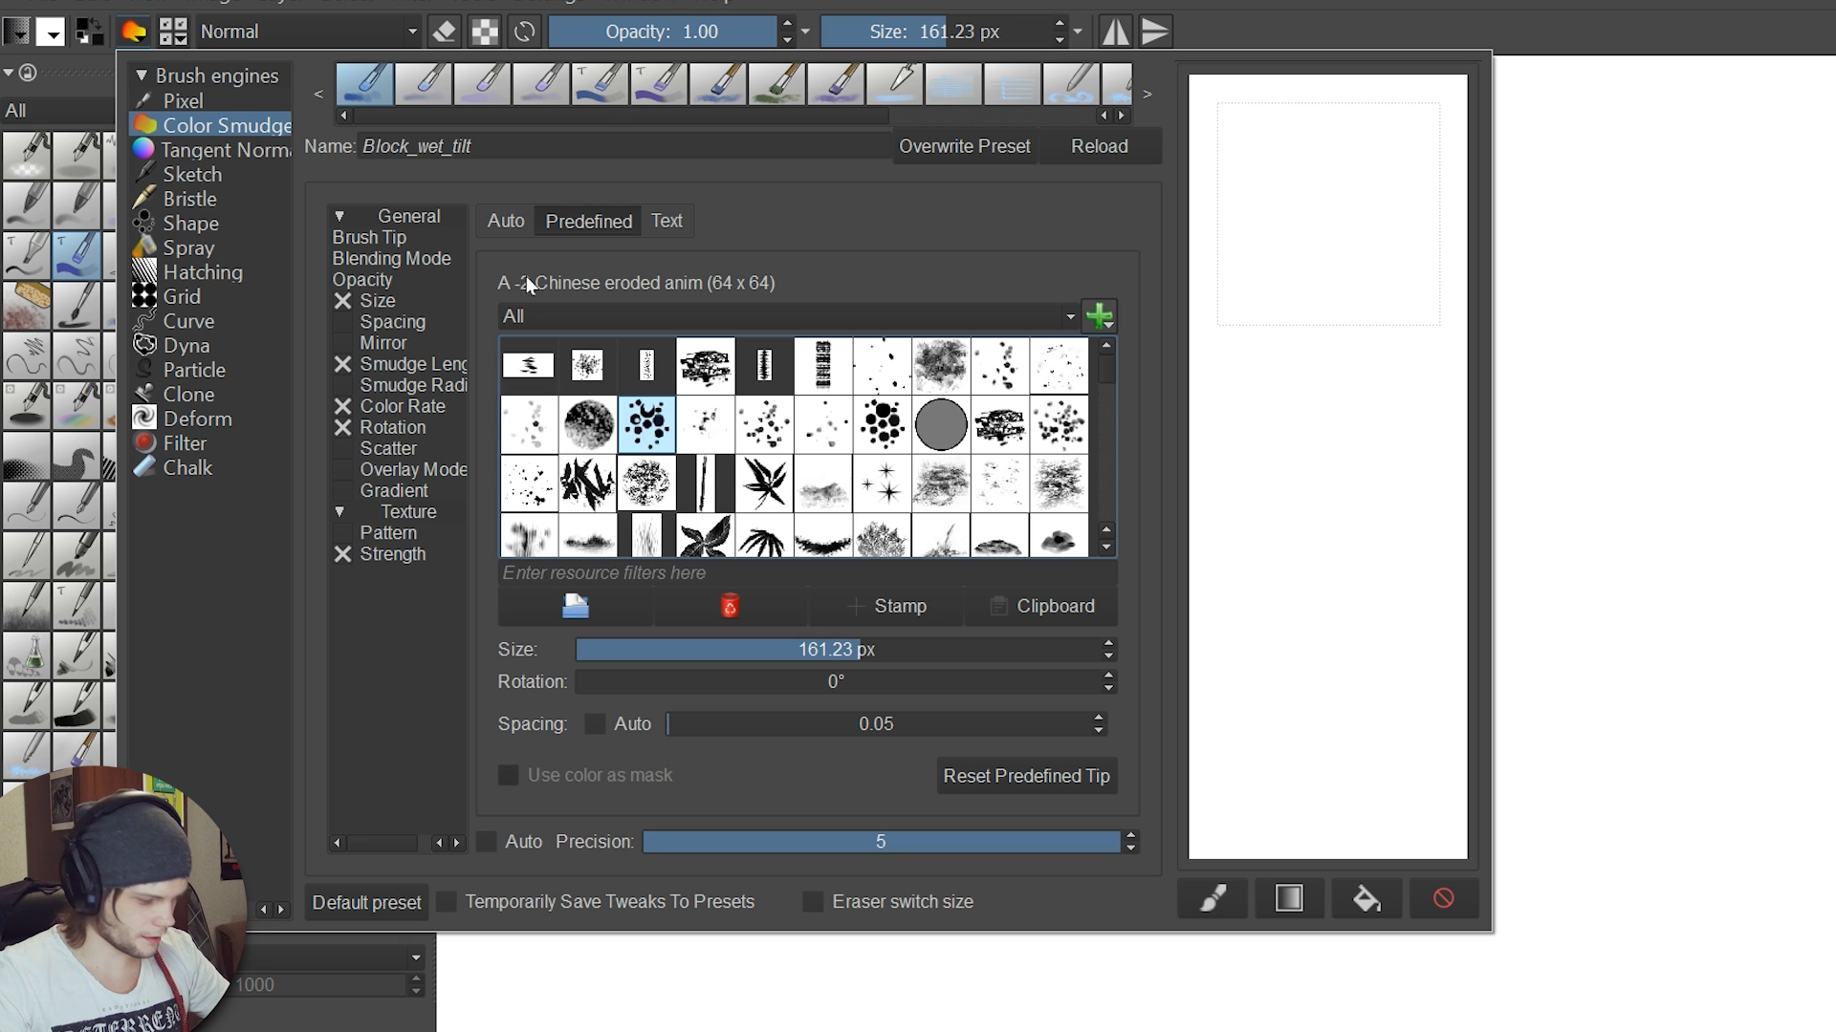
click(370, 238)
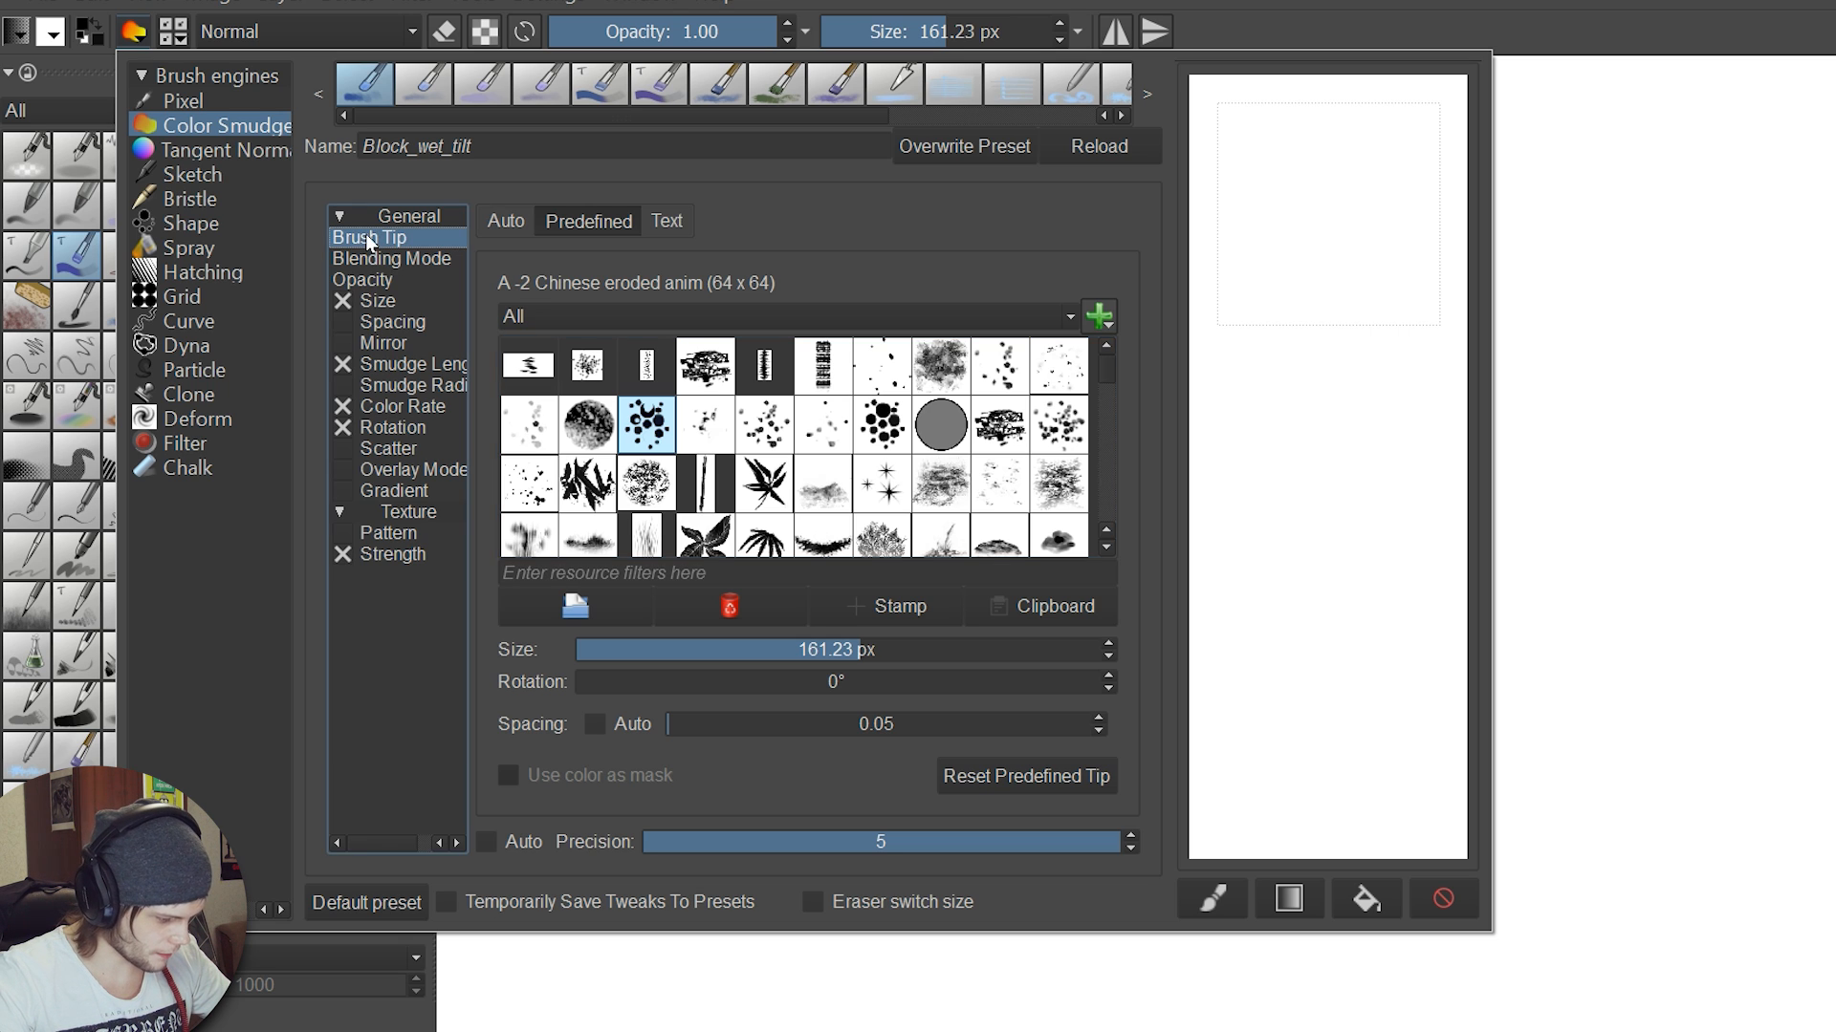
click(378, 301)
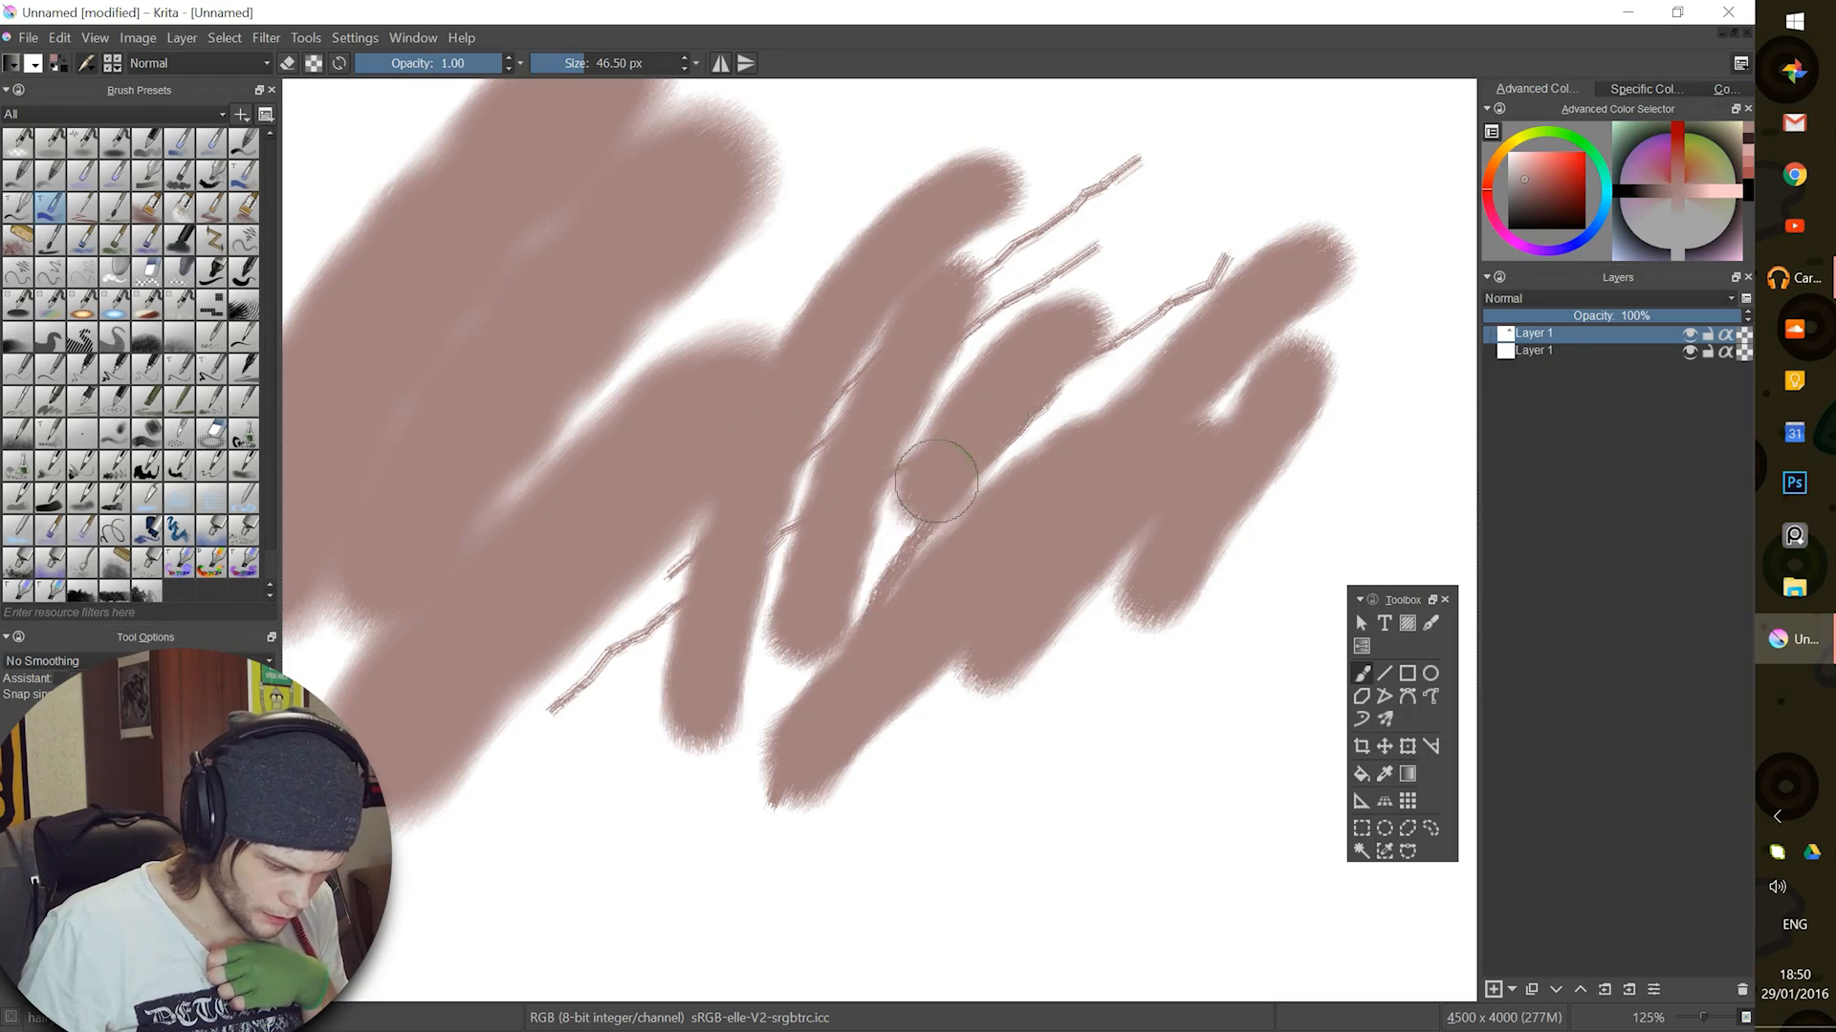
- Smudge a pale stroke over the brown strokes and scribble dark red hatching across them
drag(937, 479, 854, 737)
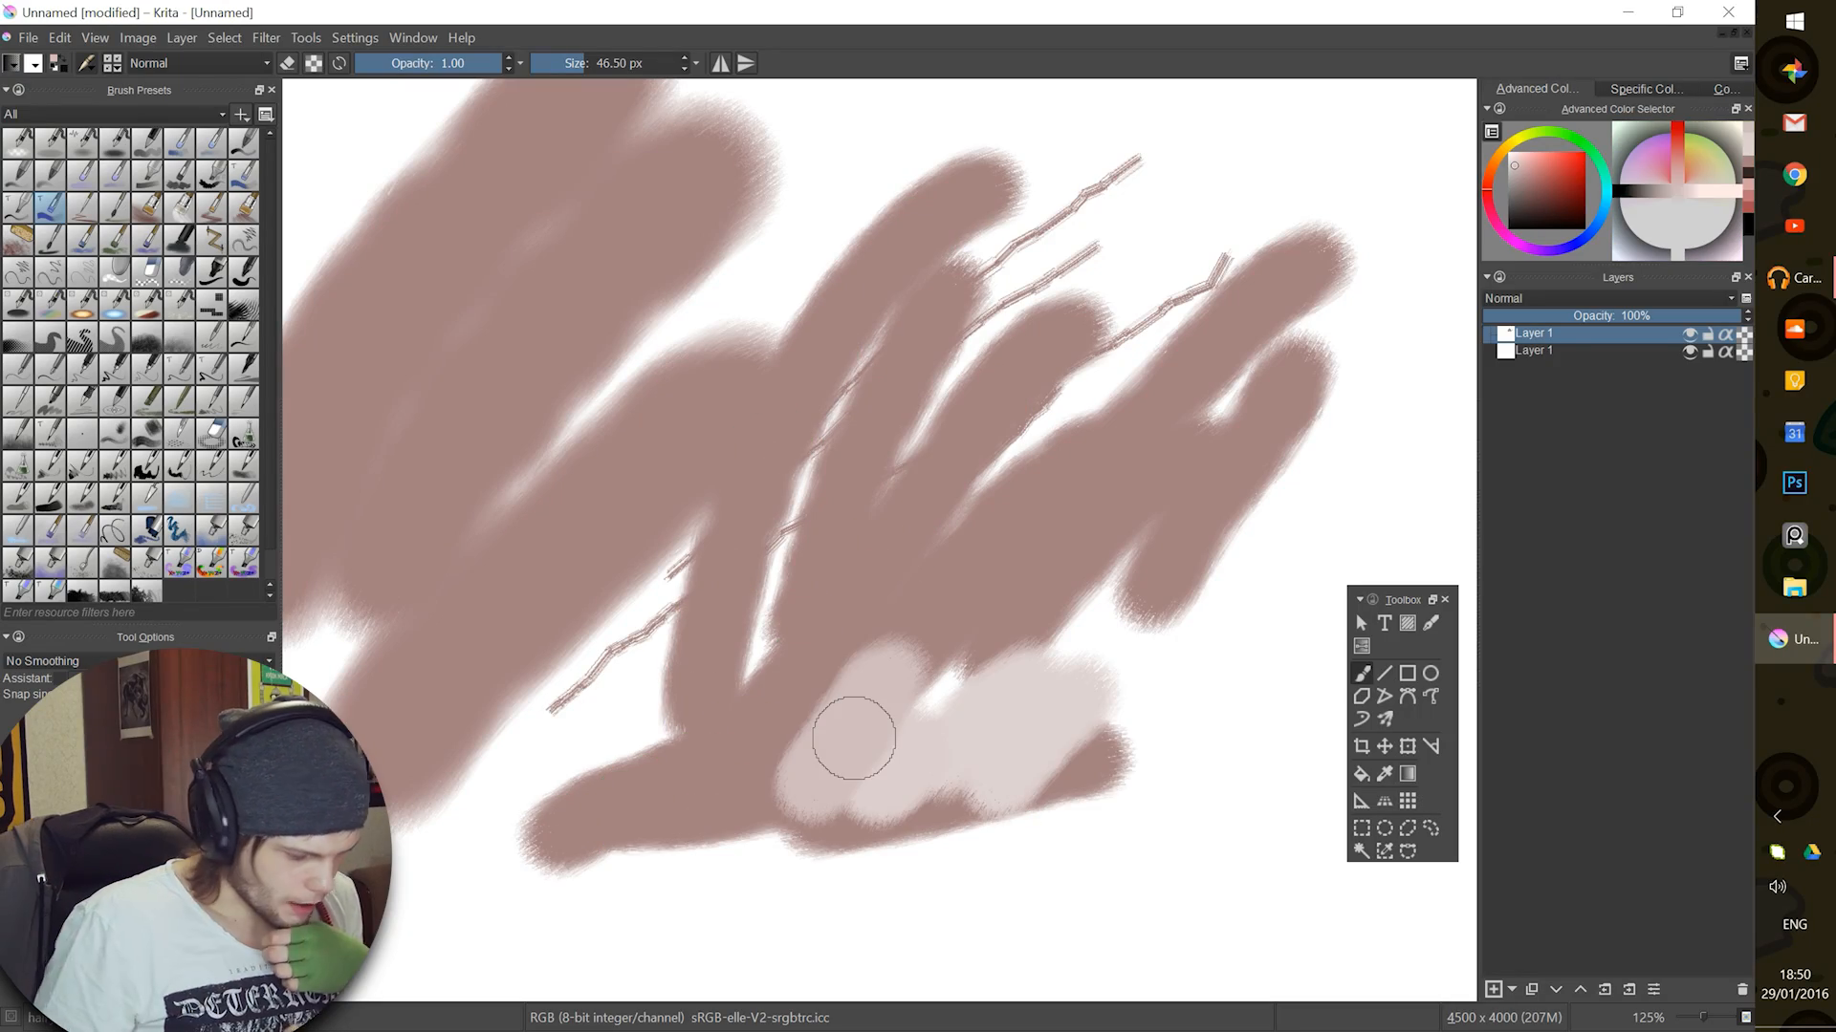
click(117, 62)
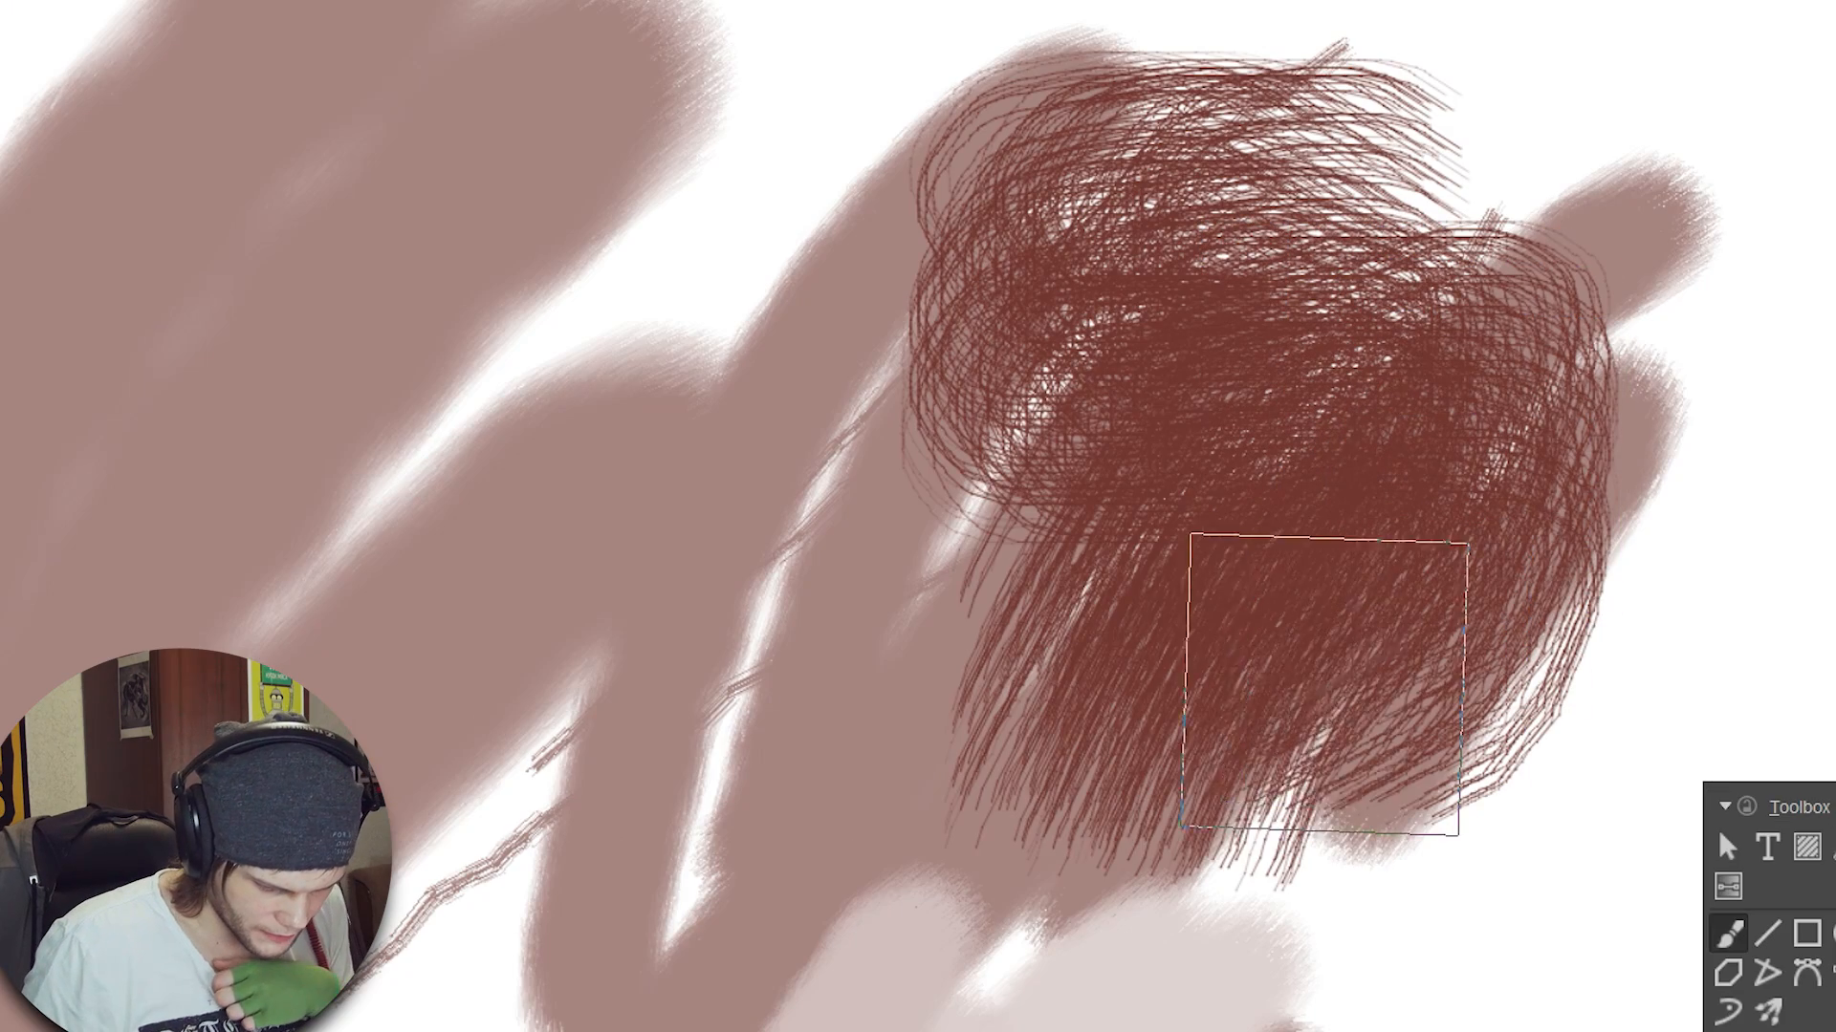
drag(1323, 685, 469, 439)
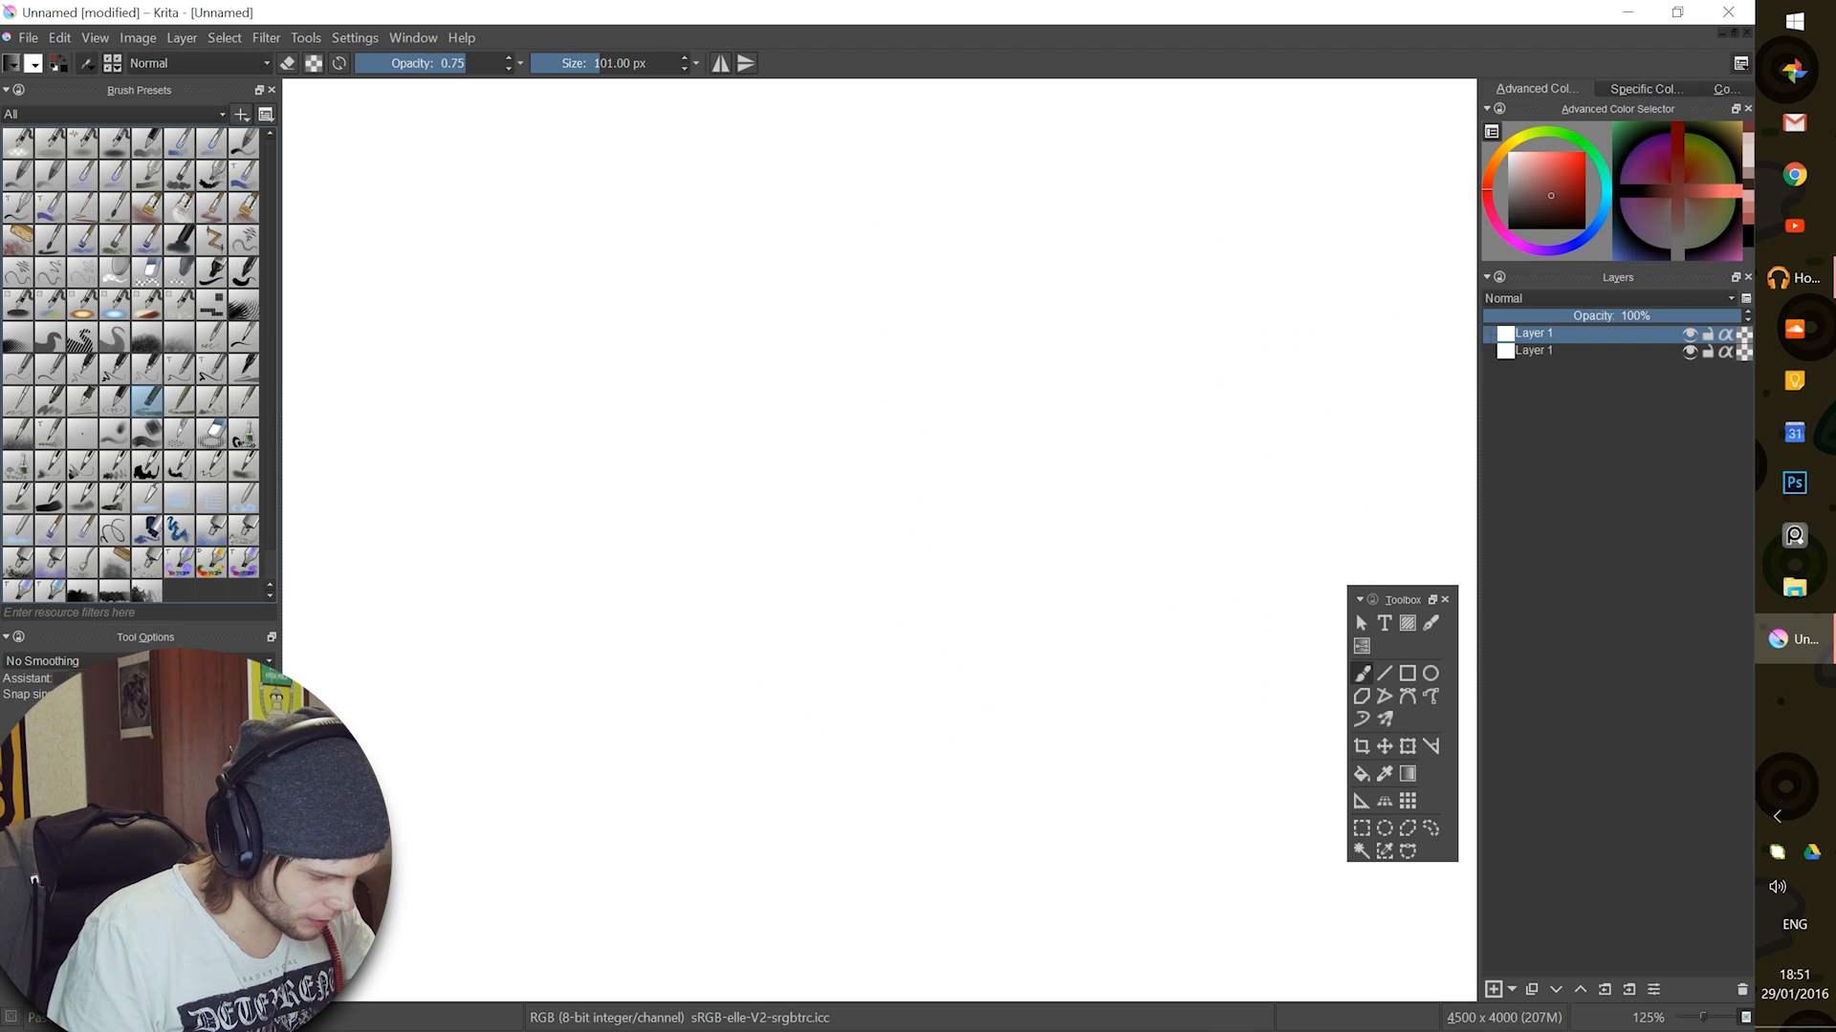
- Paint a dark pastel stroke, then set the Pastel_texture_large tip mask to Gaussian
drag(527, 504, 937, 397)
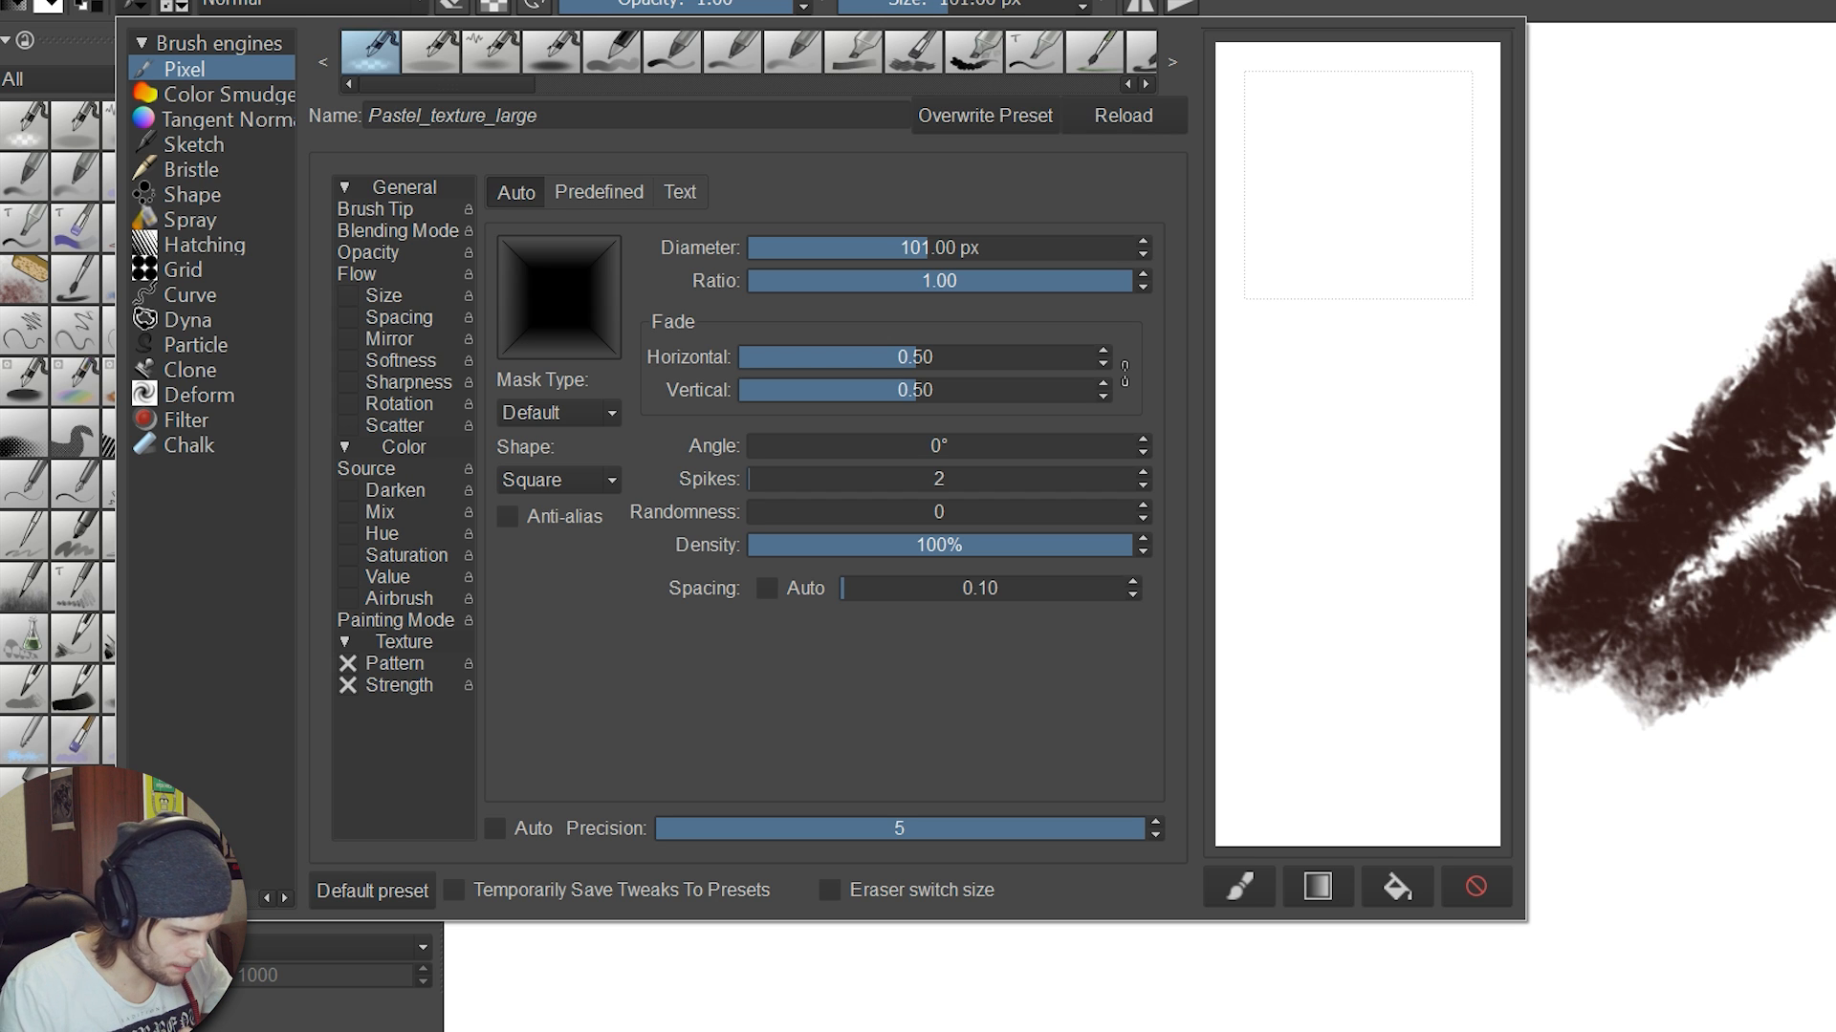
click(557, 412)
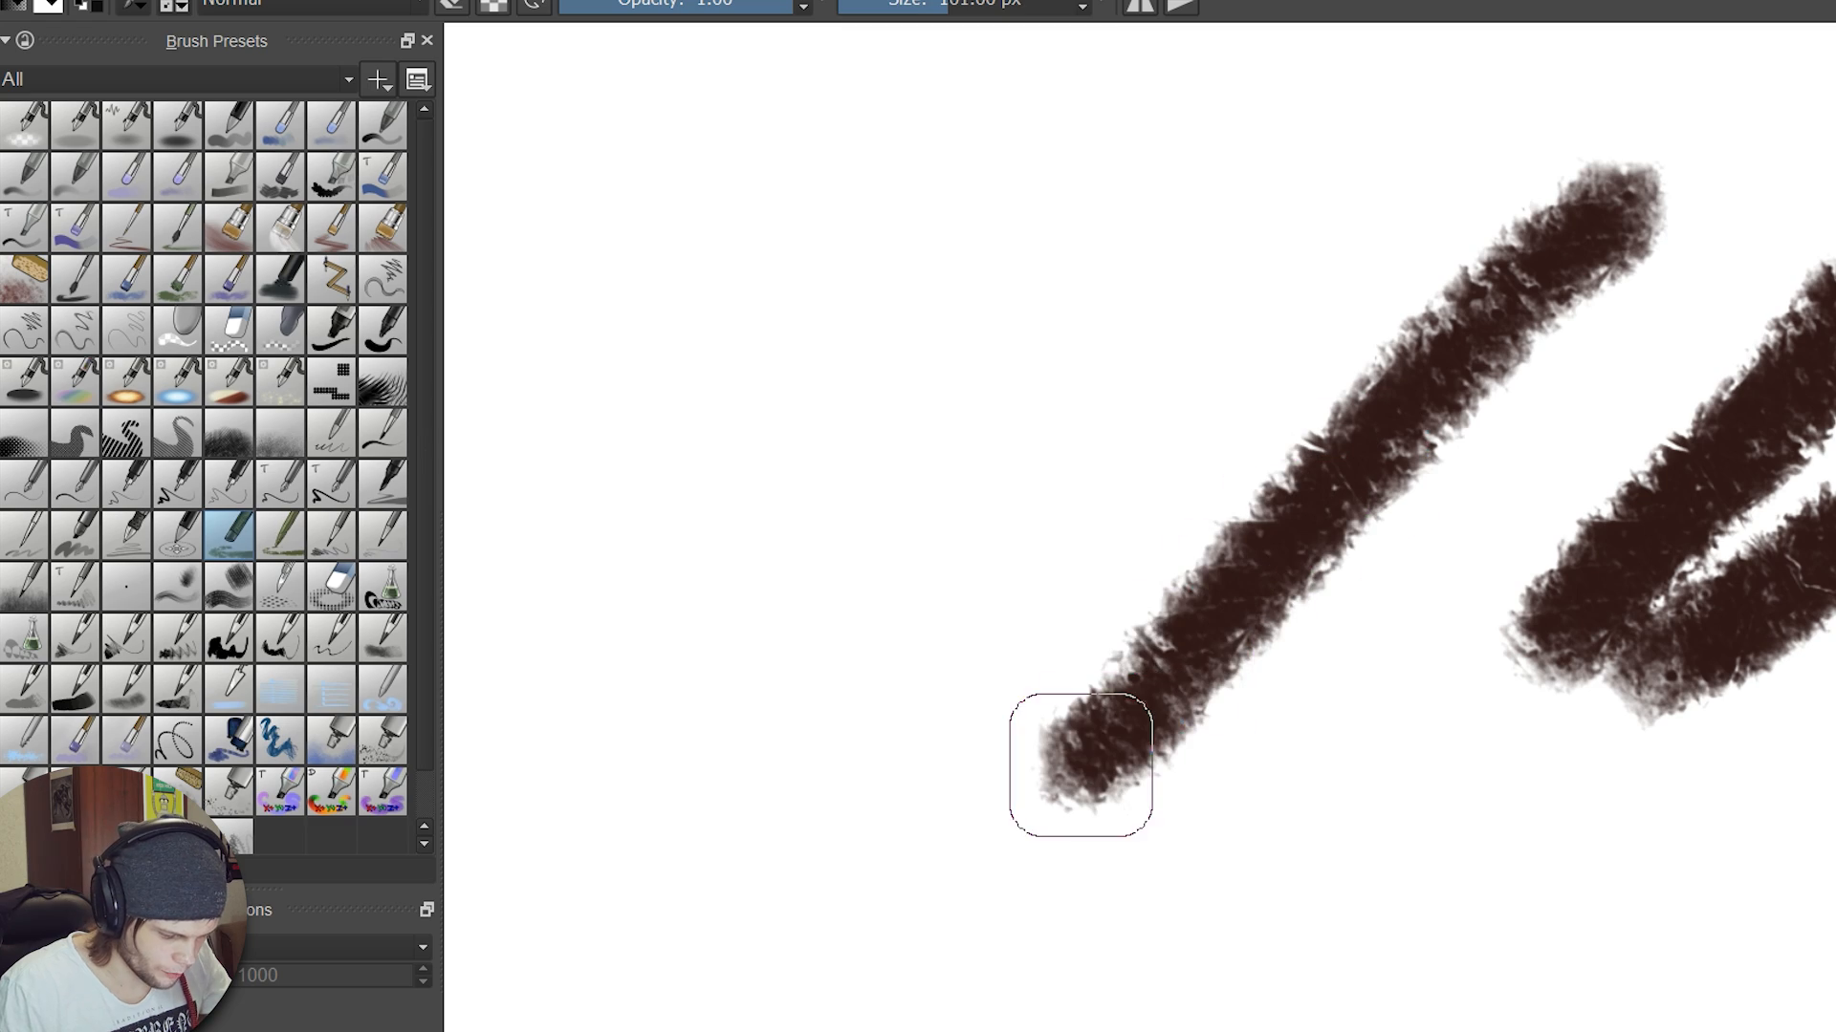
click(366, 48)
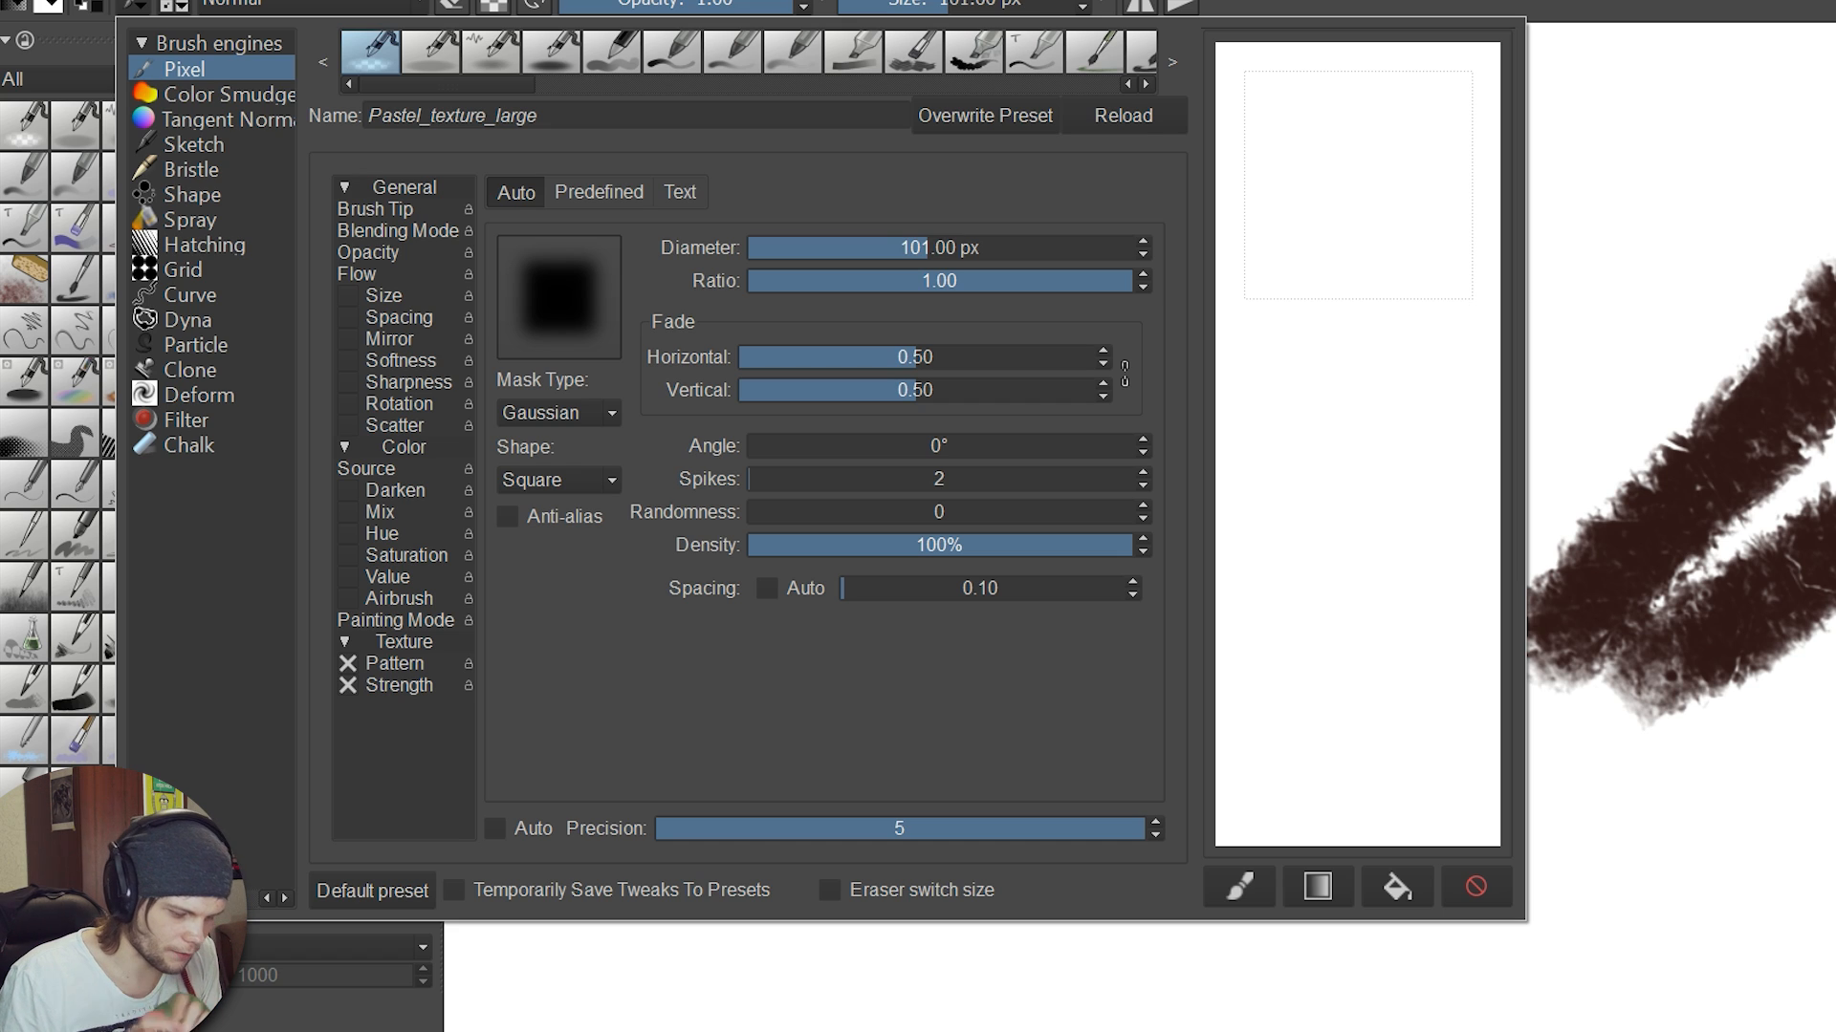
click(598, 192)
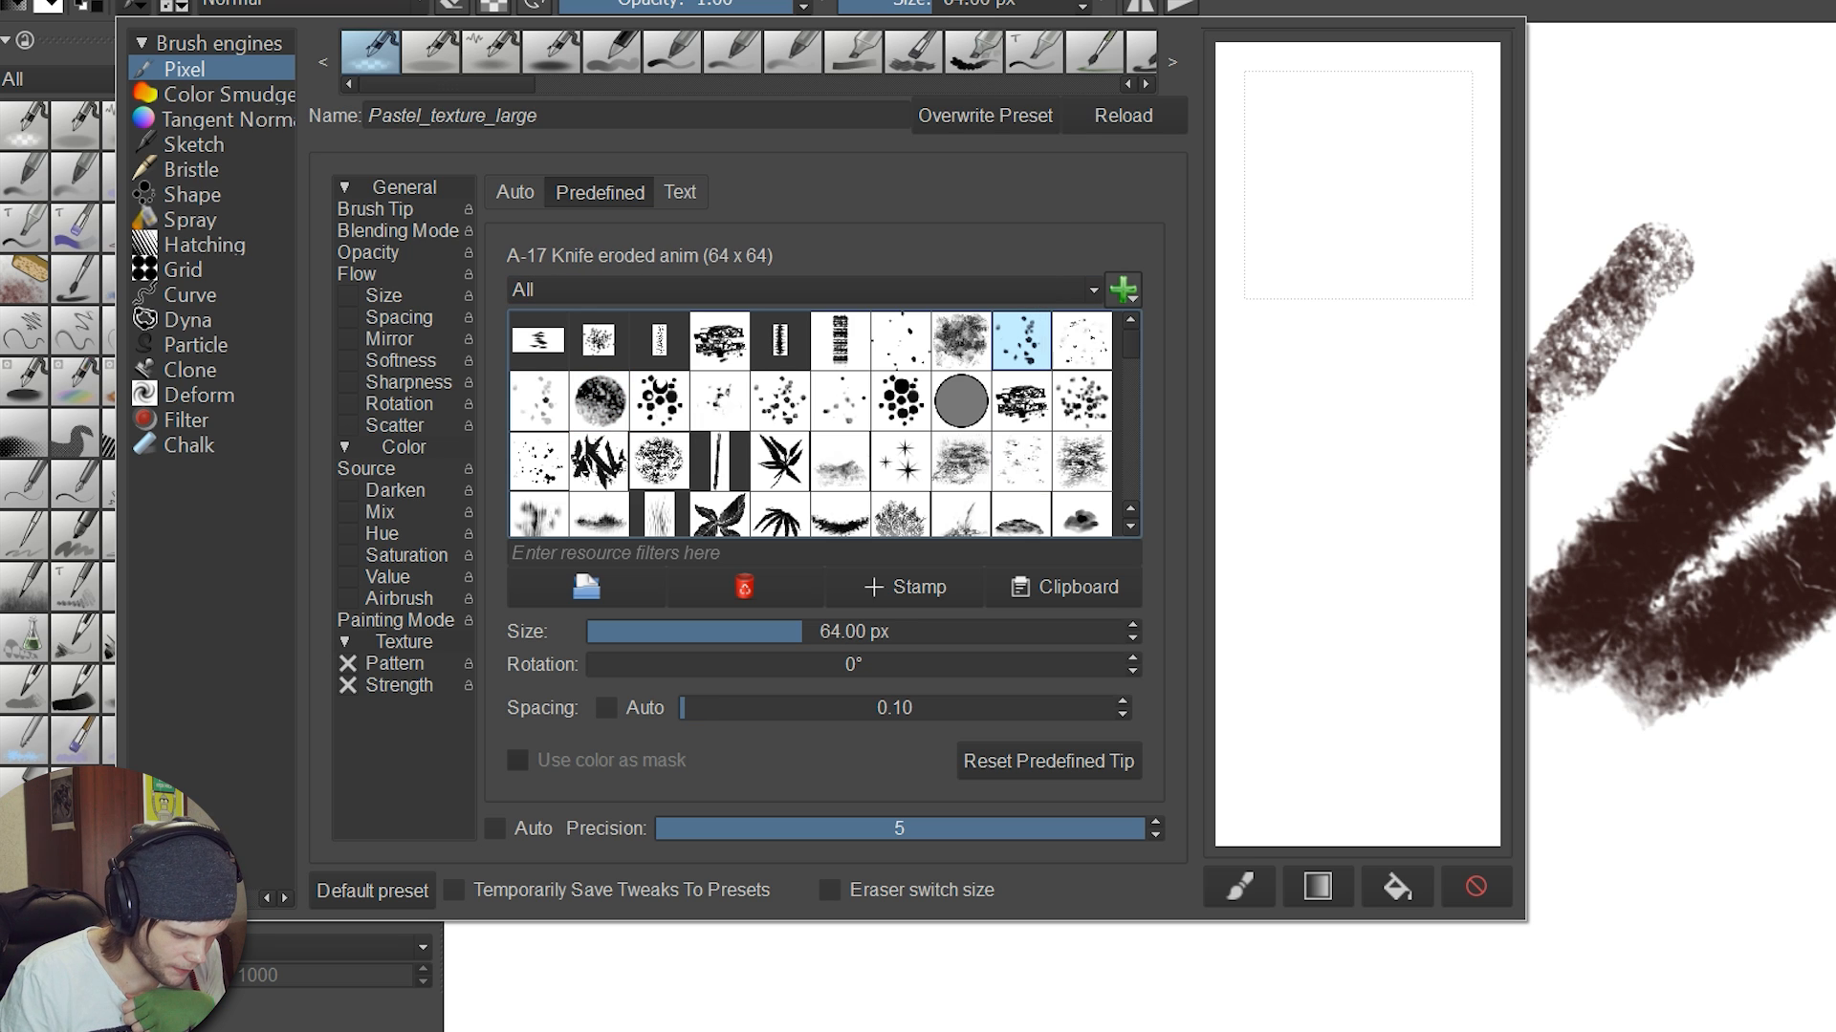
- Switch the brush to the A-52 Bokey tip at size 256, spacing 0.90, and stamp rings
click(599, 401)
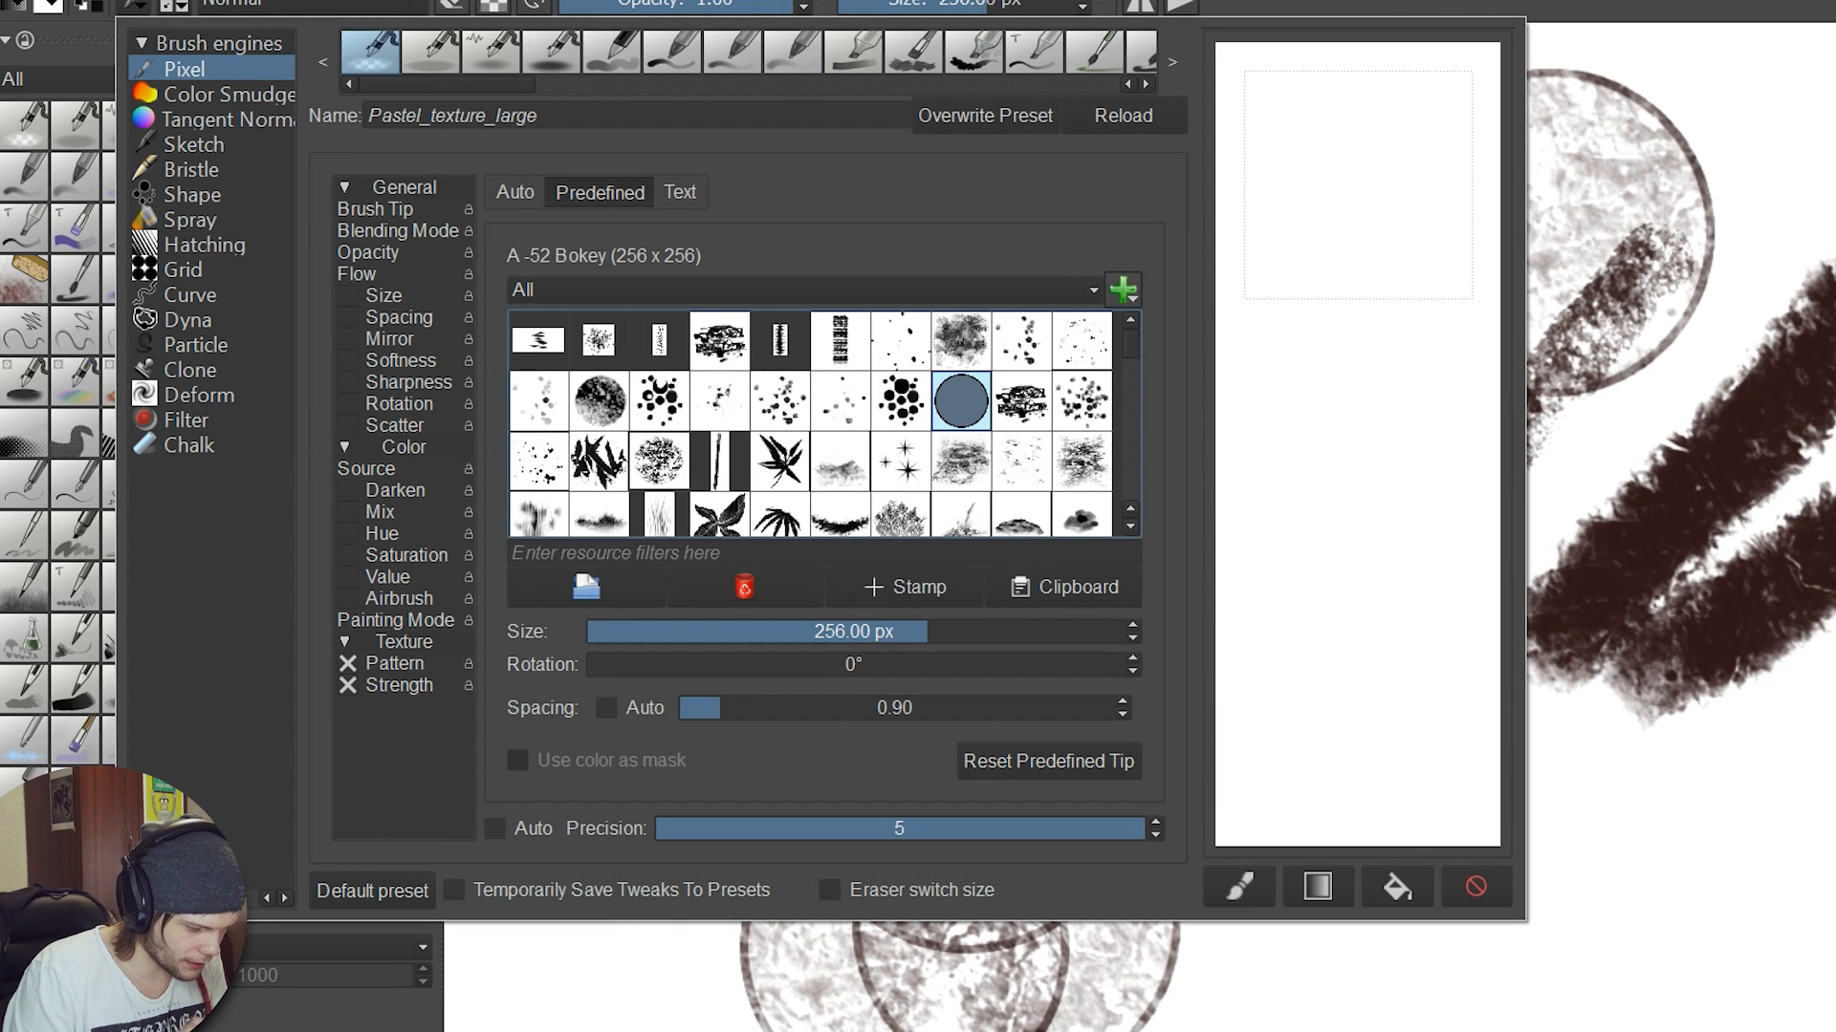
click(598, 401)
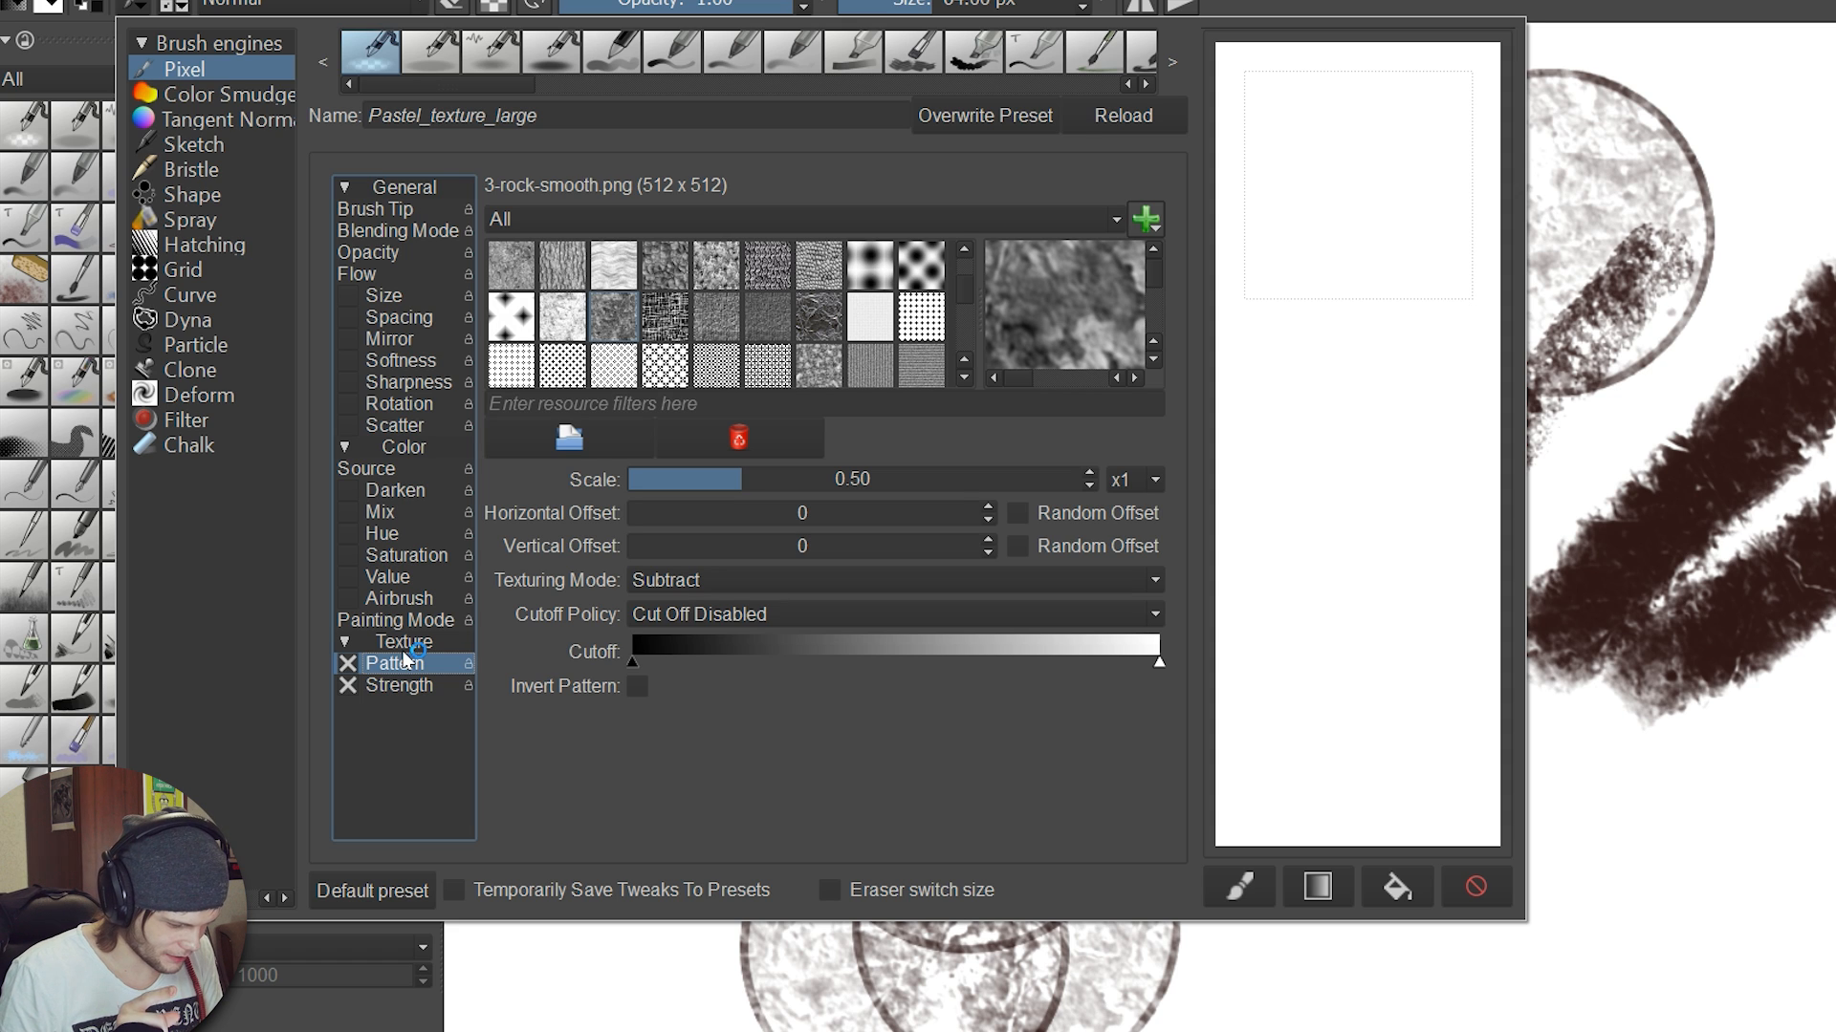
- Enable texture Strength, test-paint, choose the Canvas 04 pattern, and cancel the pattern import
click(396, 684)
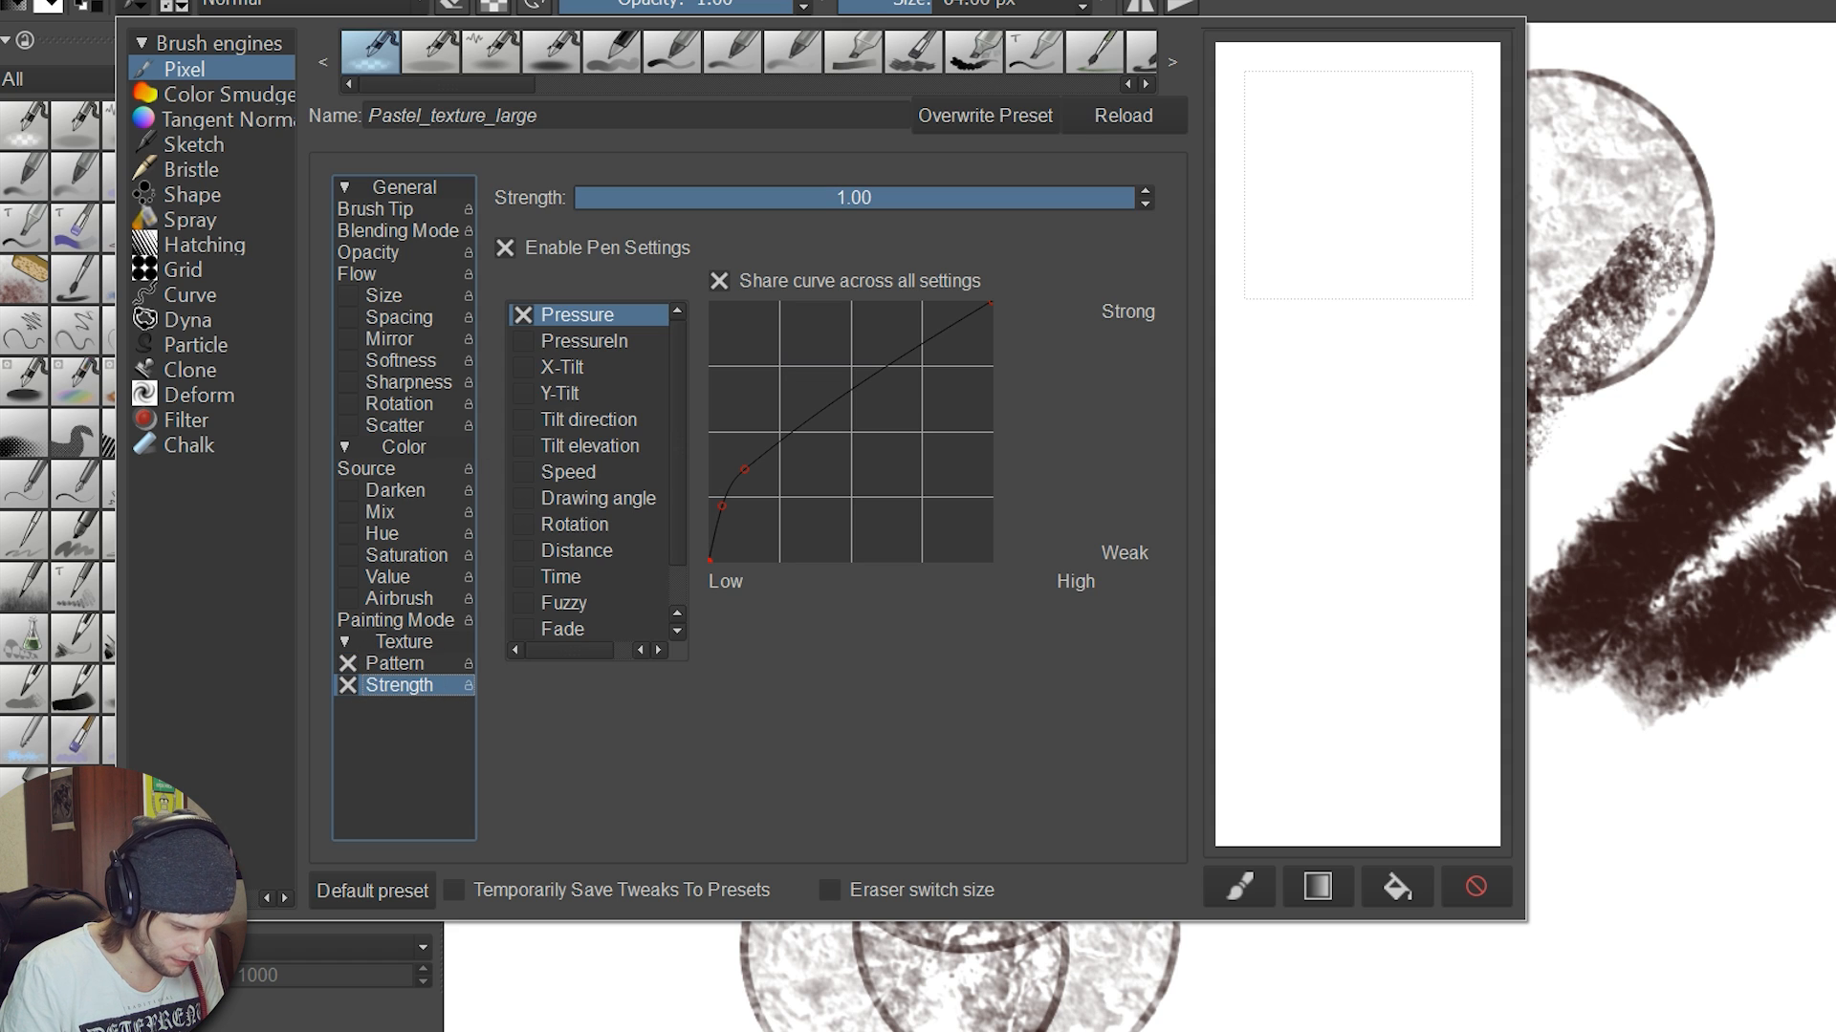
click(396, 663)
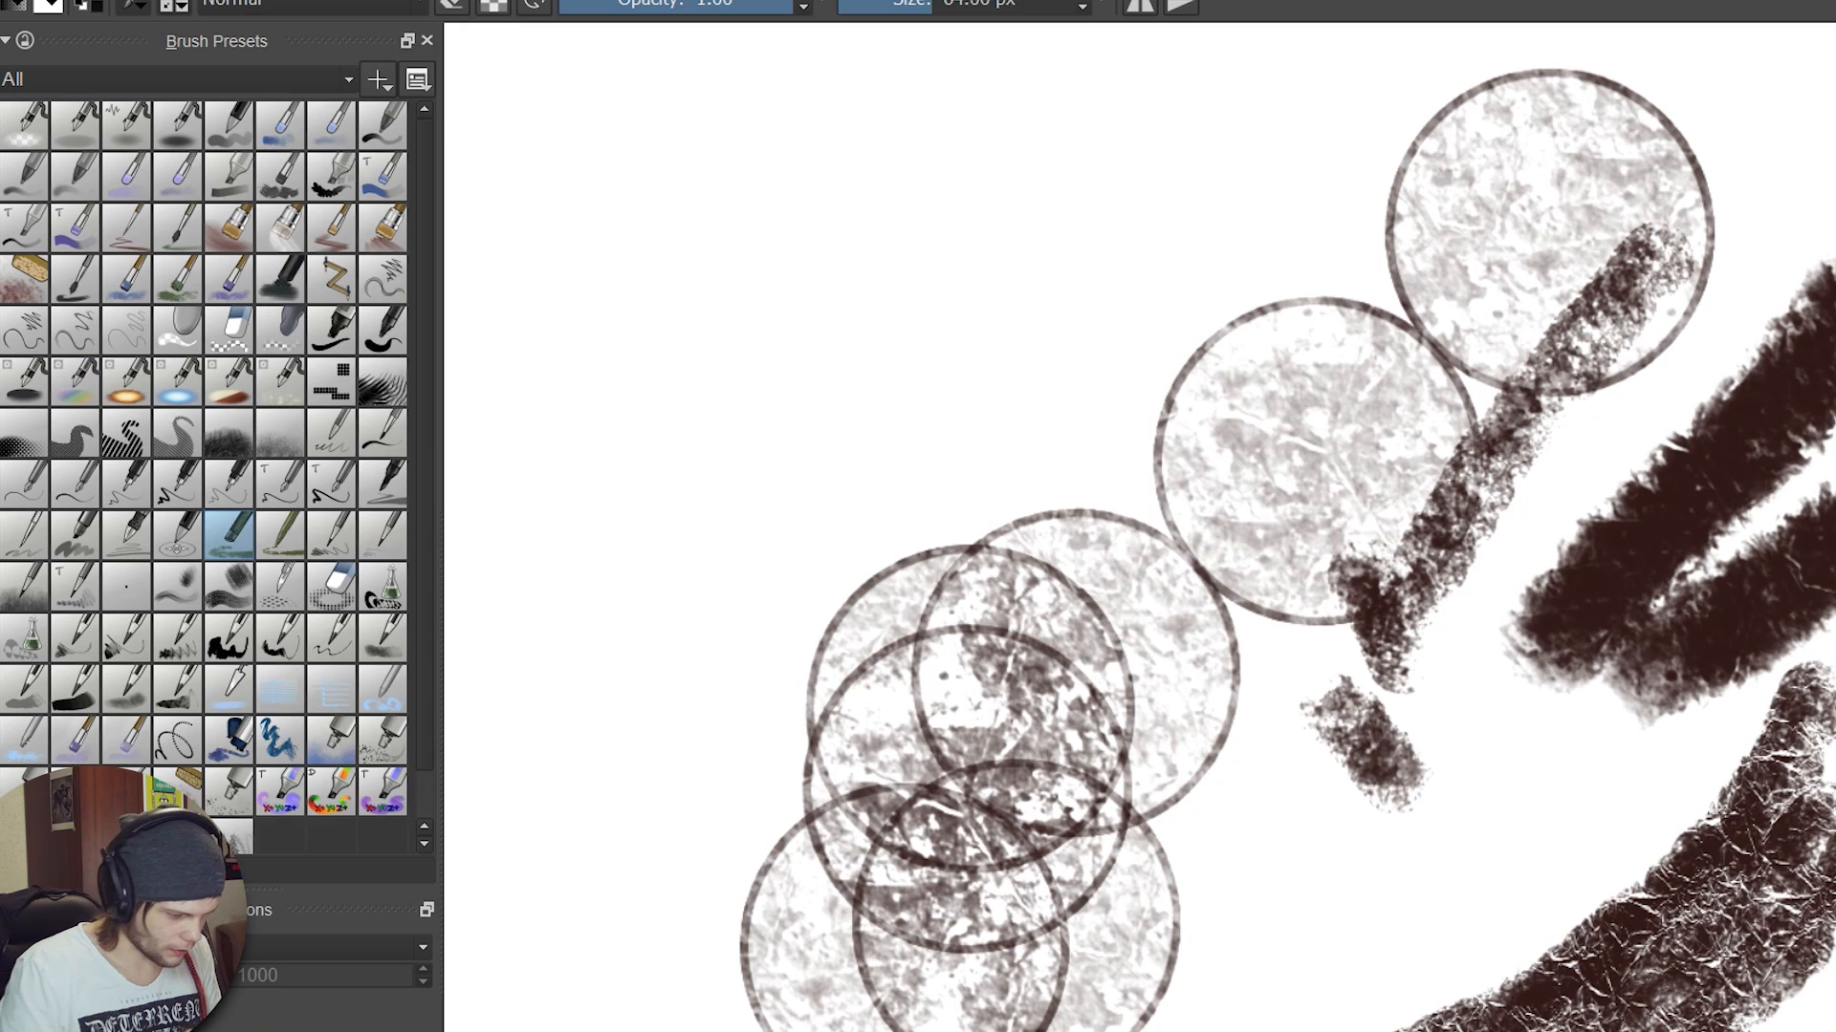
click(378, 78)
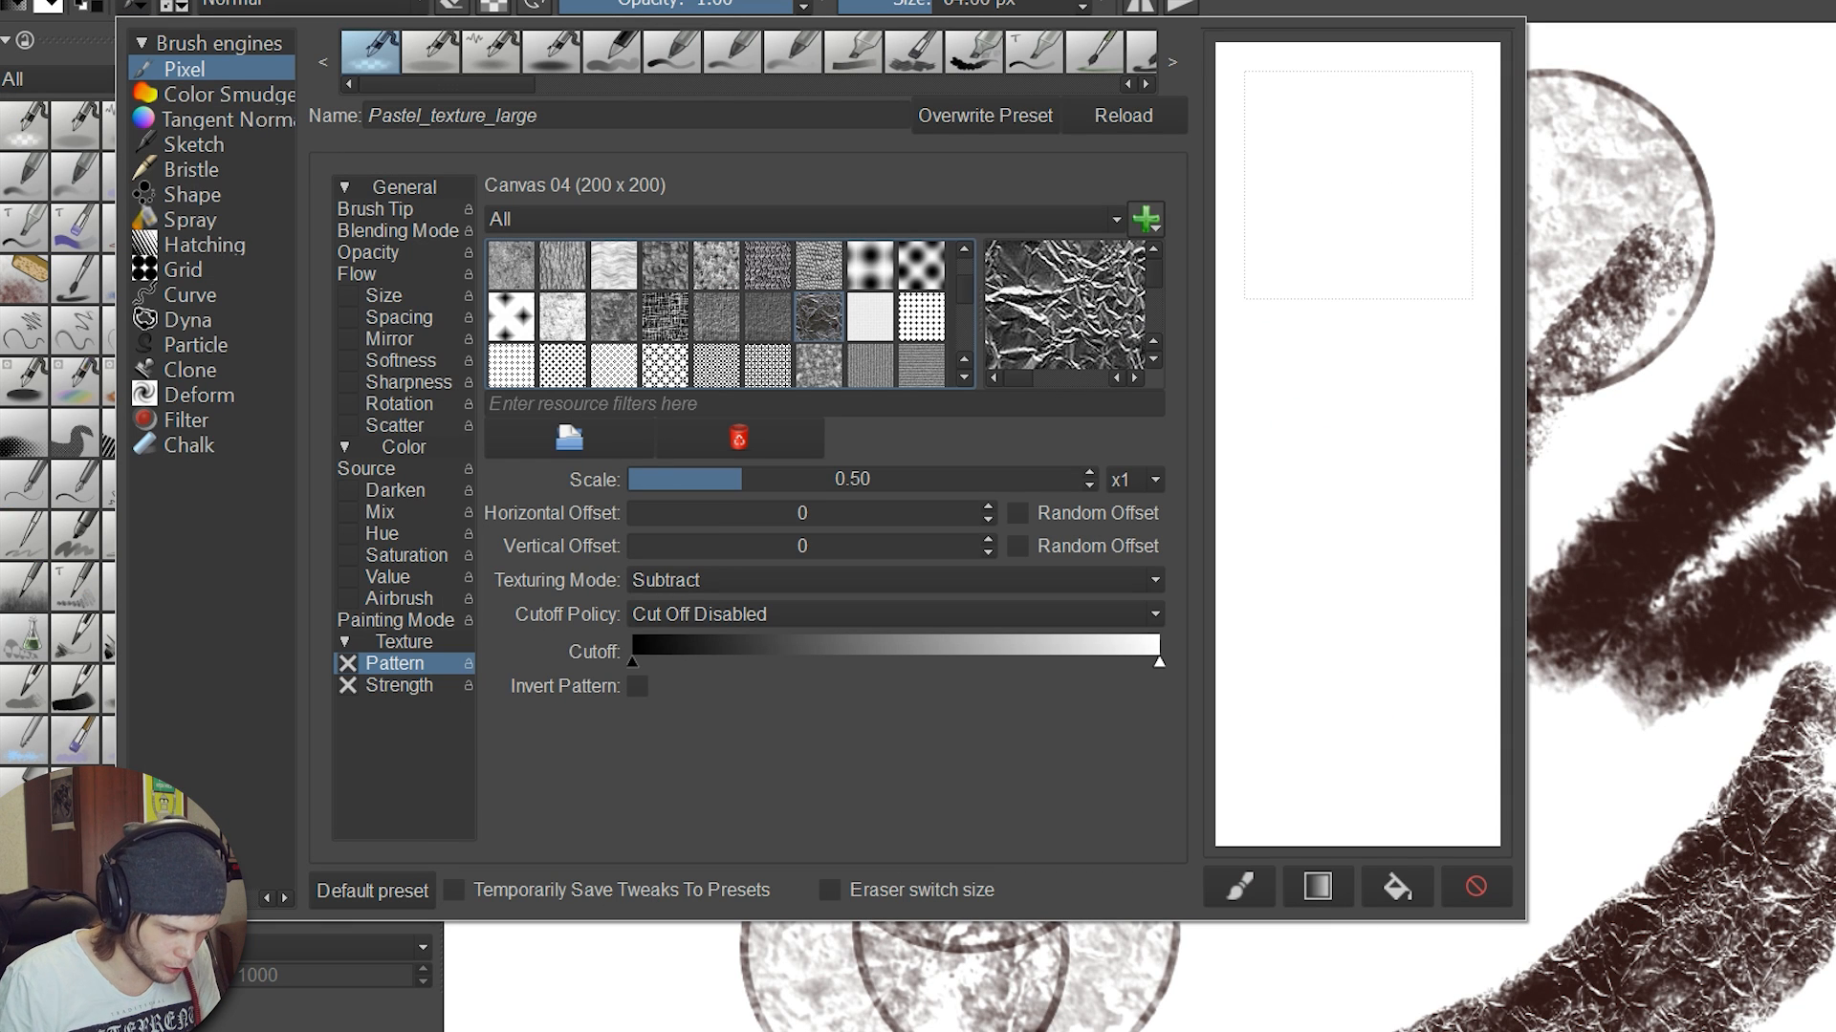
click(1146, 218)
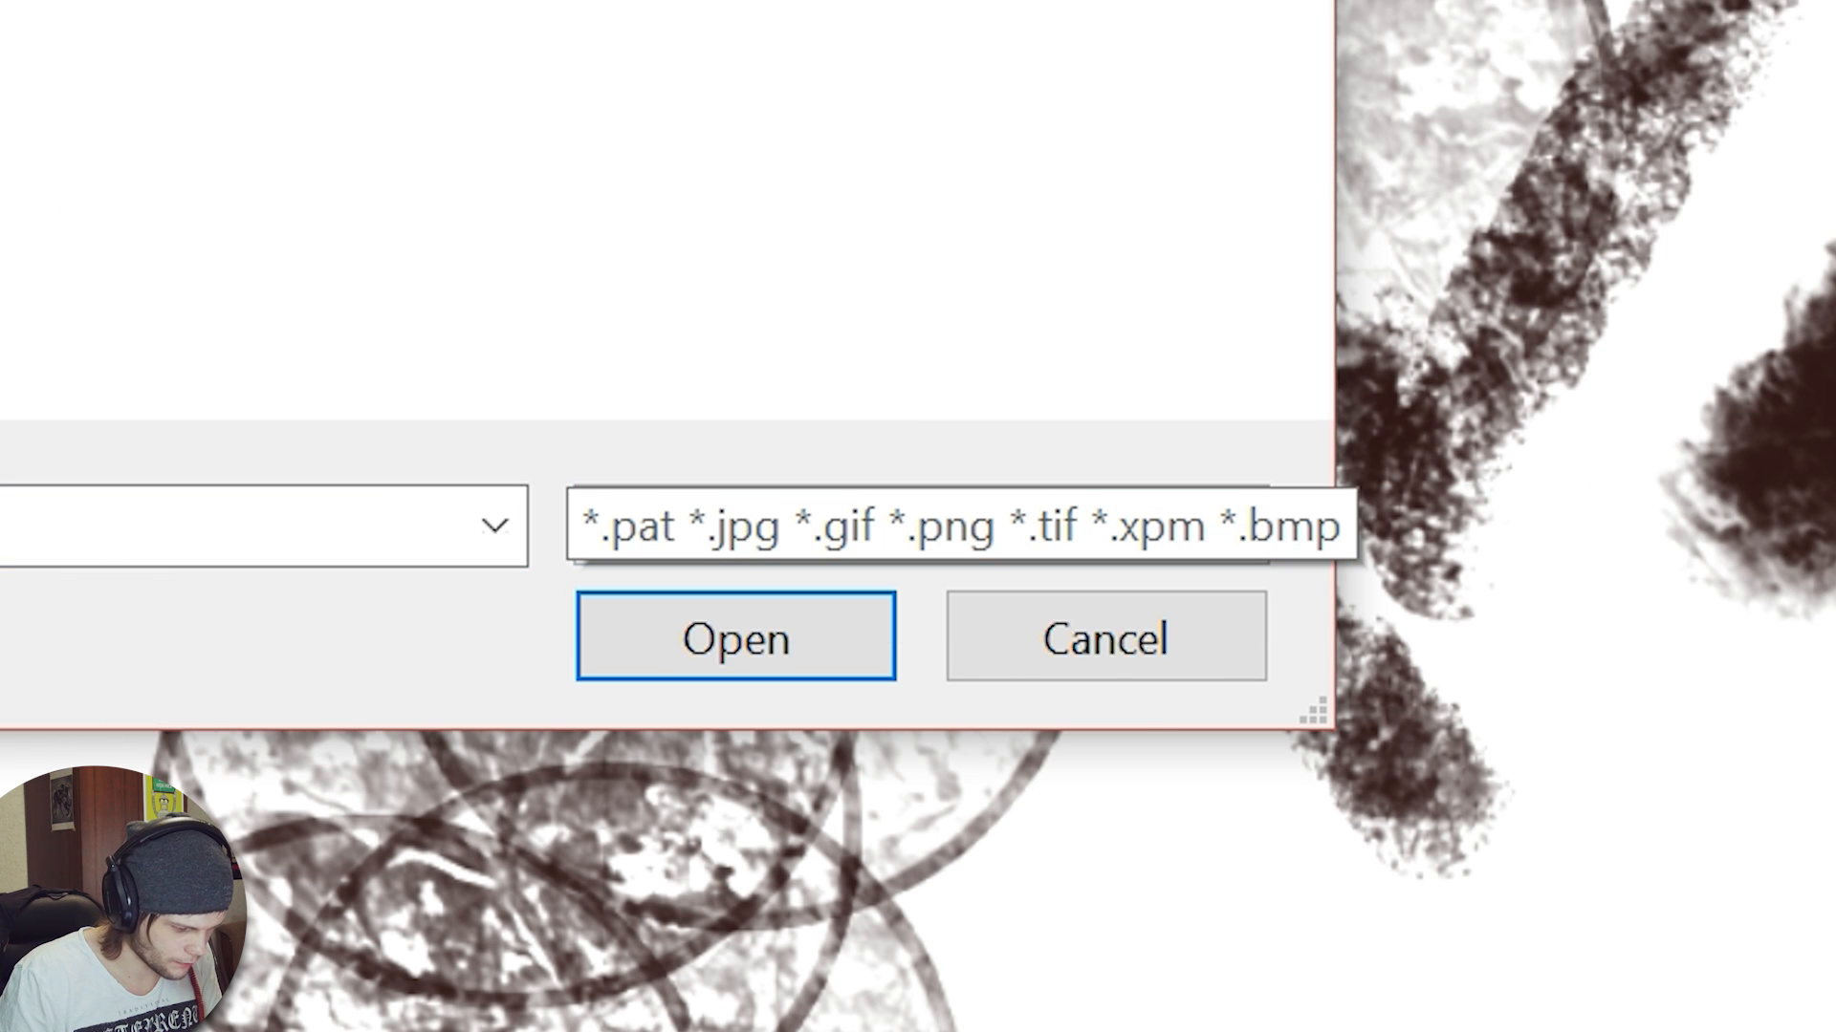
click(735, 638)
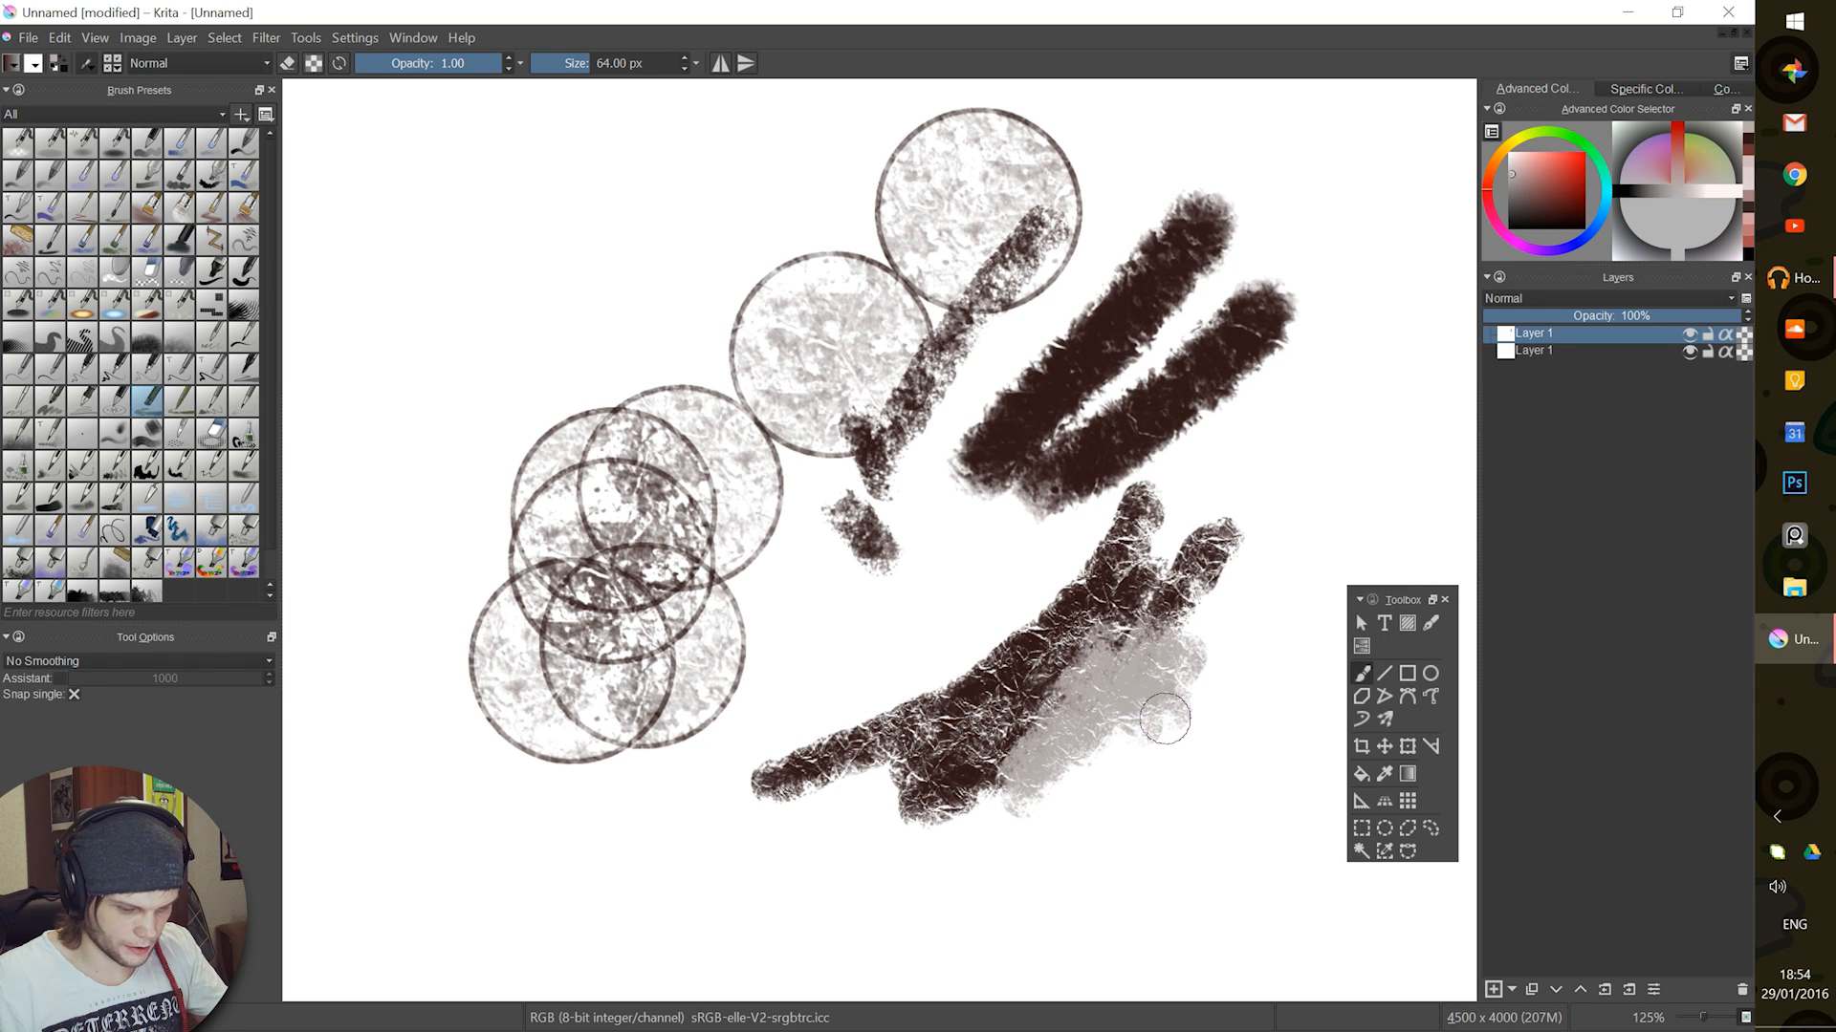
- Scroll down to paint a Canvas 04 textured stroke beneath the bokeh rings
scroll(down, 3)
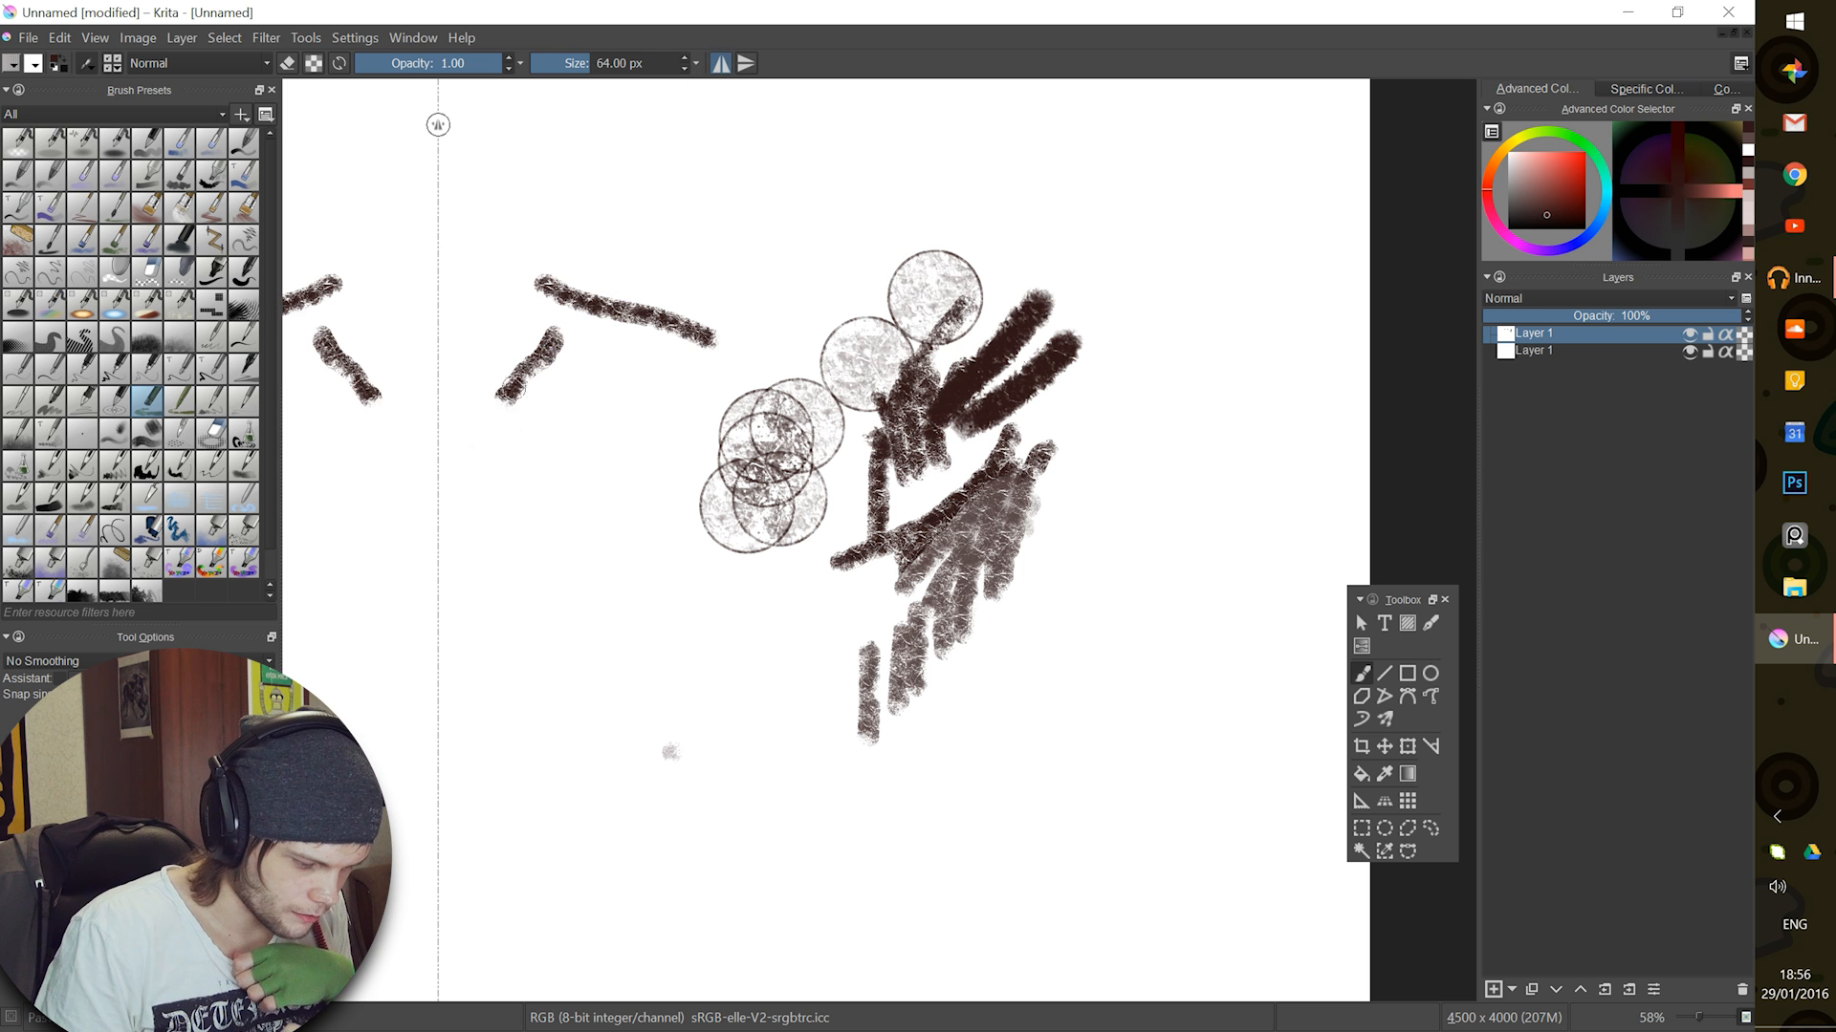
- Zoom out the canvas and draw looping strokes mirrored across the vertical axis
scroll(down, 3)
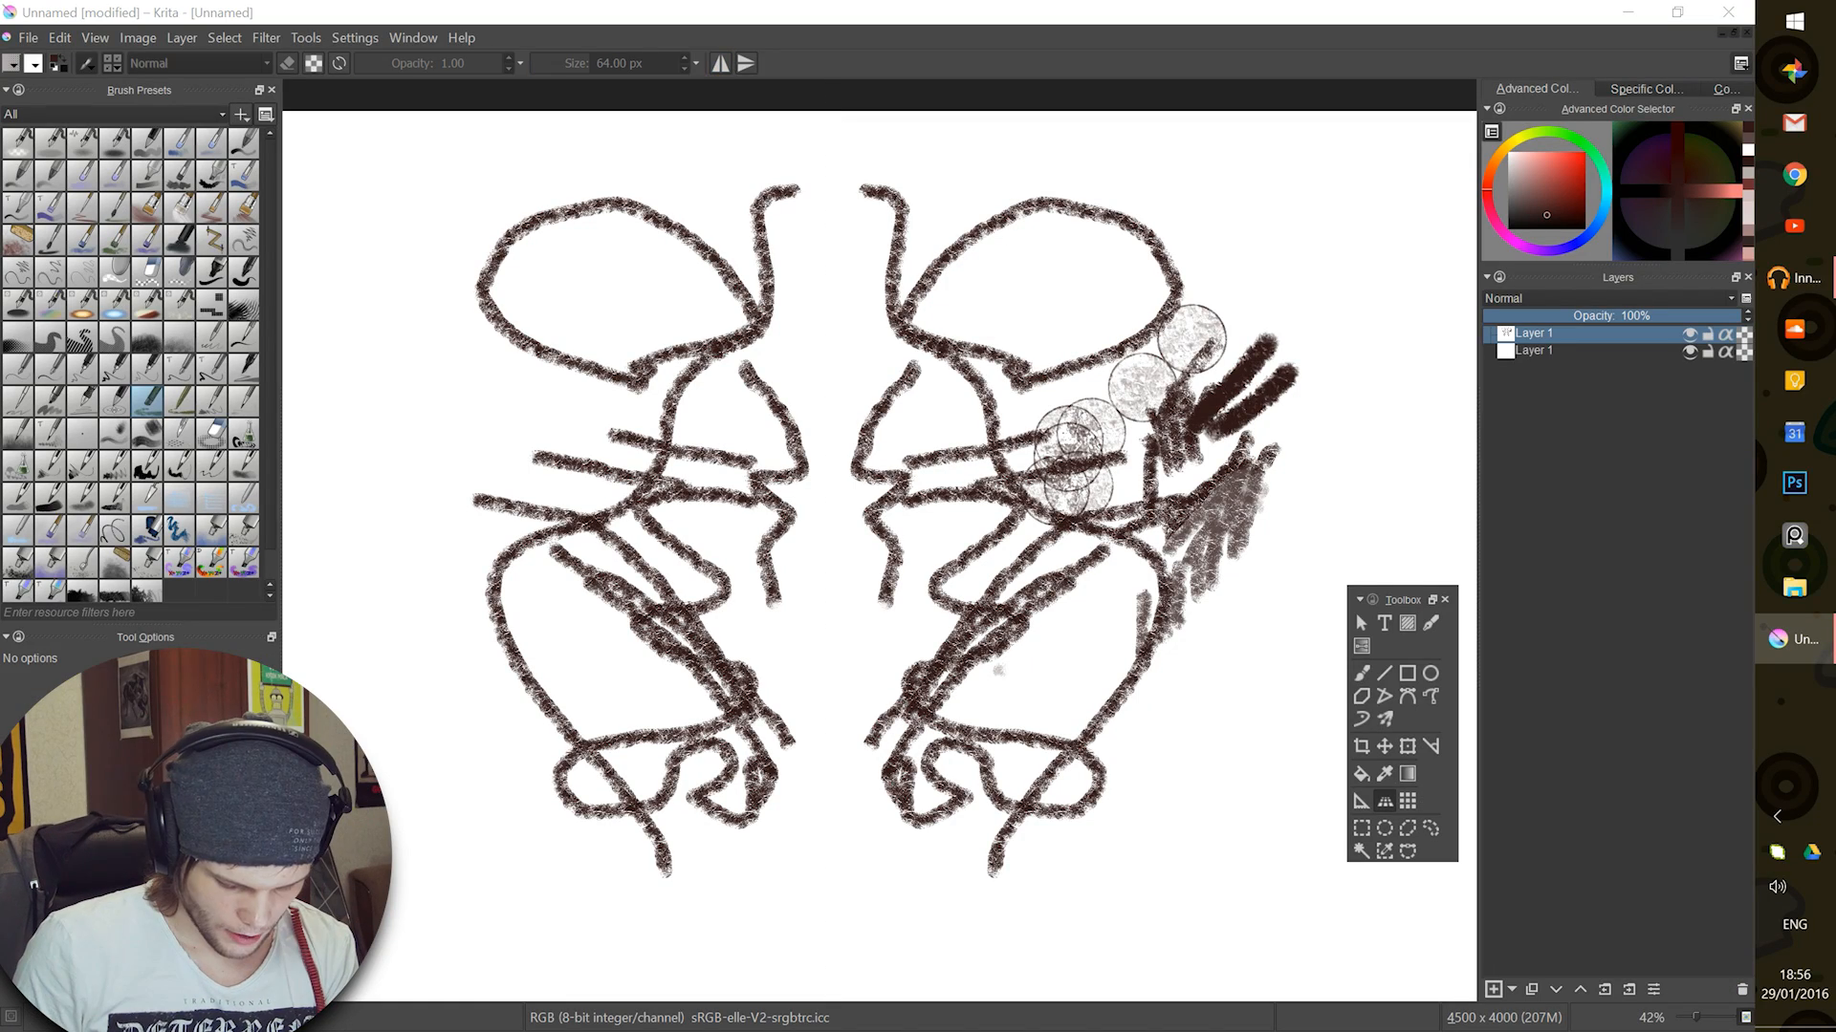
- Place a perspective grid, stretch it toward the top left, and draw a long central stroke
drag(761, 386, 1252, 291)
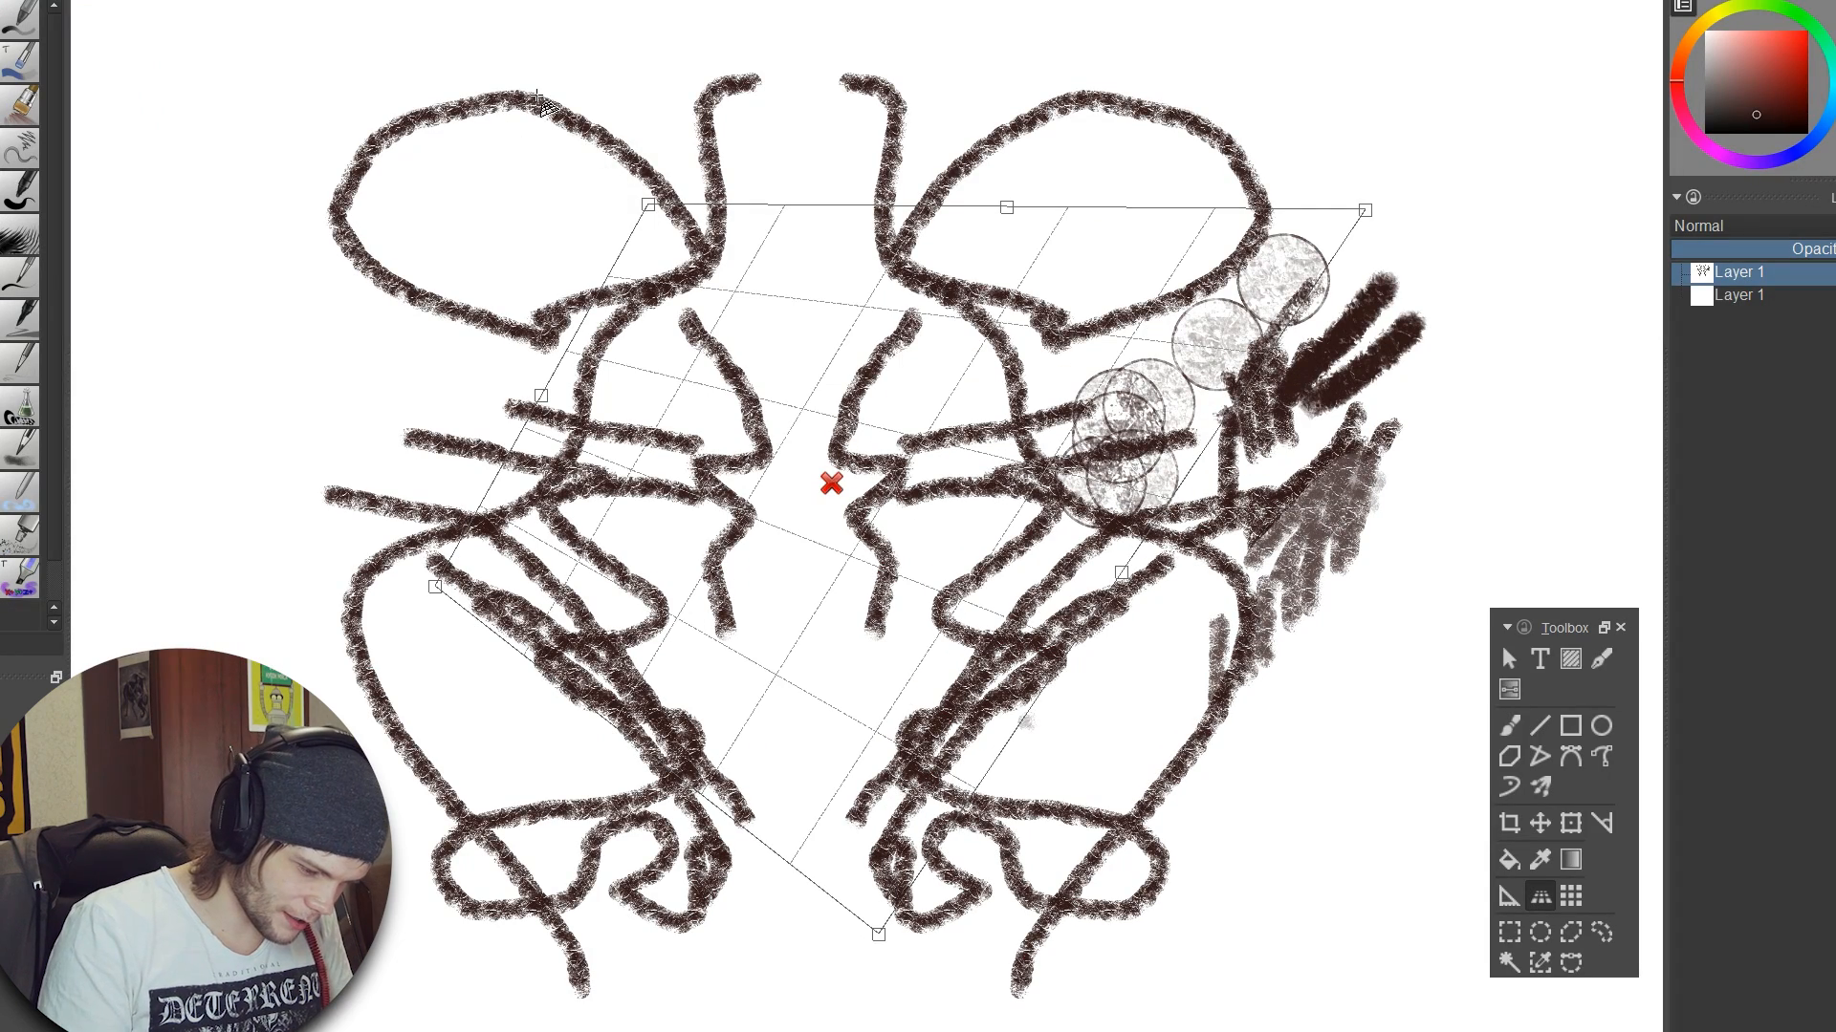
drag(642, 209, 281, 87)
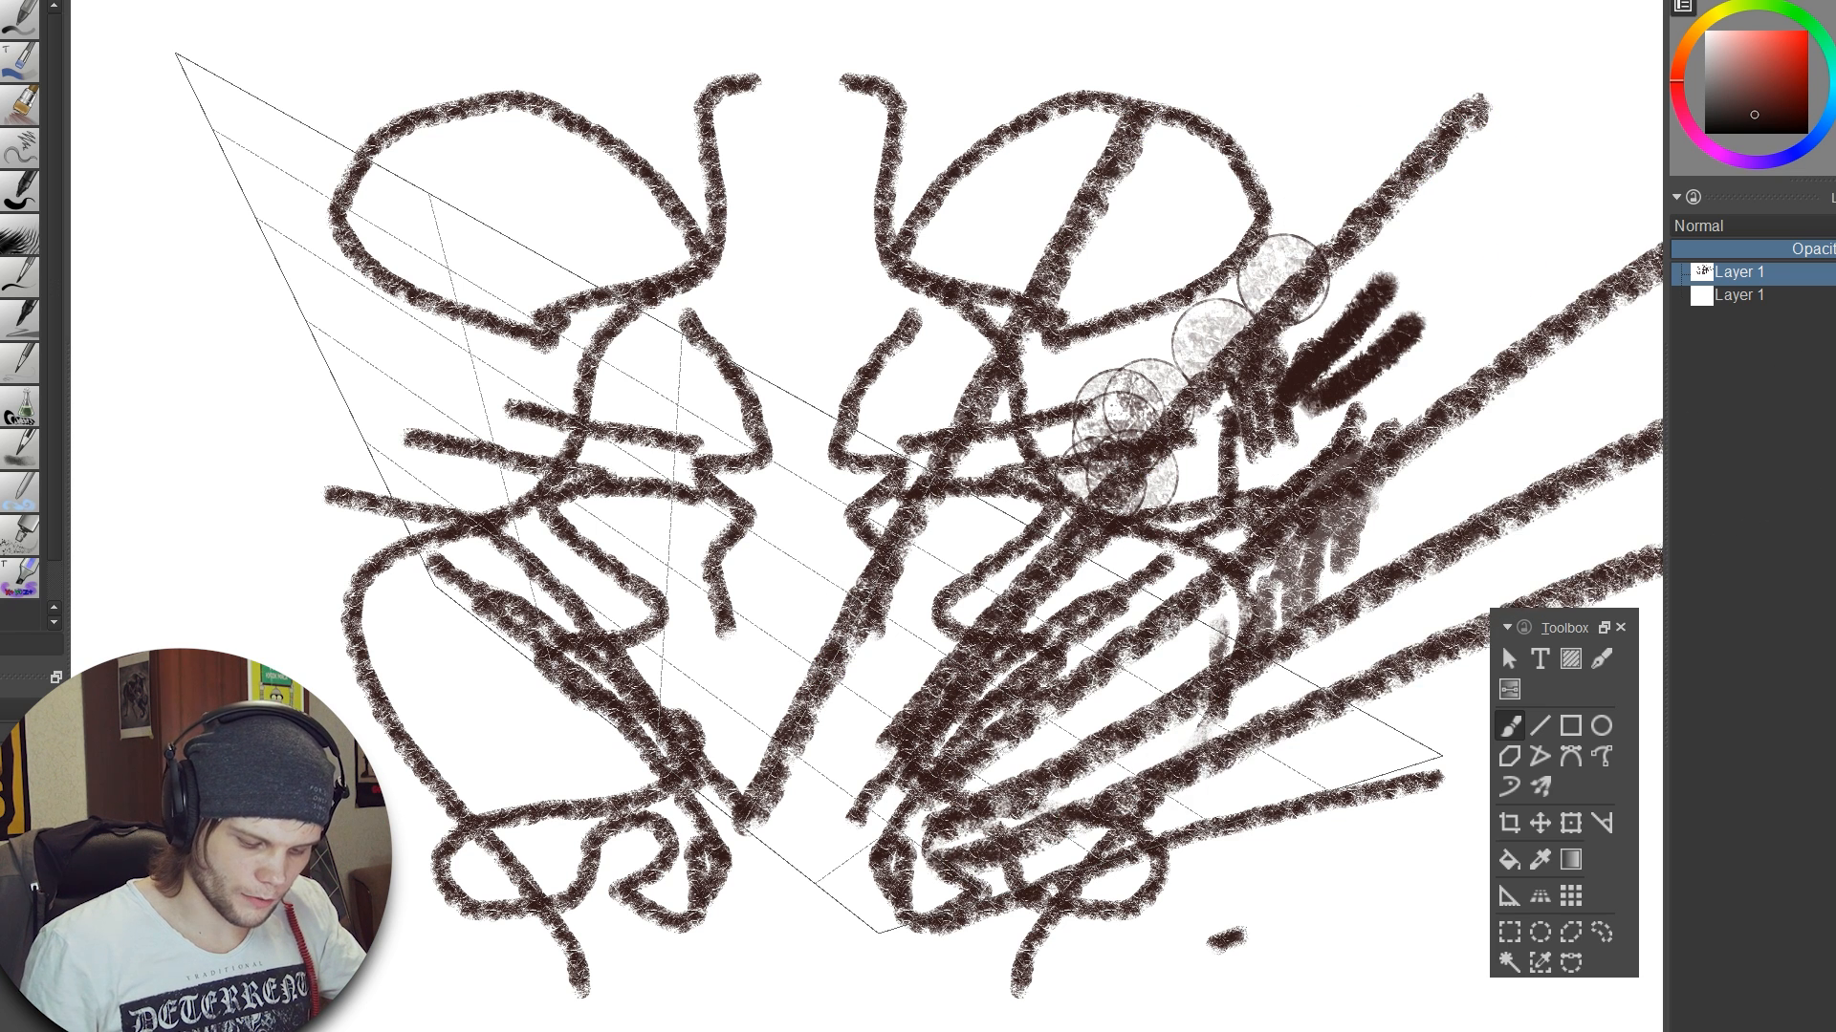
drag(881, 11, 737, 679)
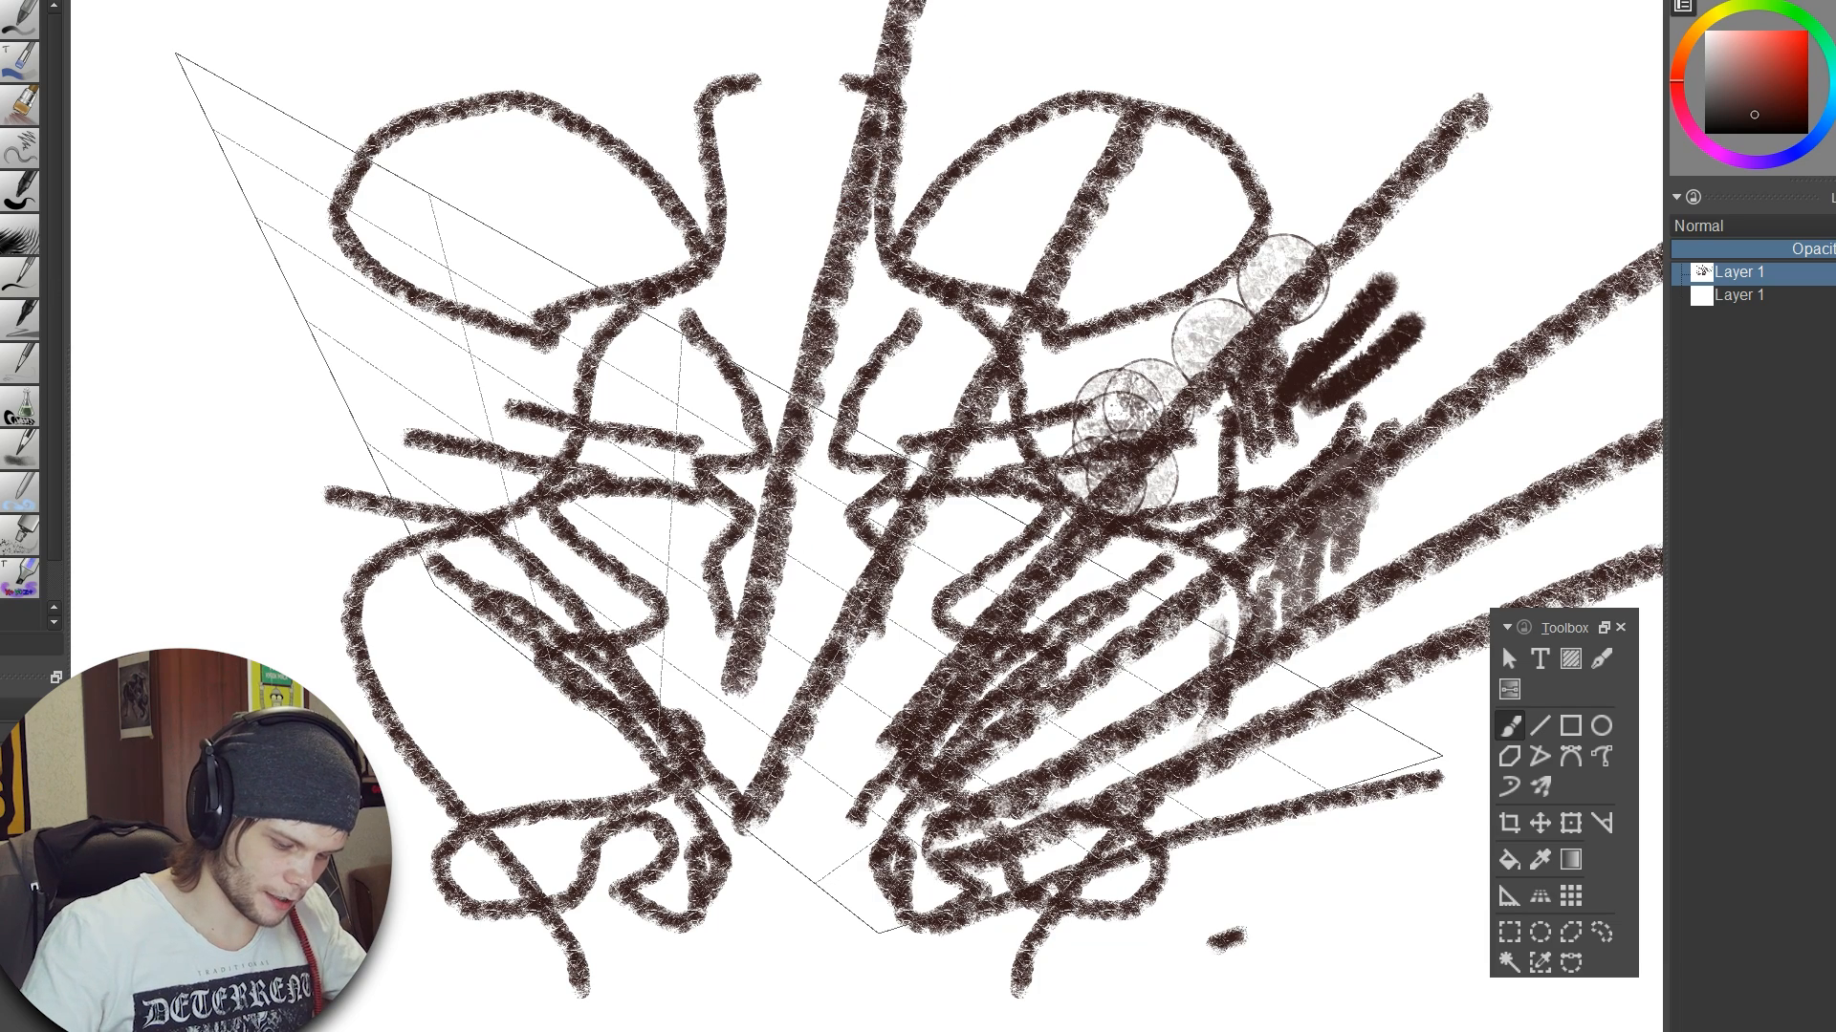